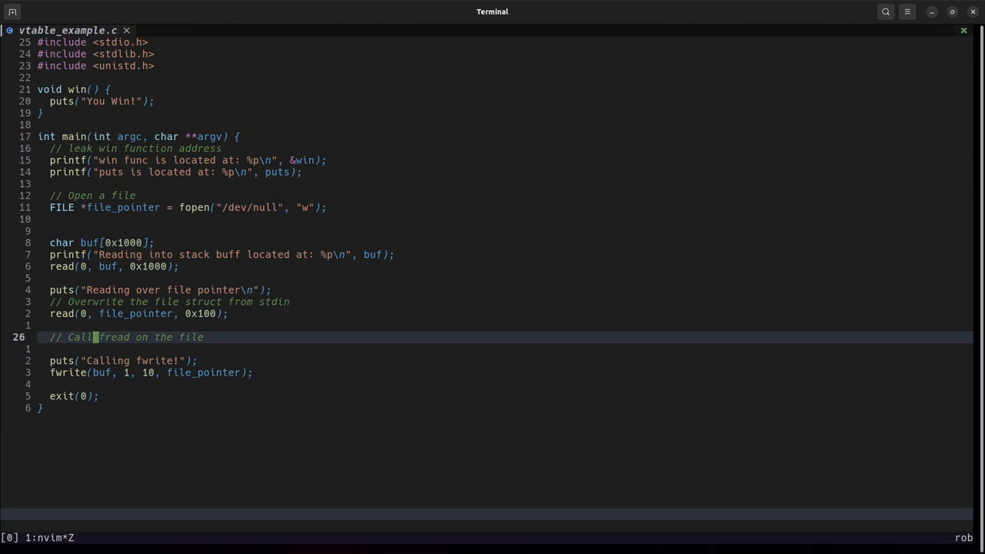
# Walk through vtable_example.c in nvim: win, the address leaks, the read over the FILE pointer and the fwrite call.
pyautogui.press('V')
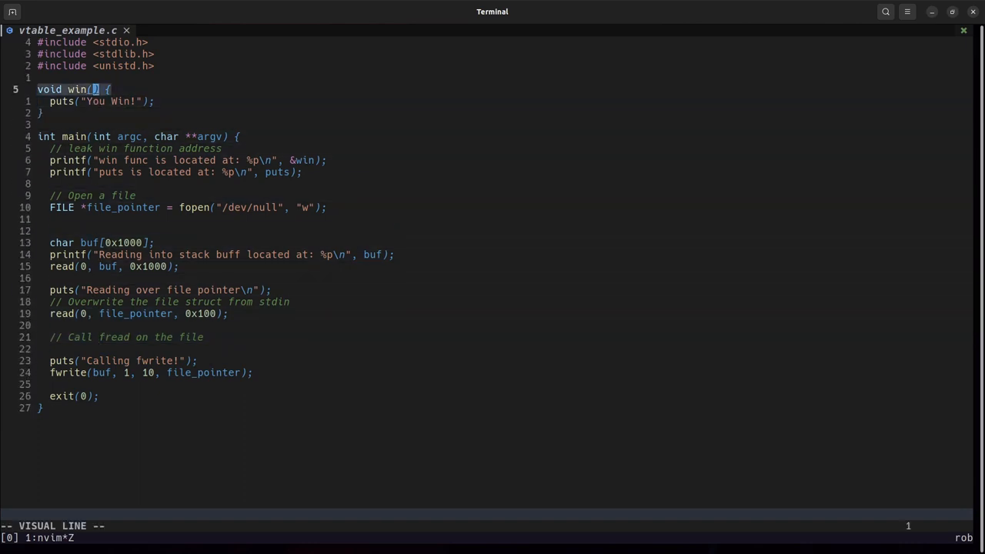
pyautogui.press('j')
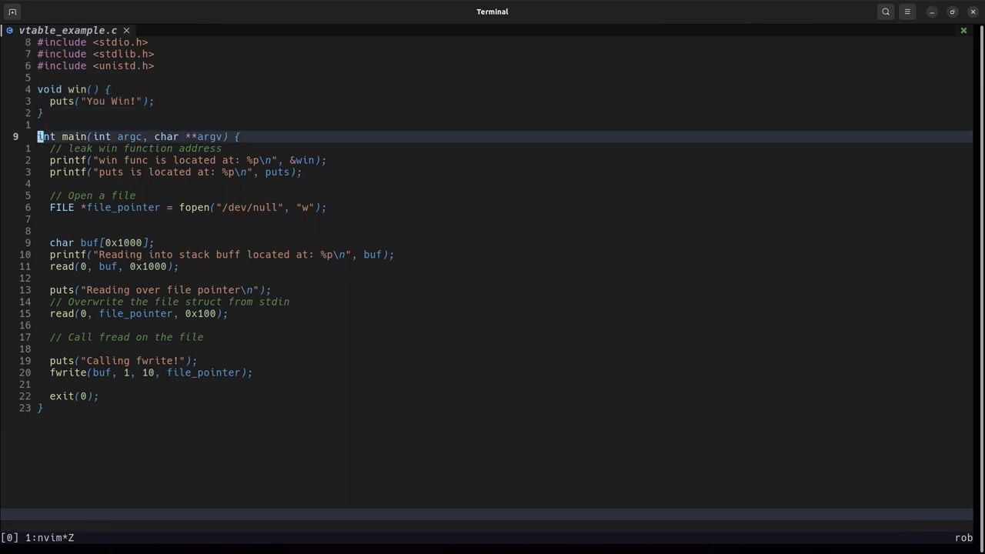
pyautogui.press('V')
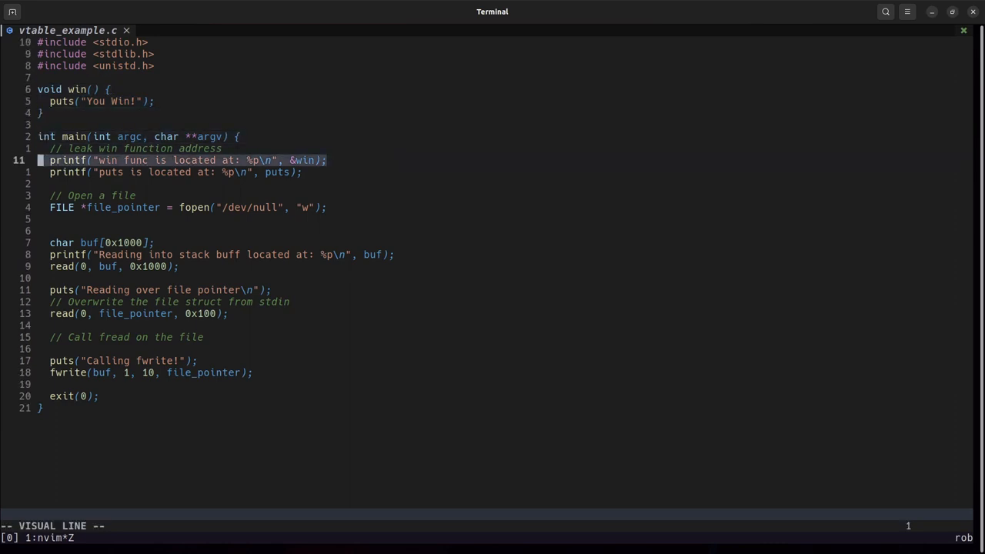
pyautogui.press('j')
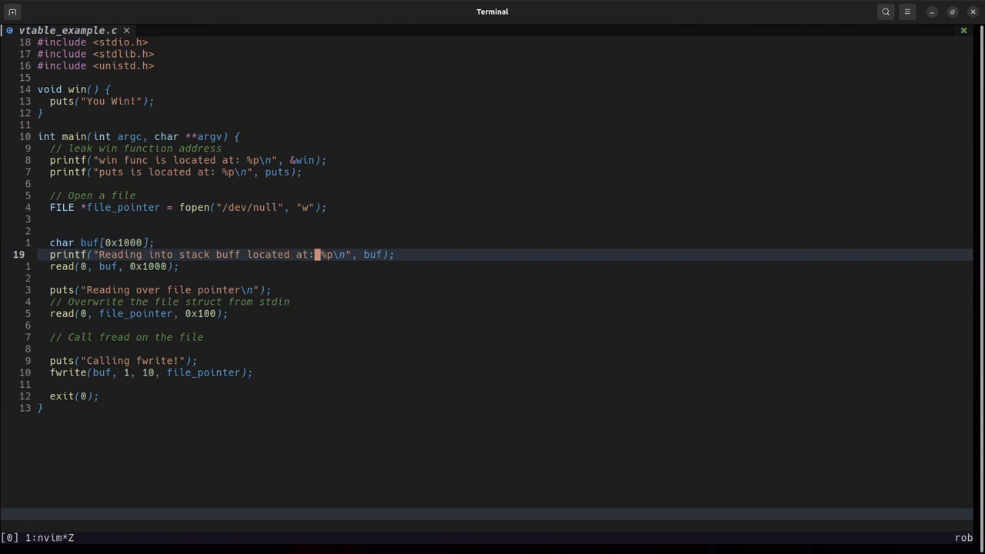
pyautogui.press('V')
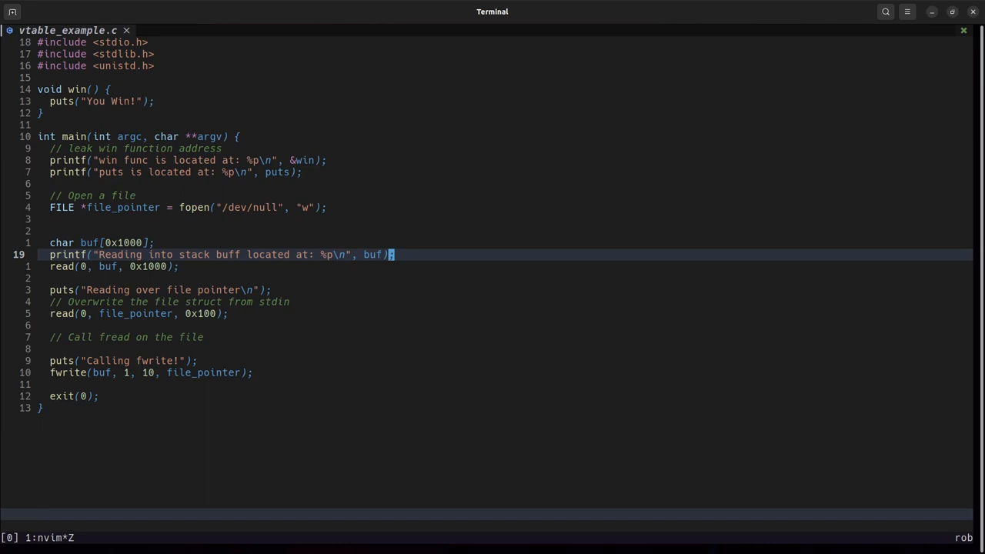
pyautogui.press('j')
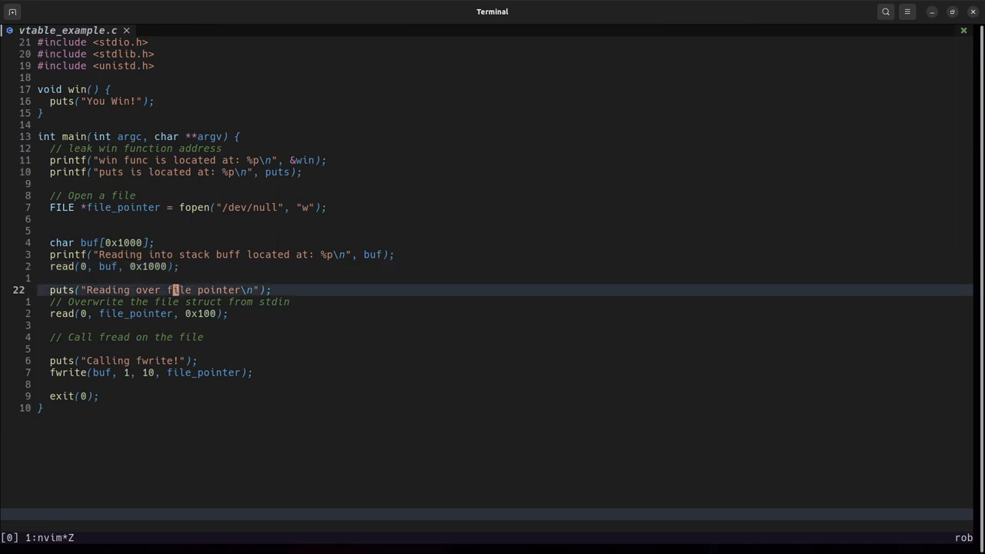
pyautogui.press('V')
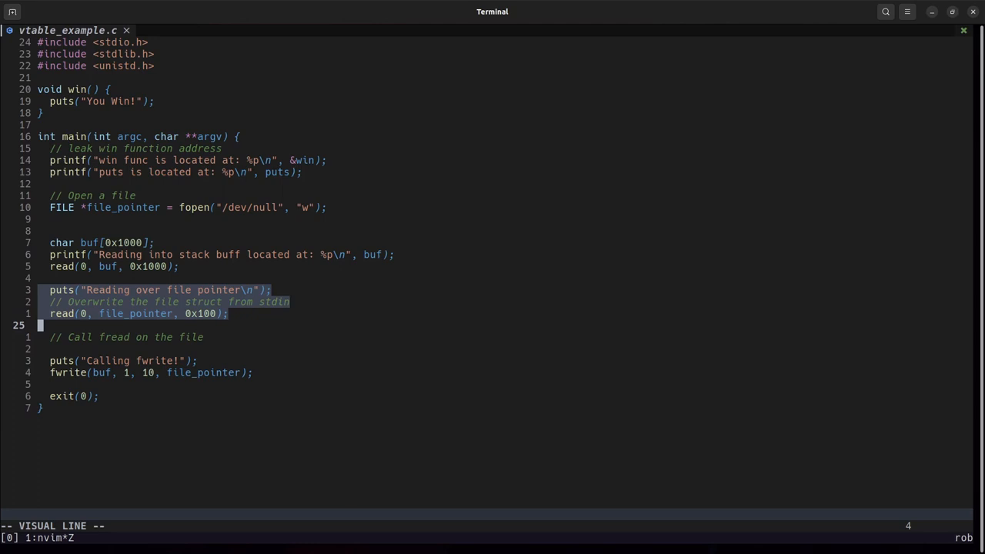
pyautogui.press('Escape')
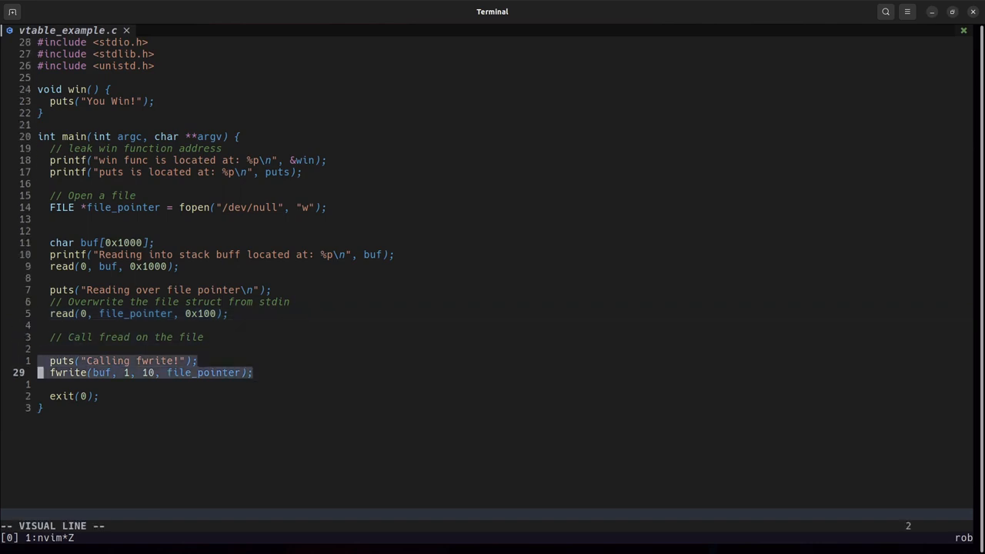
pyautogui.press('Escape')
pyautogui.write('gcc vtable_example.c')
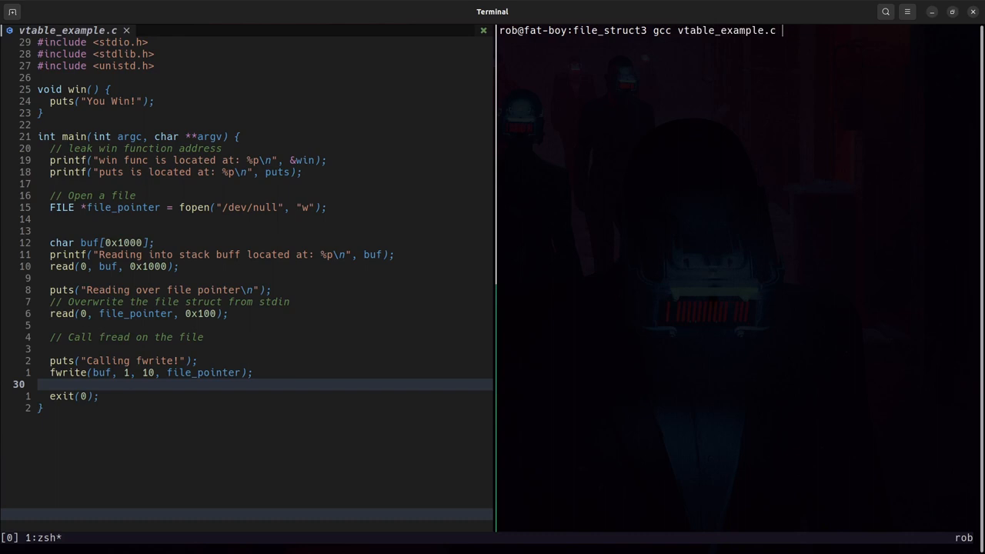
# Compile vtable_example.c with gcc and checksec a.out: Full RELRO, no canary, NX and PIE enabled.
pyautogui.press('Return')
pyautogui.write('checksec a.out')
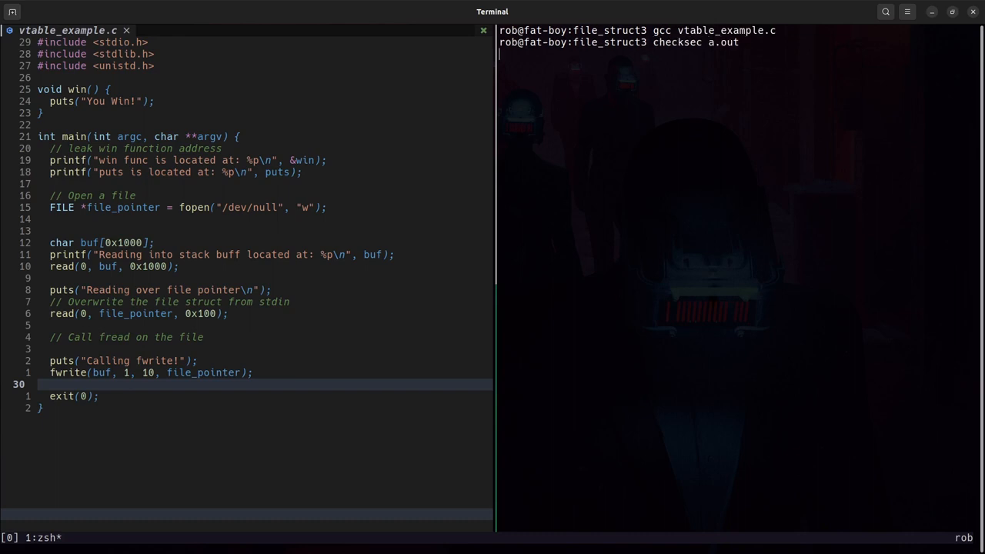
pyautogui.press('Return')
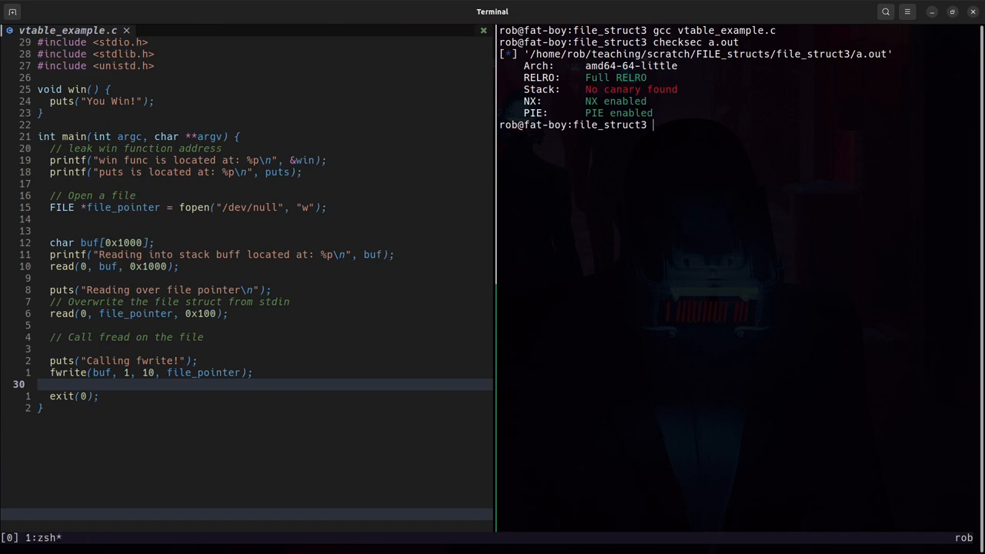
pyautogui.write('cl')
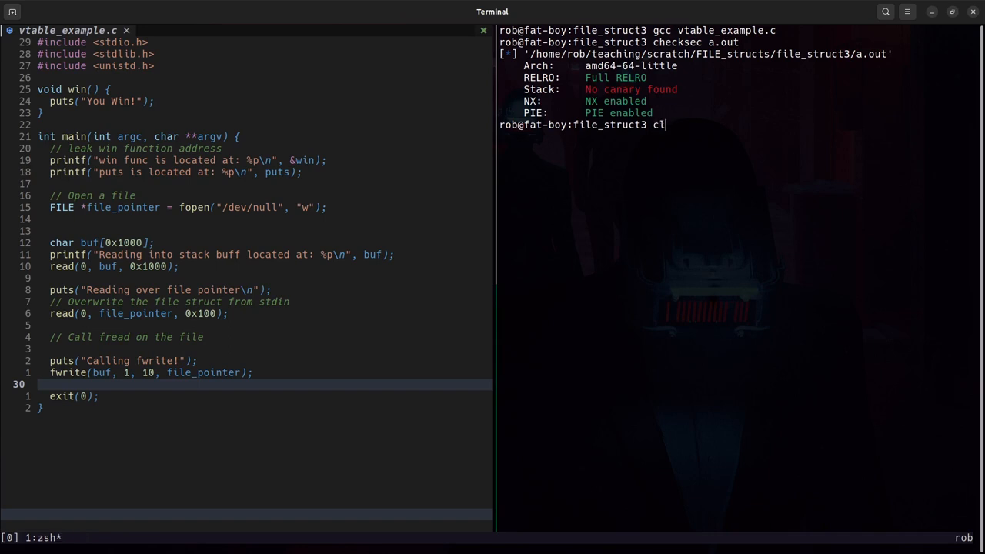
pyautogui.press('Return')
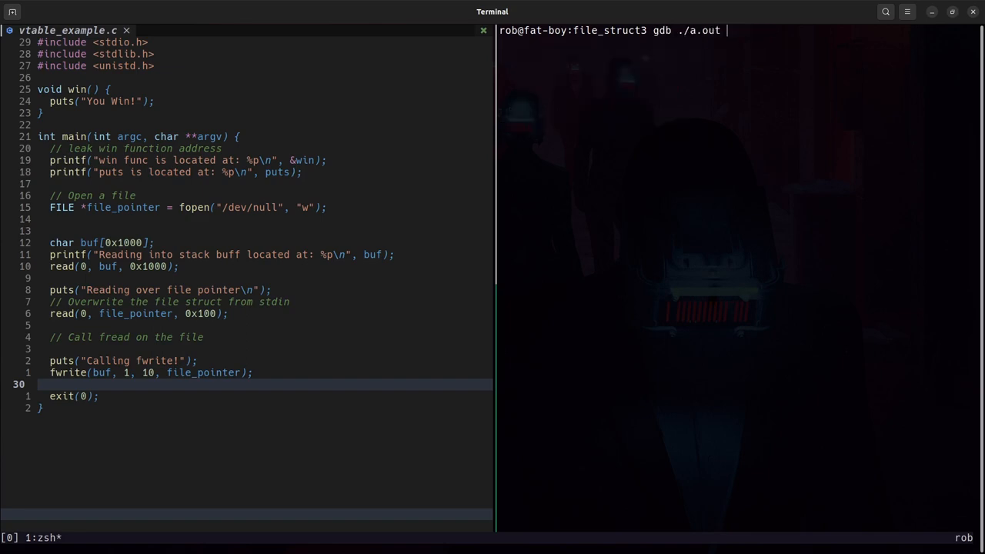
# Start gdb on ./a.out and run it, printing the win, puts and stack buffer addresses.
pyautogui.press('Return')
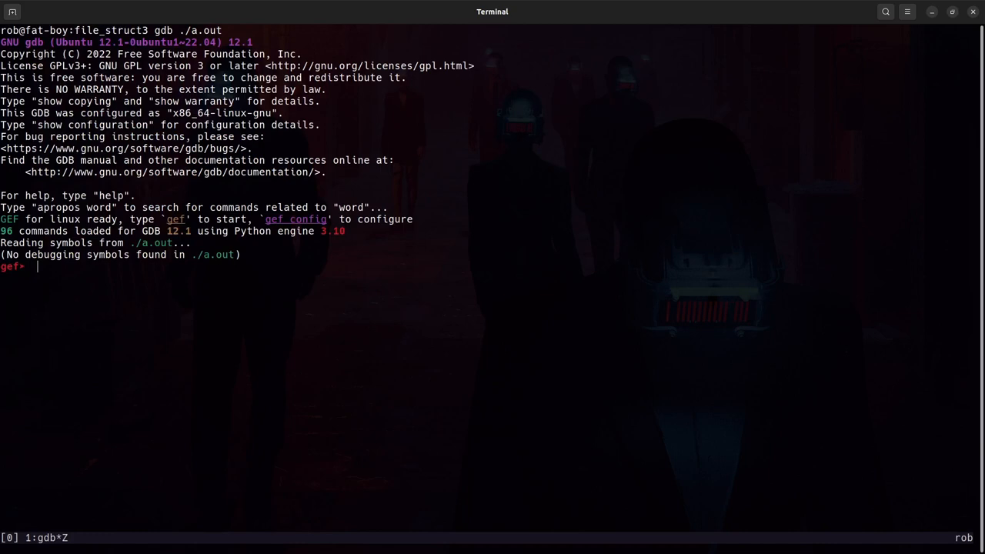
pyautogui.write('r')
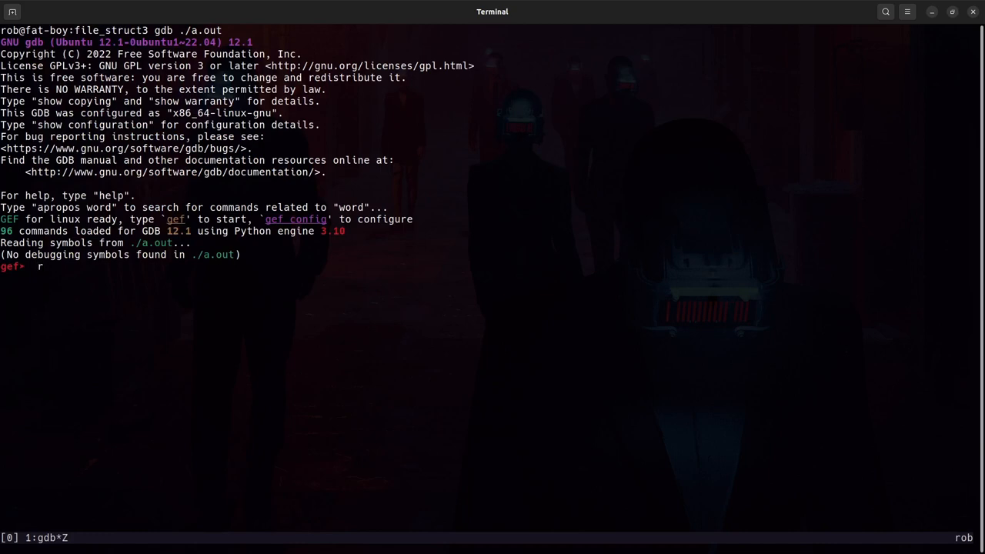
pyautogui.press('Return')
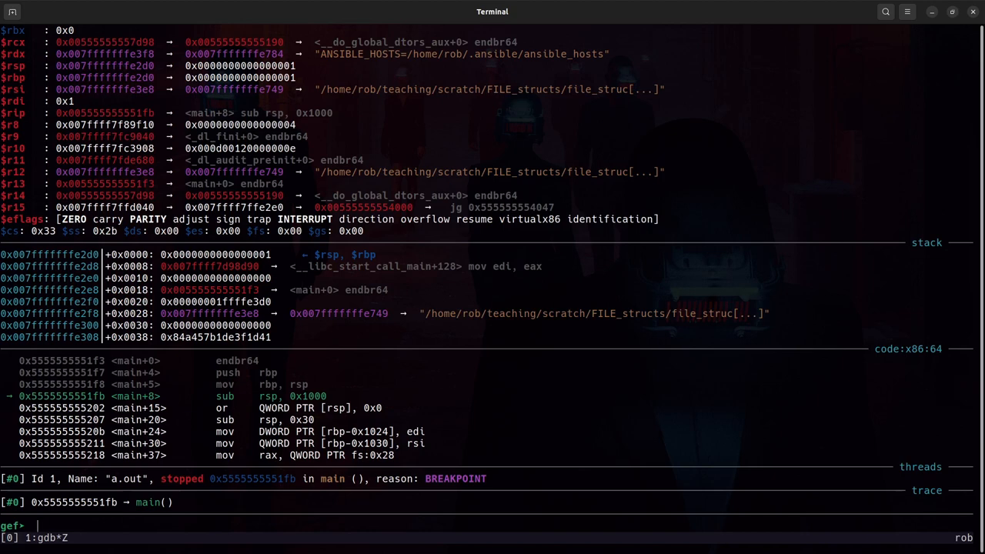
# Break on *fwrite, continue and feed input so execution stops inside _IO_fwrite.
pyautogui.write('b *')
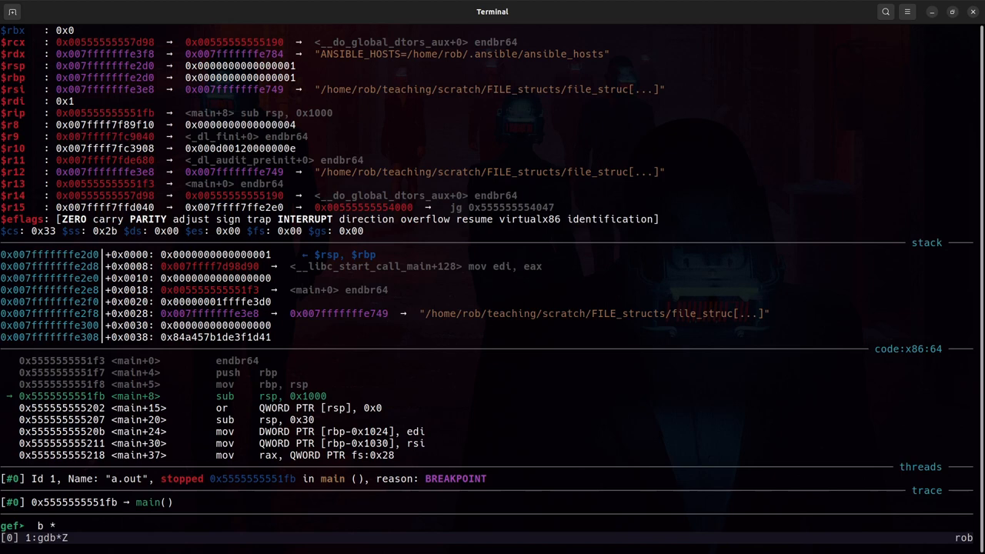
pyautogui.write('fwrite')
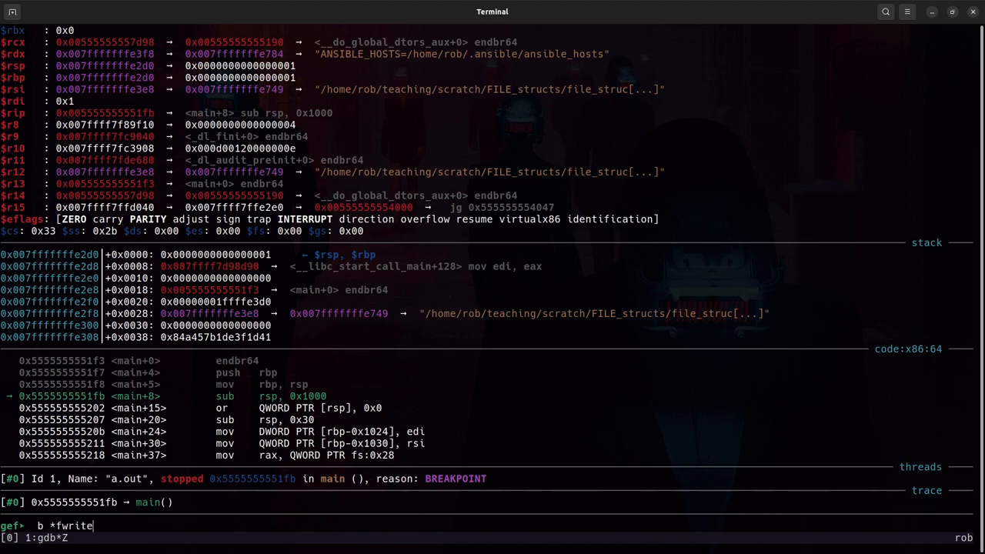
pyautogui.press('Return')
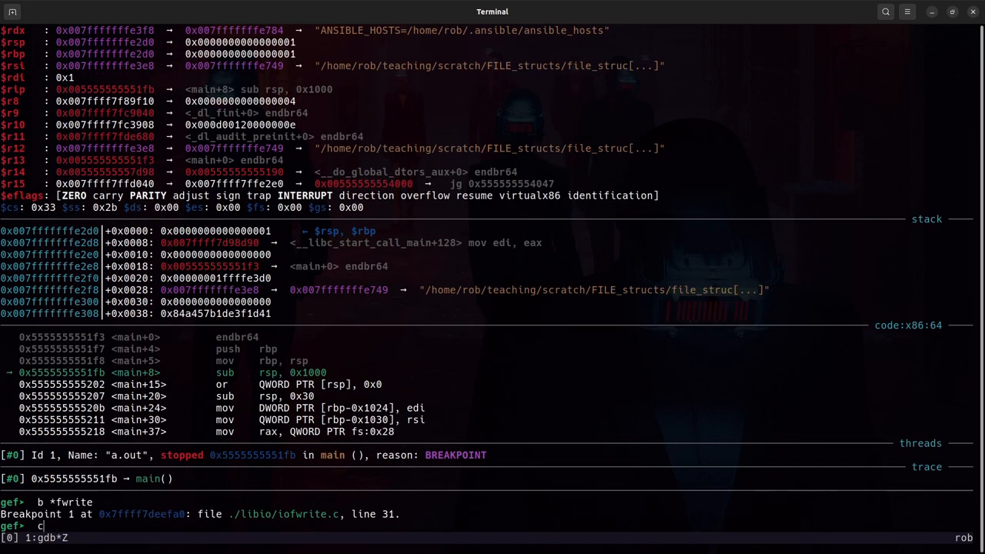
pyautogui.press('Return')
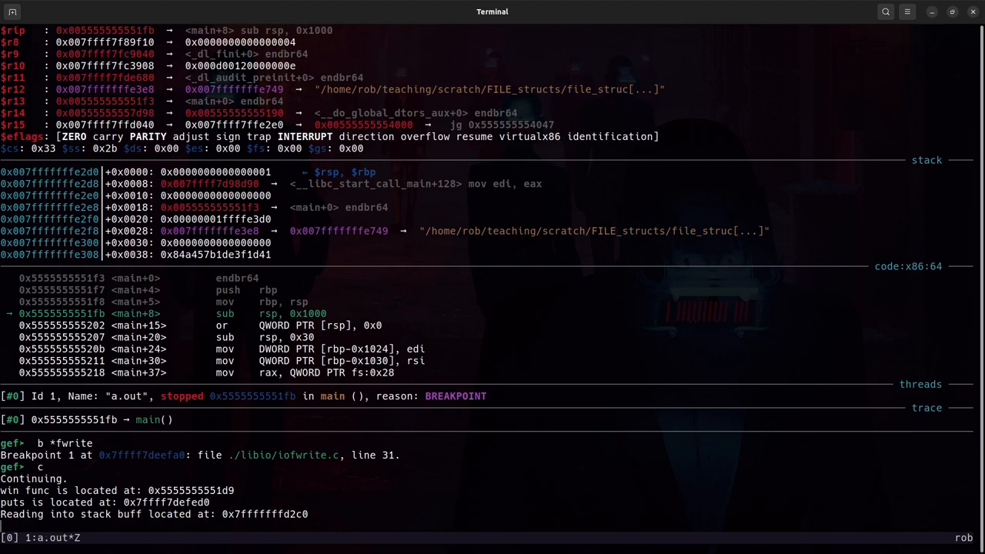
pyautogui.press('Return')
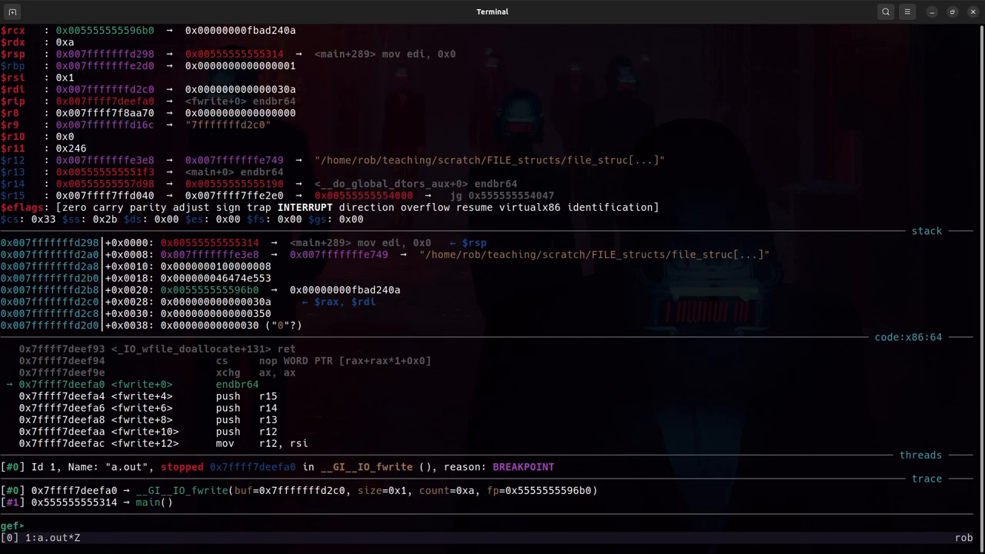
# Disassemble _IO_fwrite and scroll the dump toward its call QWORD PTR [r15+0x38] at fwrite+179.
pyautogui.write('disass')
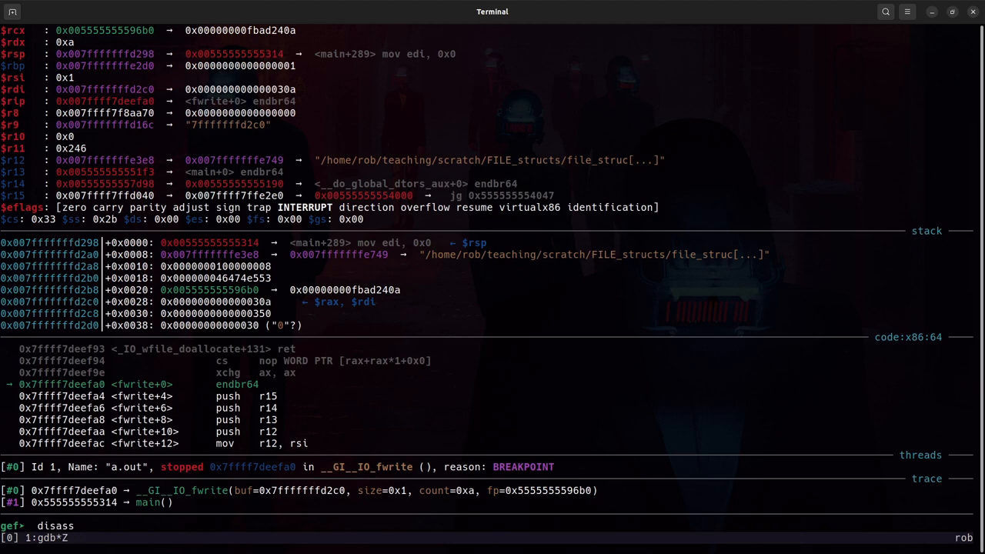
pyautogui.press('Return')
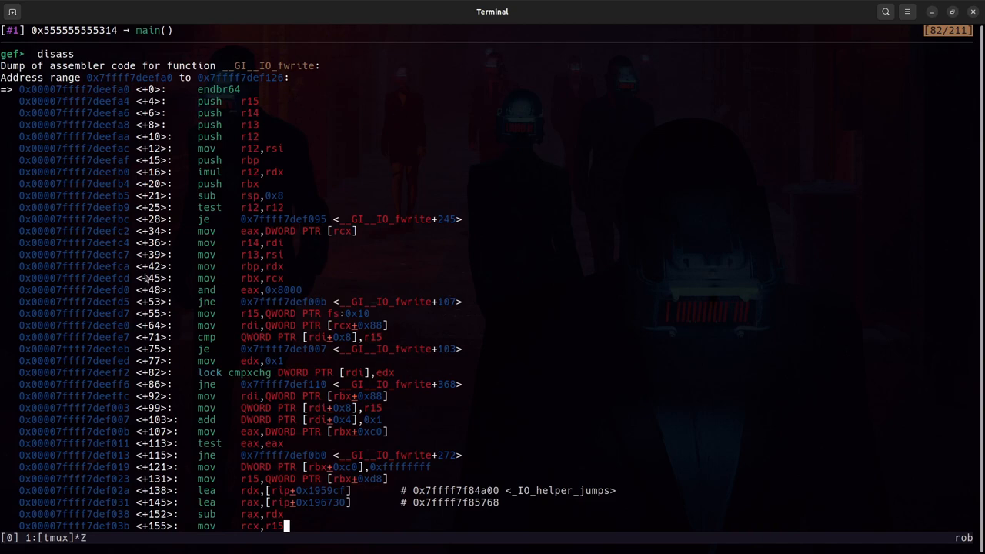
pyautogui.scroll(-3)
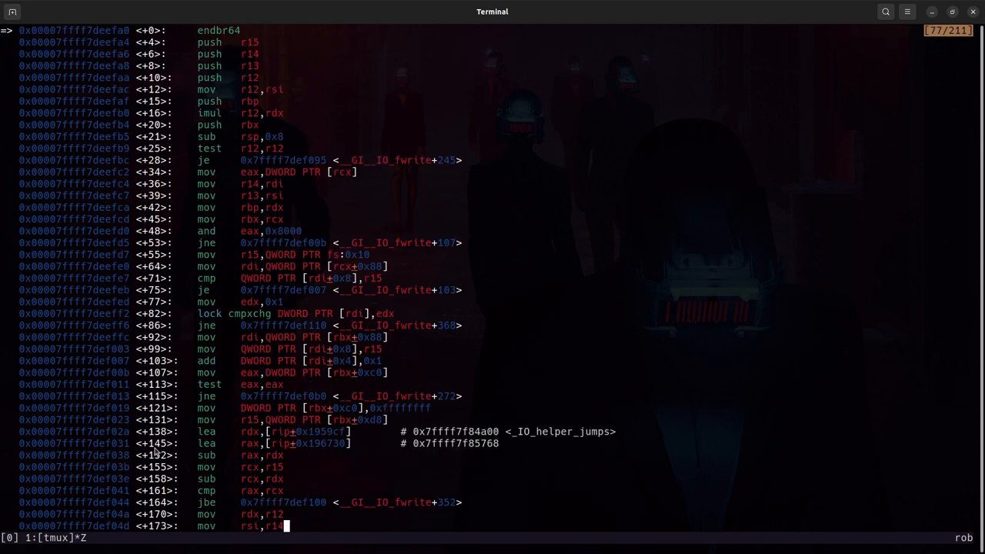
pyautogui.scroll(-3)
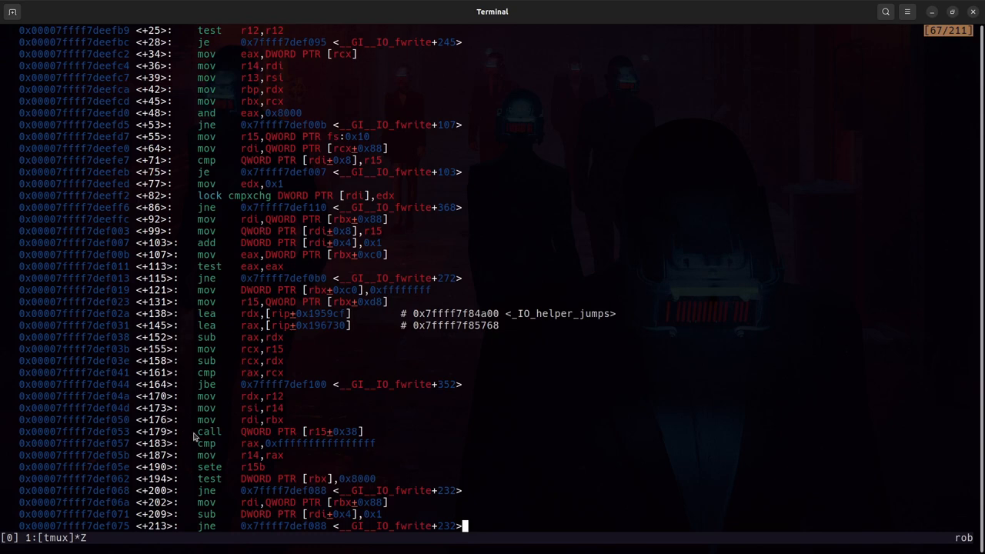
pyautogui.moveTo(256, 447)
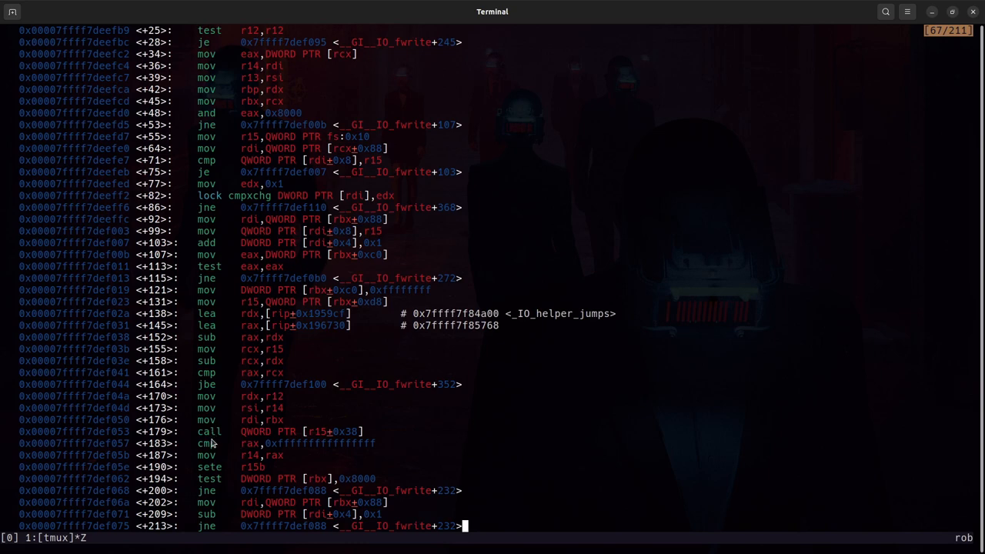
pyautogui.moveTo(315, 441)
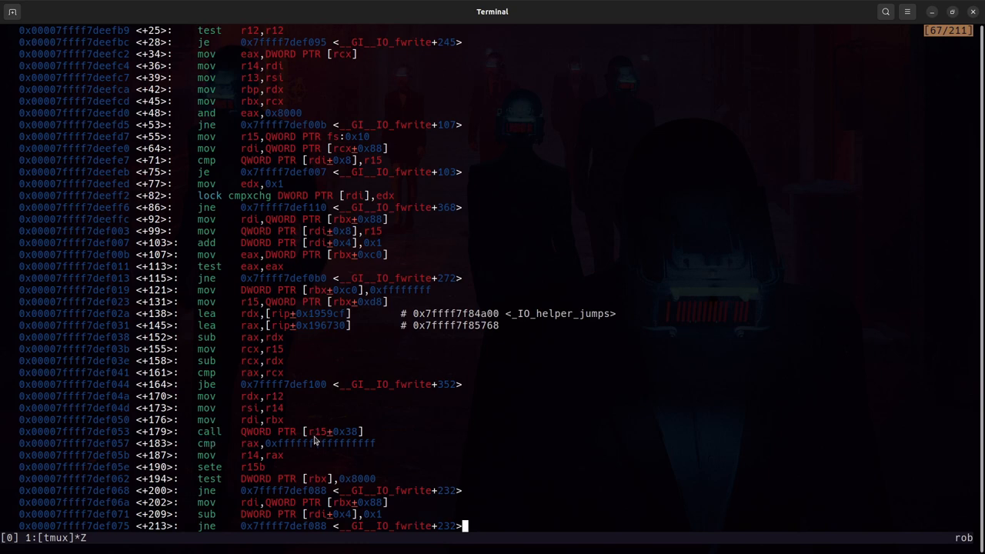
pyautogui.moveTo(376, 439)
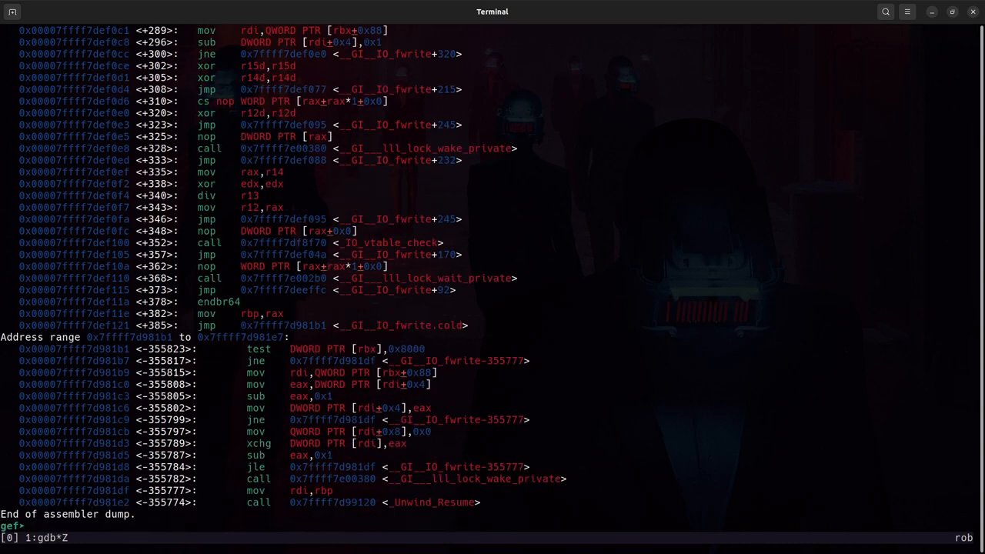
# Break at fwrite+179 and continue to the indirect vtable call.
pyautogui.write('b *fwrite + 179')
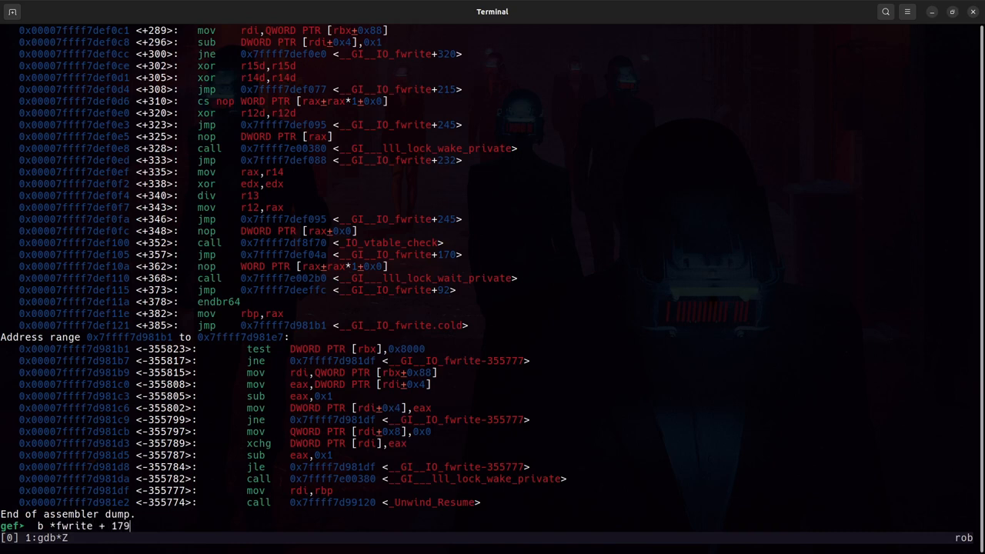
pyautogui.press('Return')
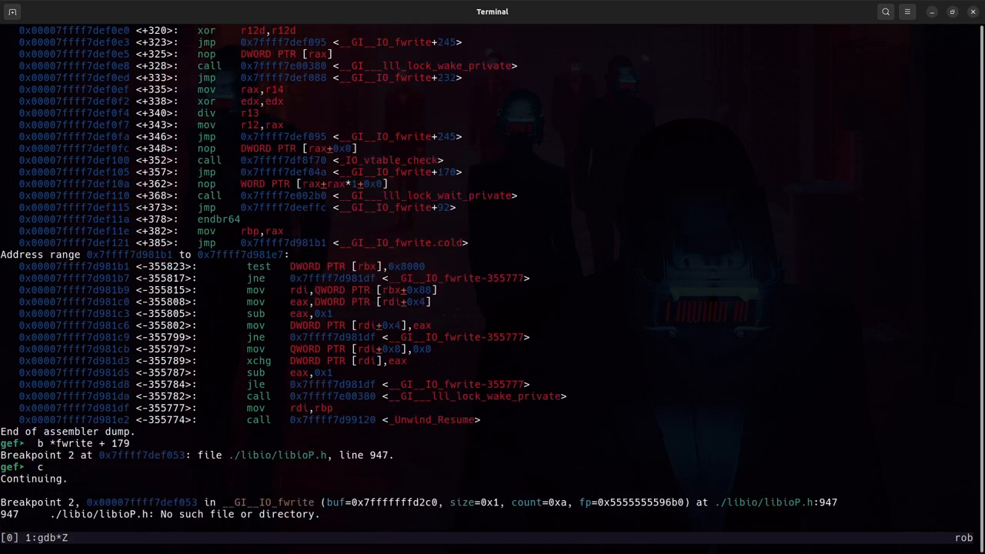
pyautogui.press('ctrl+c')
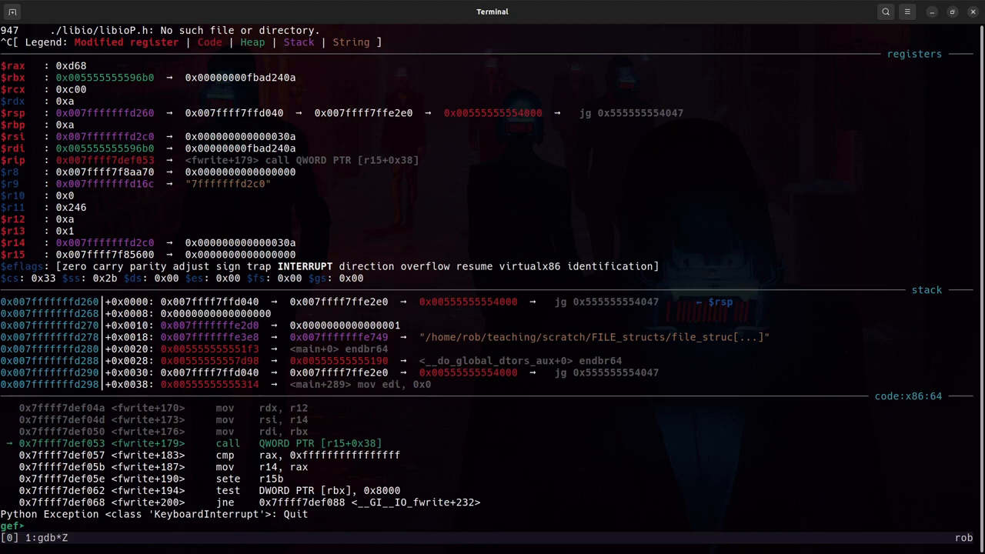
pyautogui.write('p $')
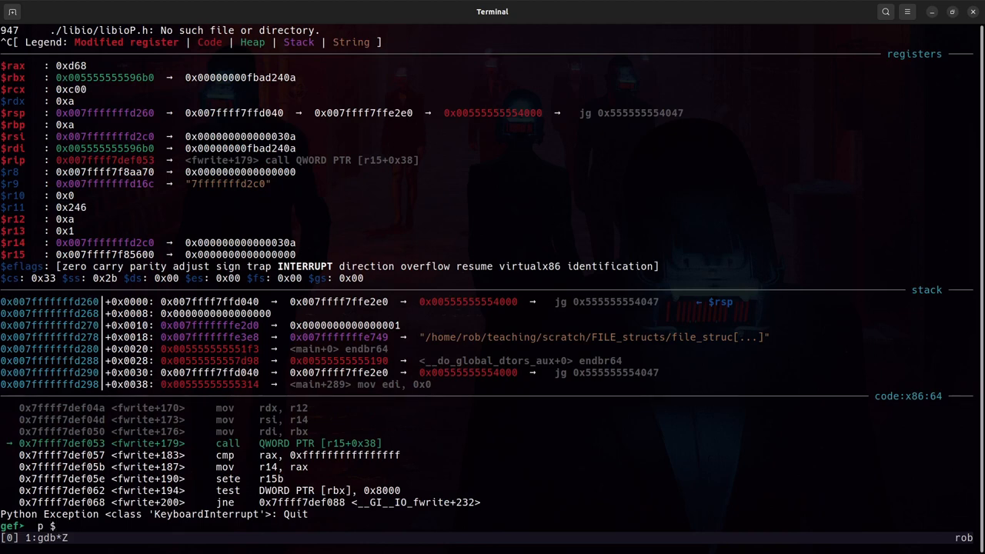
pyautogui.write('15')
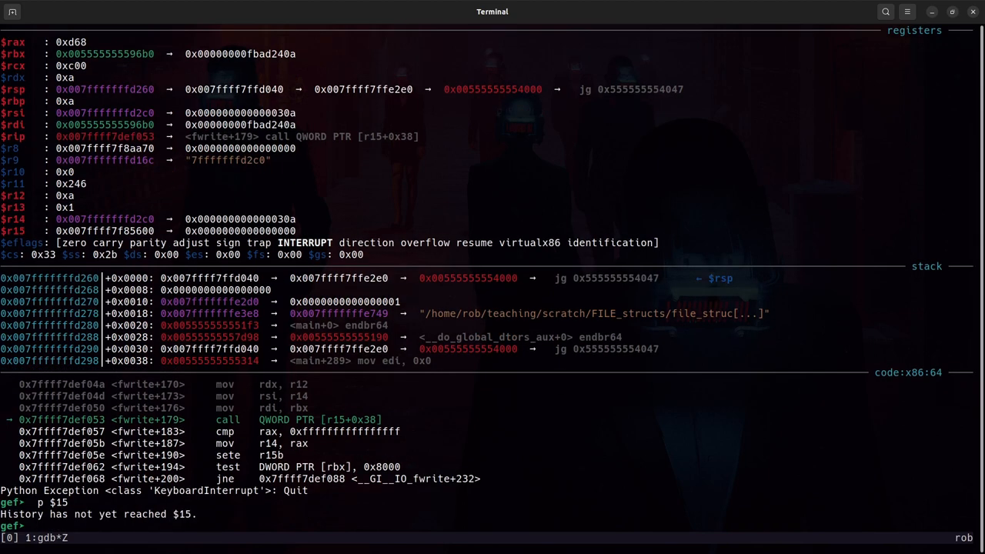
pyautogui.write('p $r15')
pyautogui.write('bt')
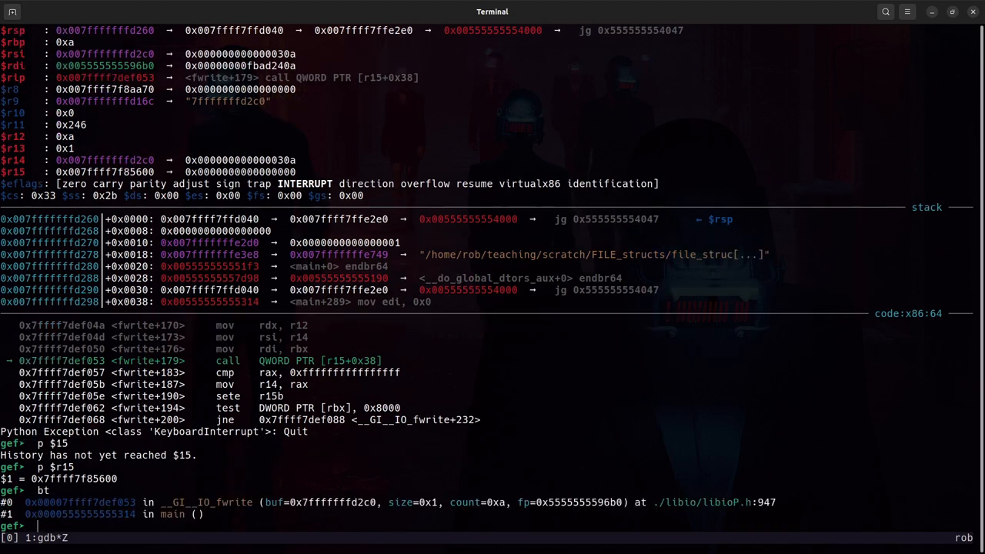
pyautogui.moveTo(175, 501)
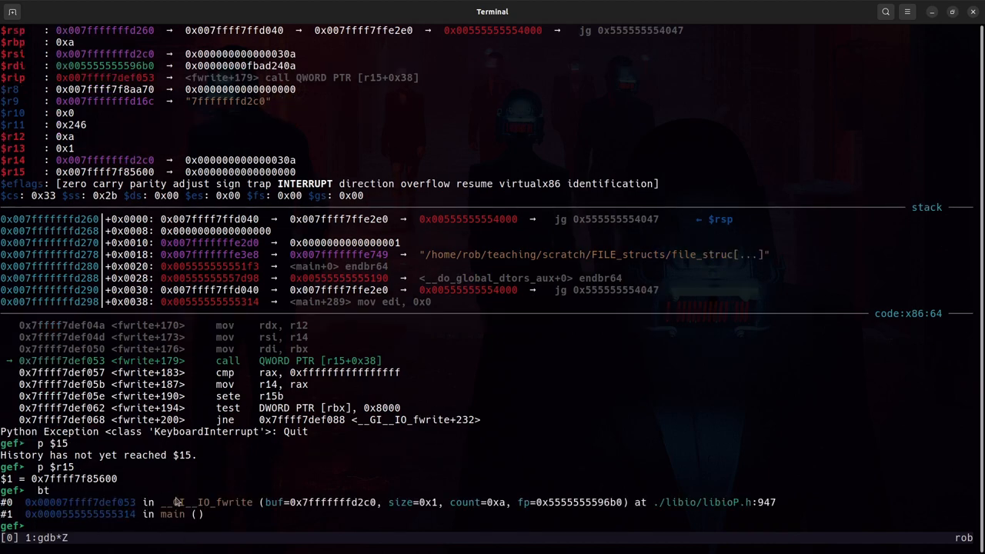
pyautogui.moveTo(523, 502)
pyautogui.write('p fp')
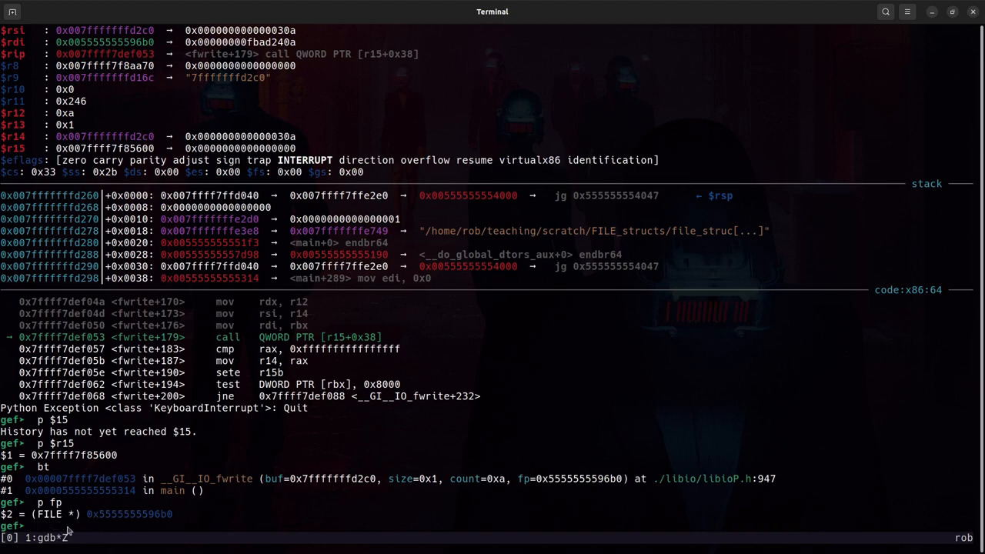
pyautogui.moveTo(373, 453)
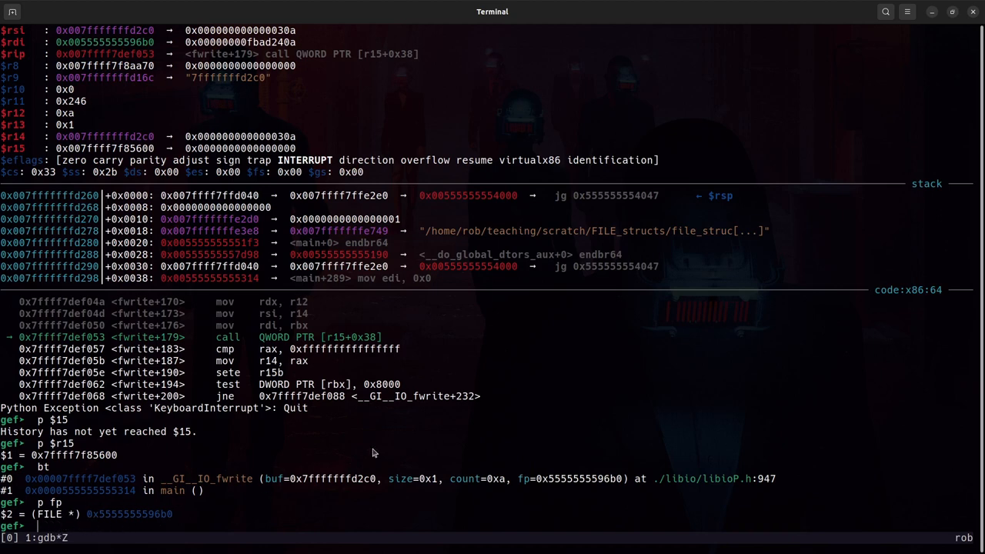
pyautogui.write('fp *')
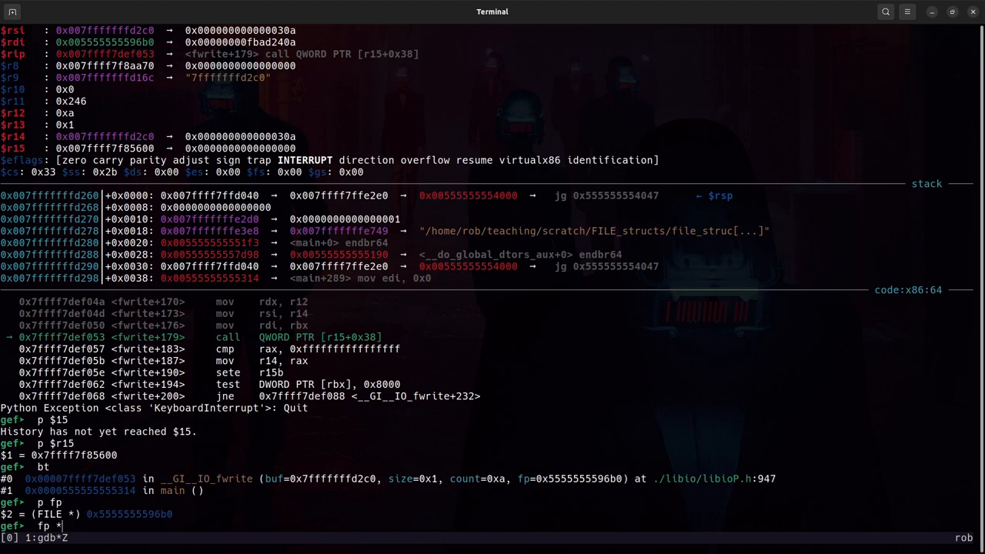
# Print *fp to dump every FILE field: _flags 0xfbad248a, null buffers, stderr chain and _wide_data pointer.
pyautogui.write('p *')
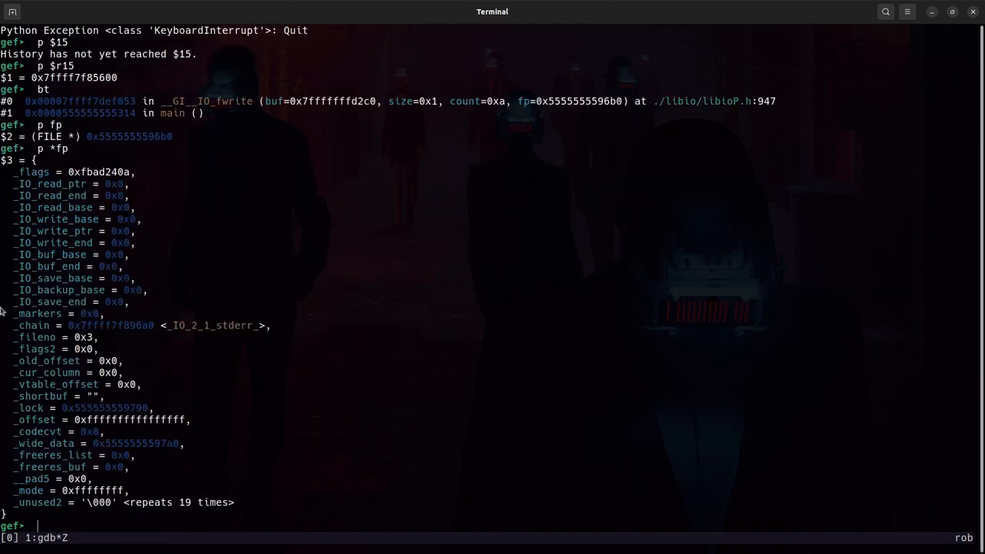
pyautogui.moveTo(234, 366)
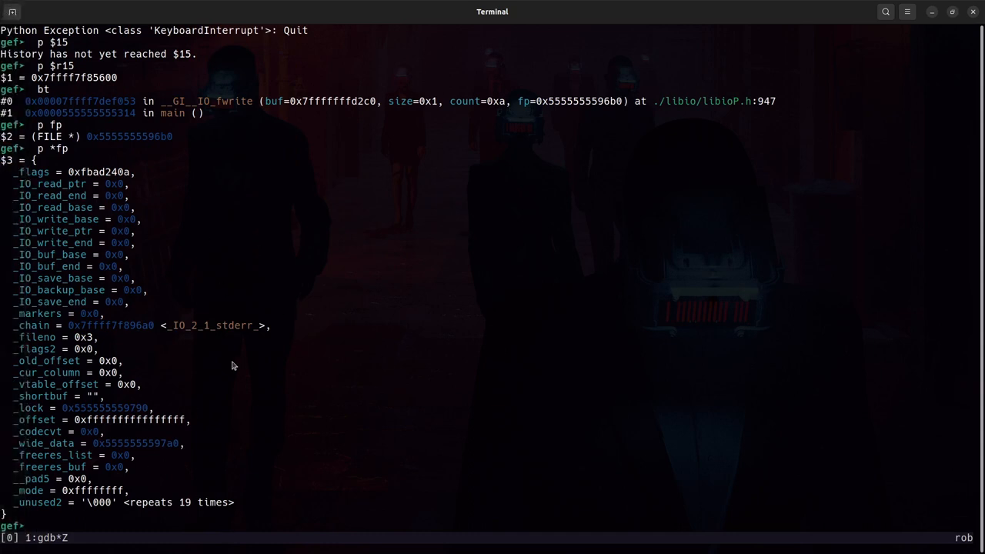
pyautogui.moveTo(283, 314)
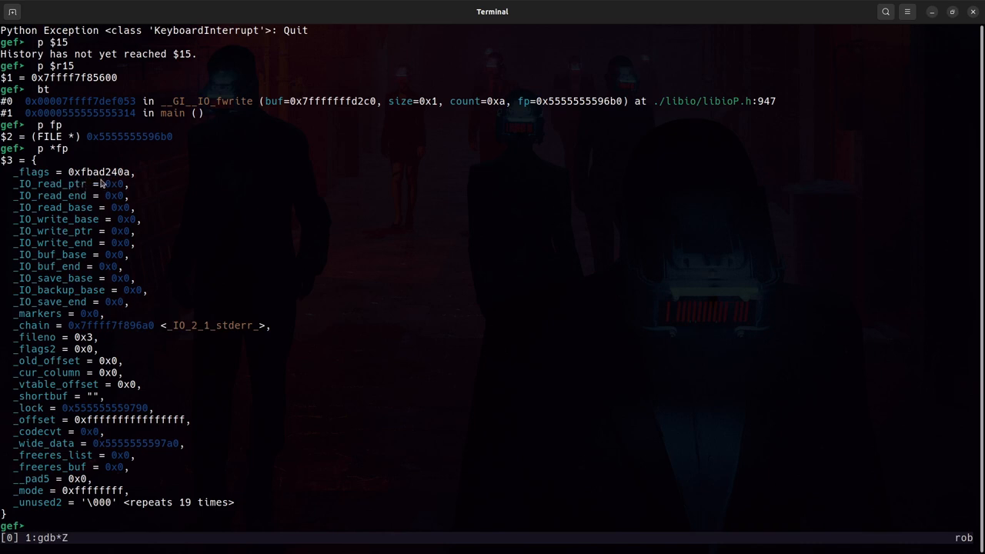
pyautogui.moveTo(114, 468)
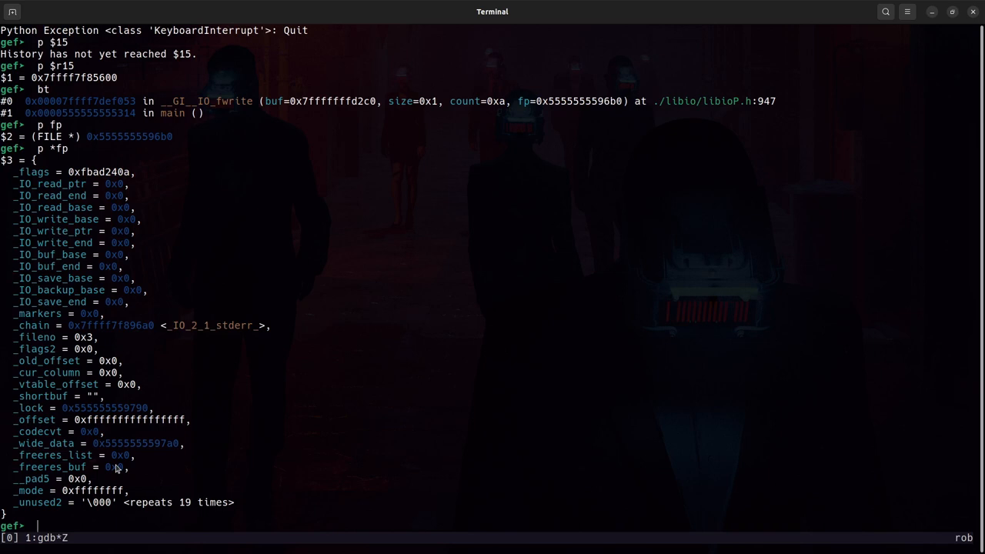
pyautogui.moveTo(49, 526)
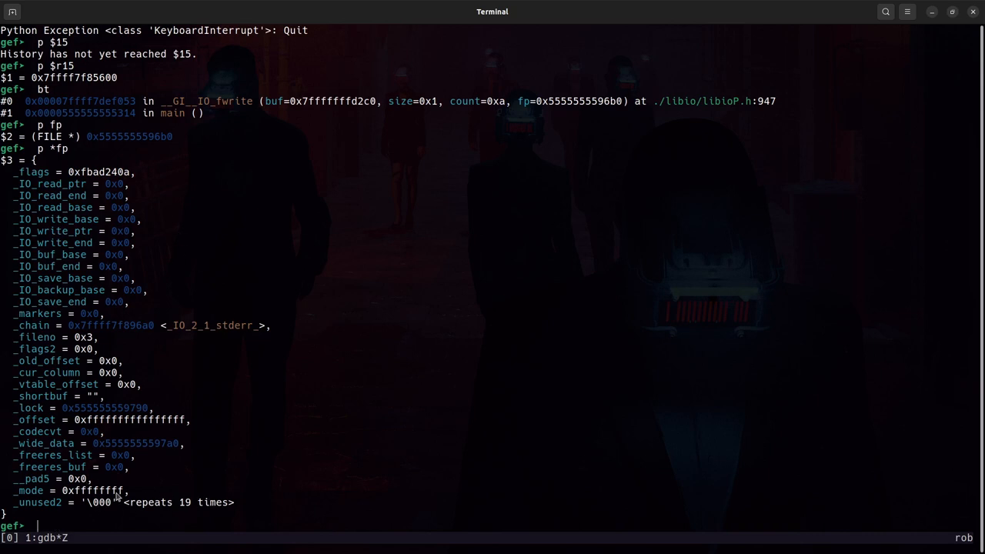
pyautogui.moveTo(408, 425)
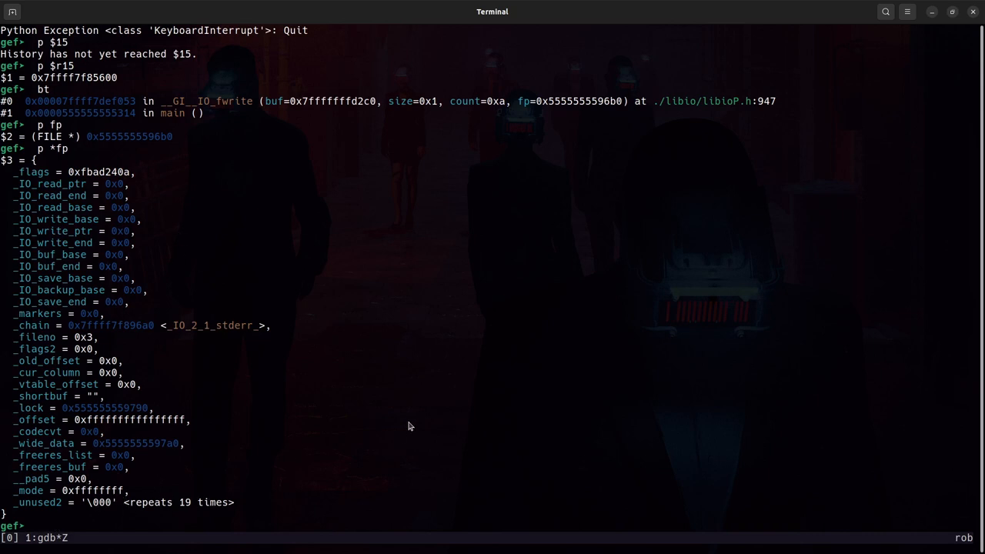
pyautogui.write('p *fp')
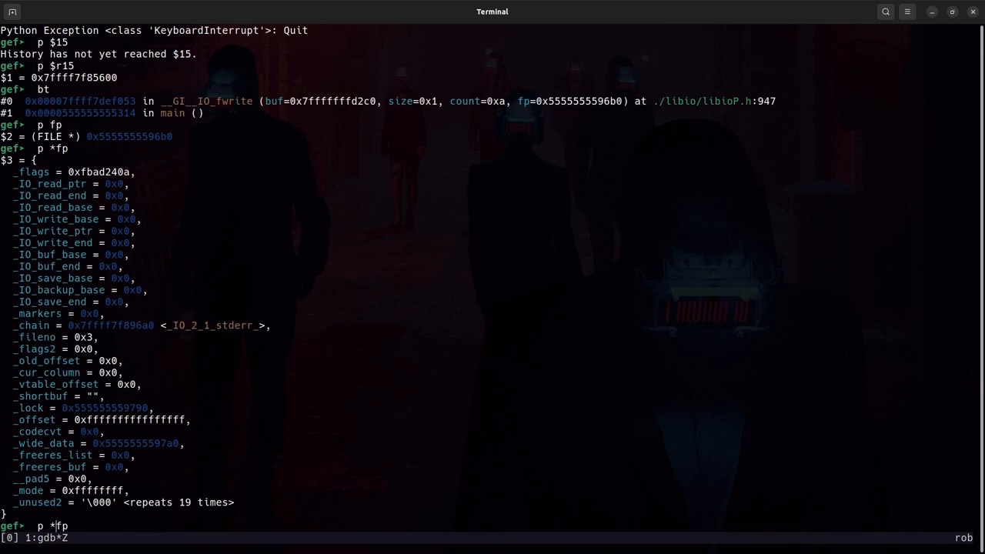
# Print fp cast as struct _IO_FILE_plus, exposing vtable 0x7ffff7f85600 (_IO_file_jumps), and confirm r15 holds the same value.
pyautogui.write('(struct')
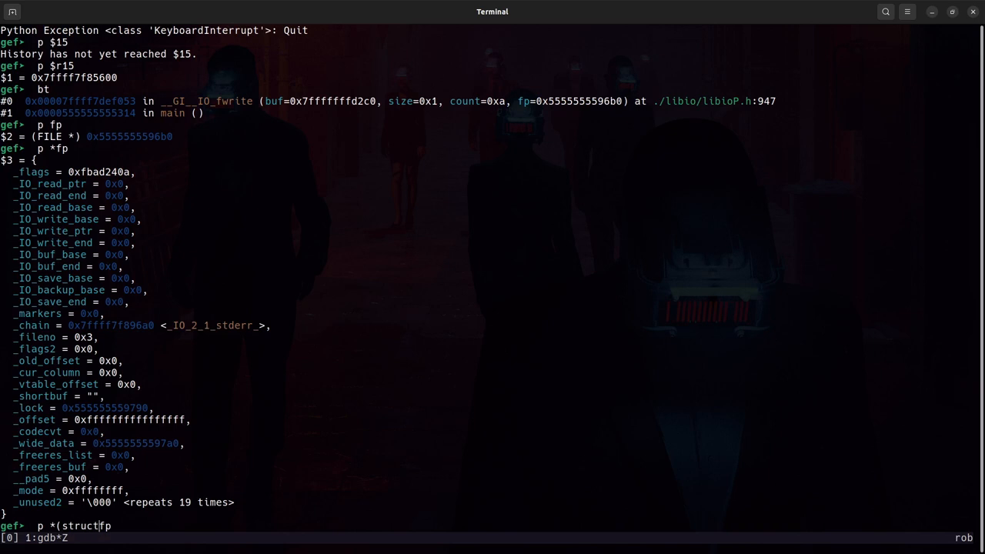
pyautogui.write('_IO_FI')
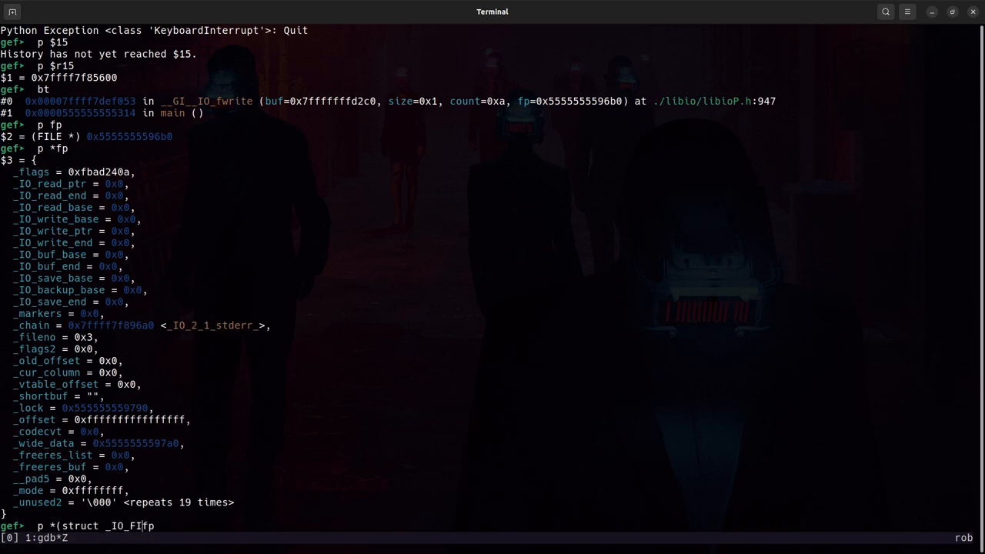
pyautogui.write('LE_plus')
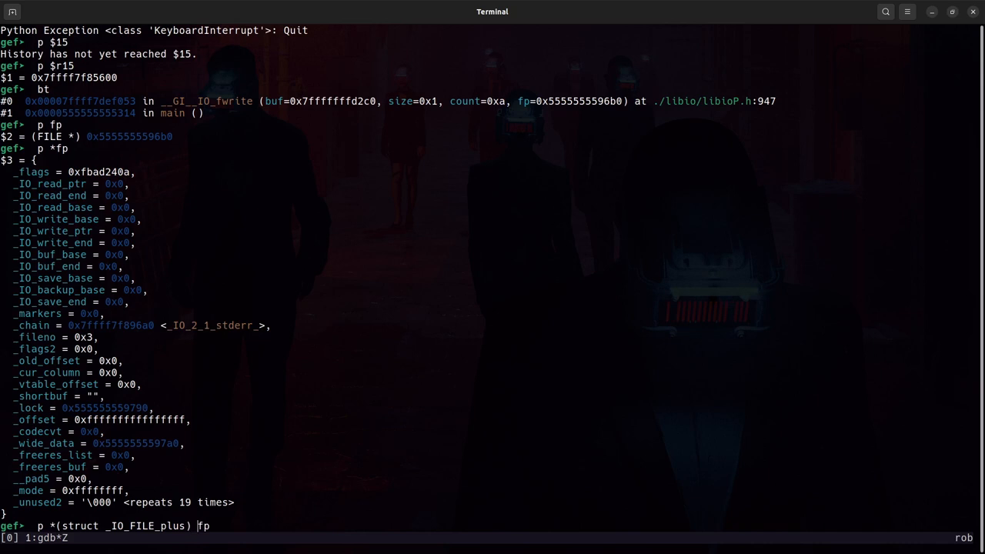
pyautogui.write('*')
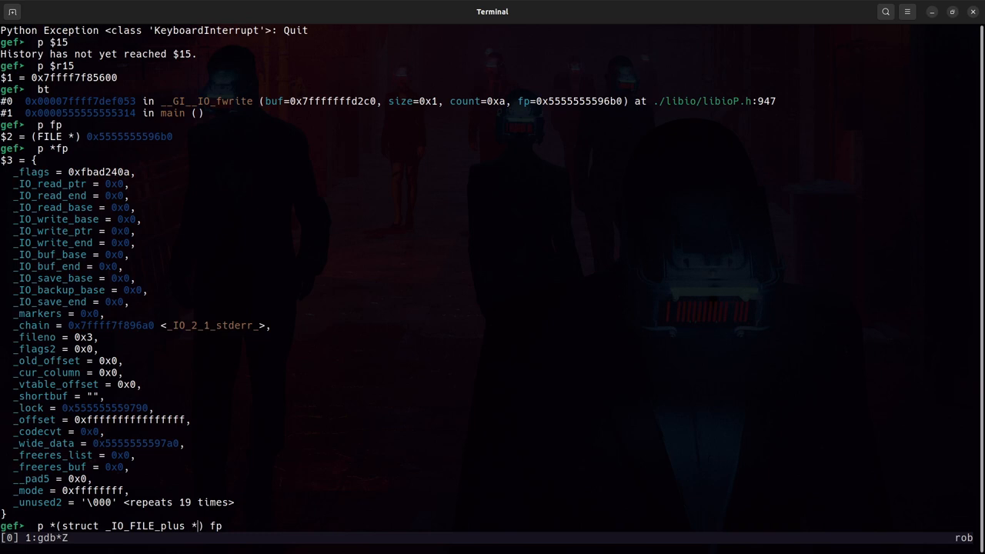
pyautogui.press('Return')
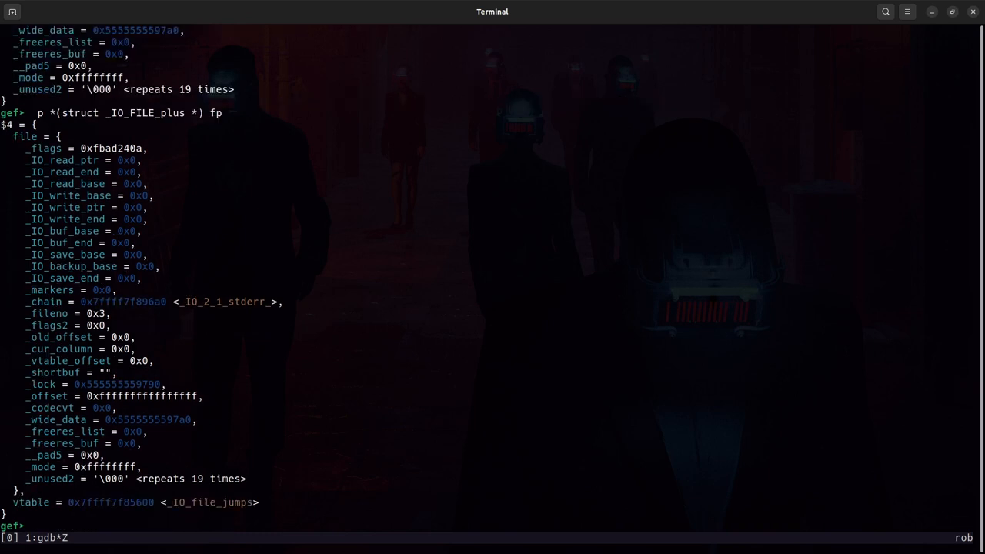
pyautogui.moveTo(150, 417)
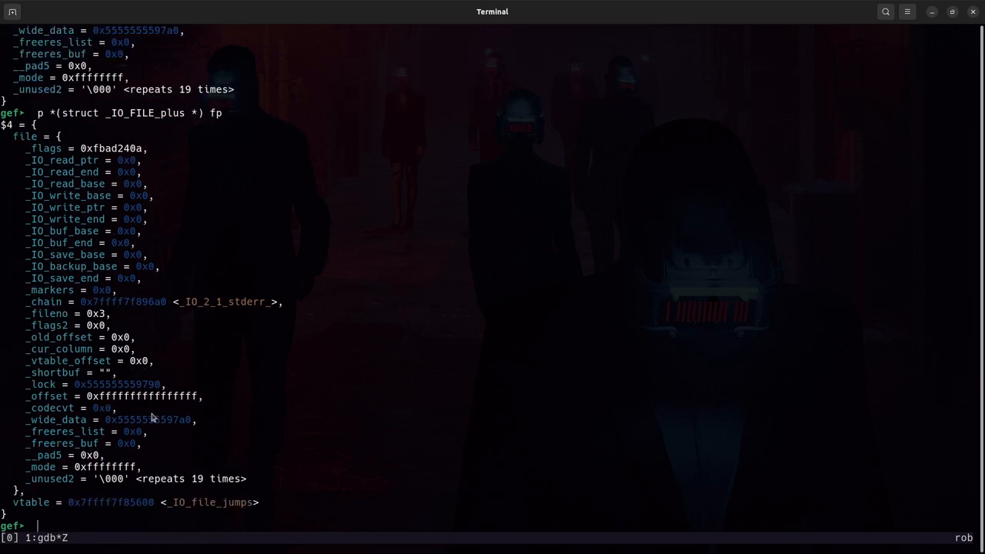
pyautogui.moveTo(125, 173)
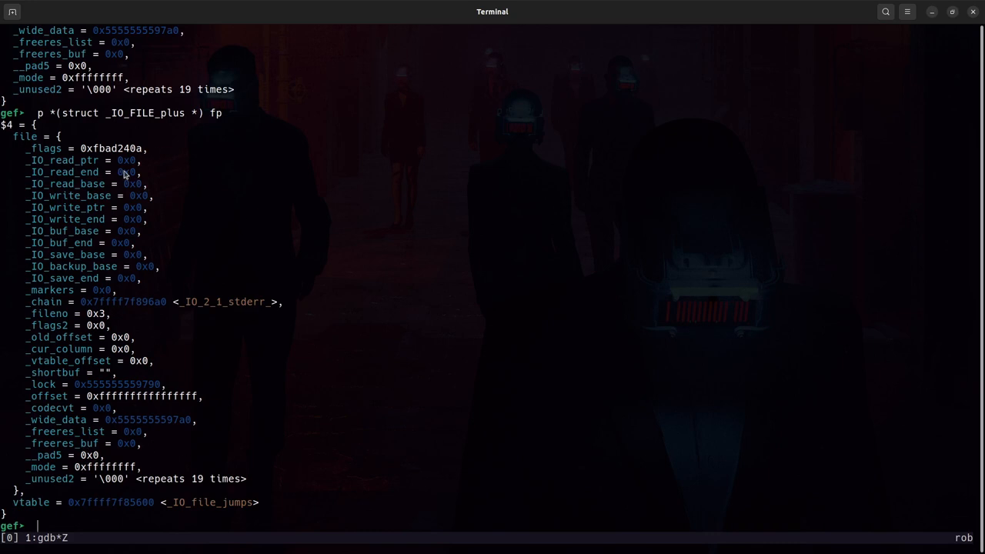
pyautogui.moveTo(129, 477)
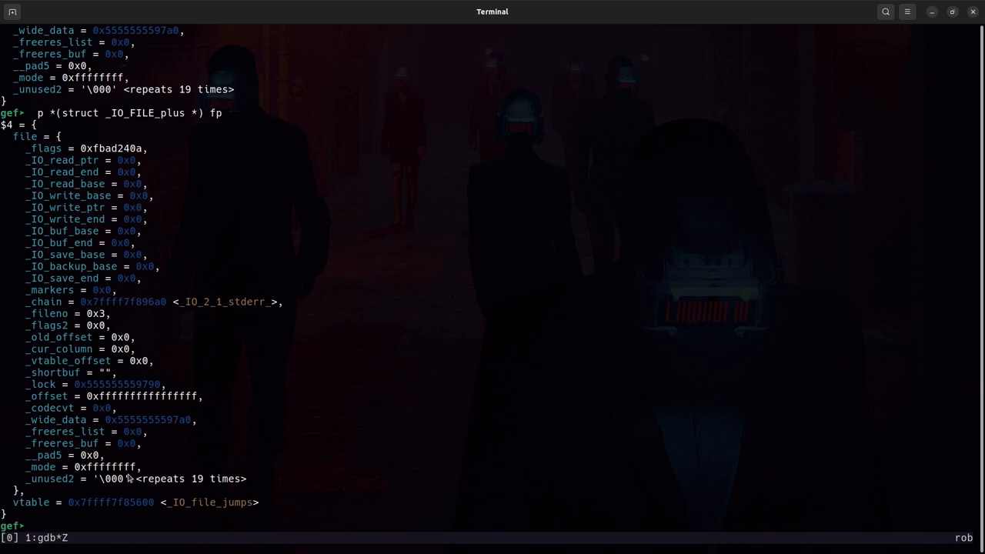
pyautogui.moveTo(385, 446)
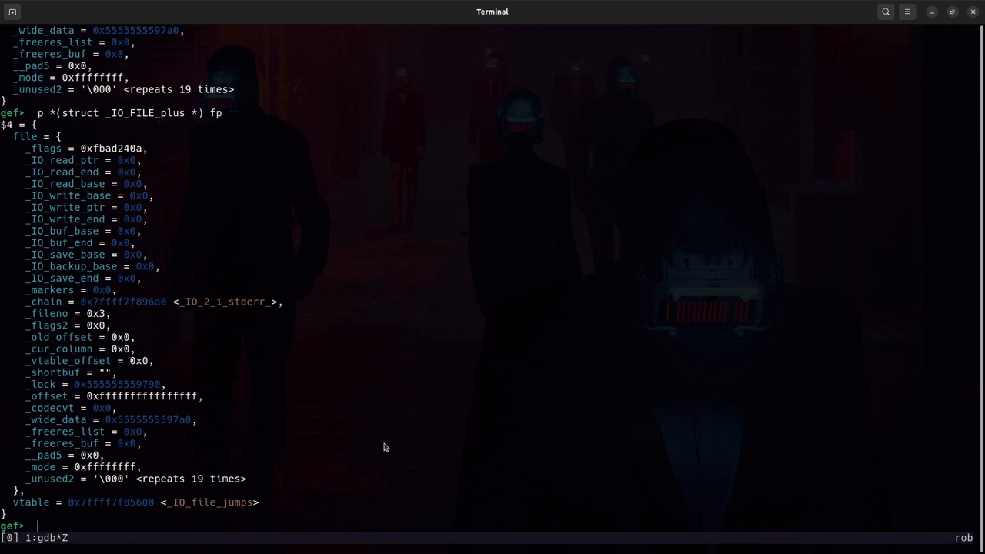
pyautogui.write('p $r15')
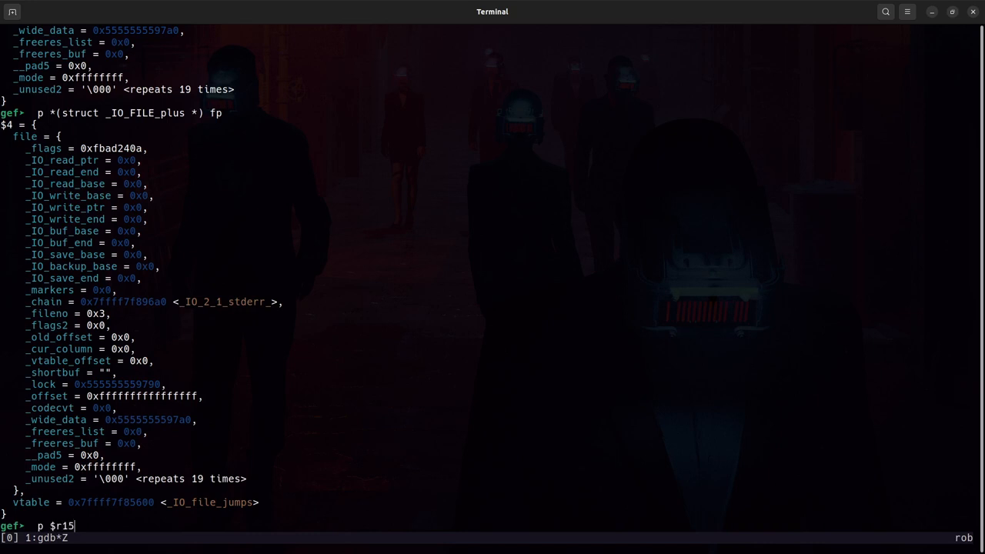
pyautogui.press('Return')
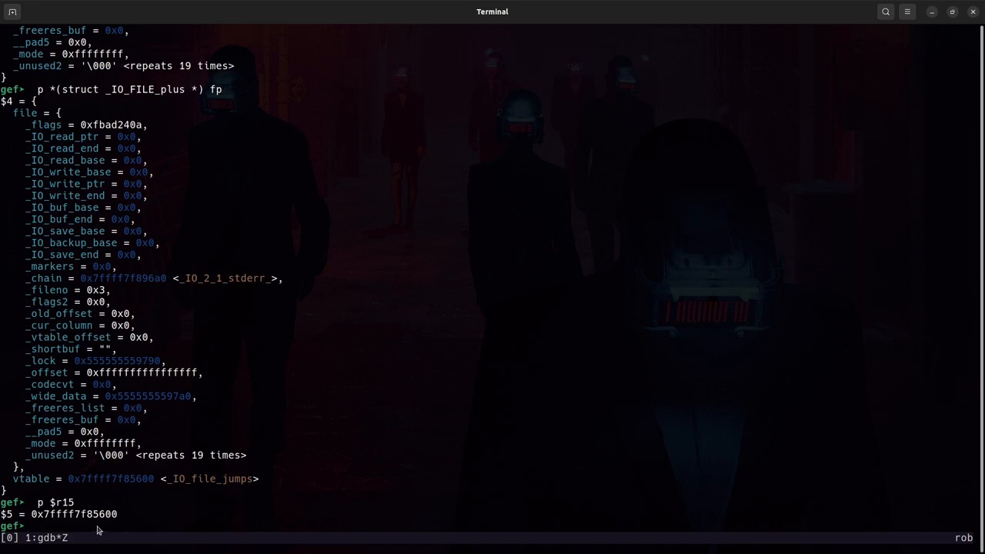
pyautogui.moveTo(277, 218)
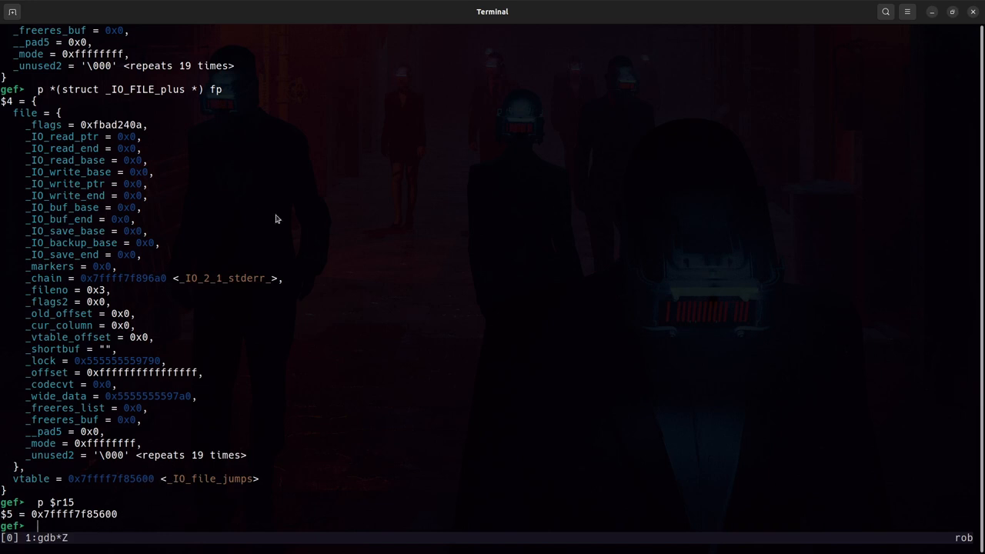
pyautogui.moveTo(160, 496)
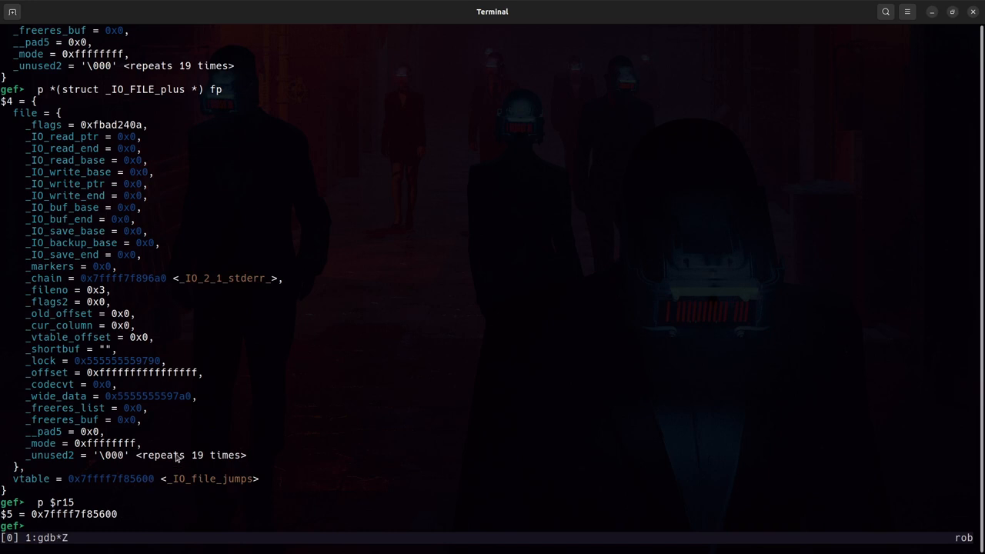
pyautogui.moveTo(274, 304)
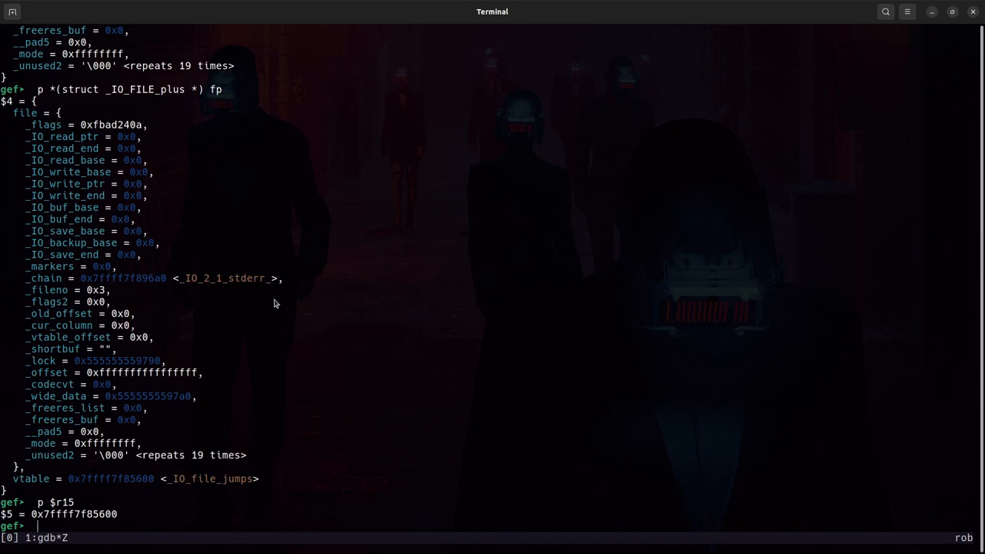
pyautogui.write('x/')
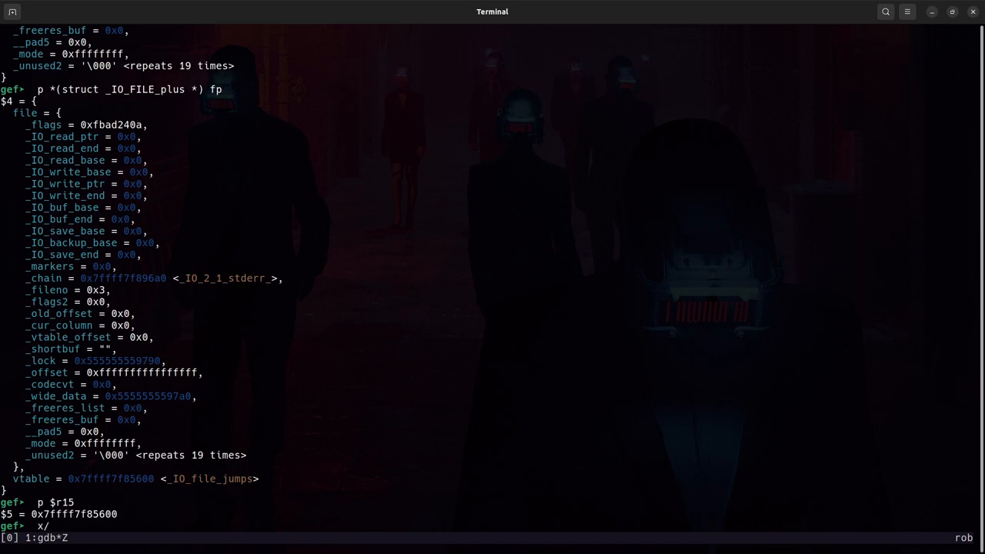
# Examine memory at r15 with x/20a and x/50a, revealing the _IO_file_jumps entries followed by _IO_str_jumps.
pyautogui.write('20a')
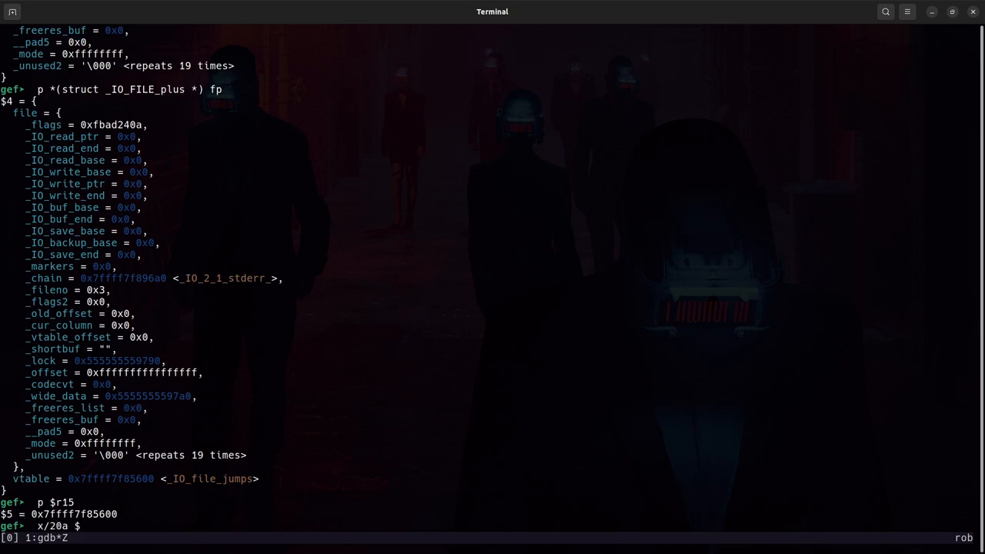
pyautogui.write('$r15')
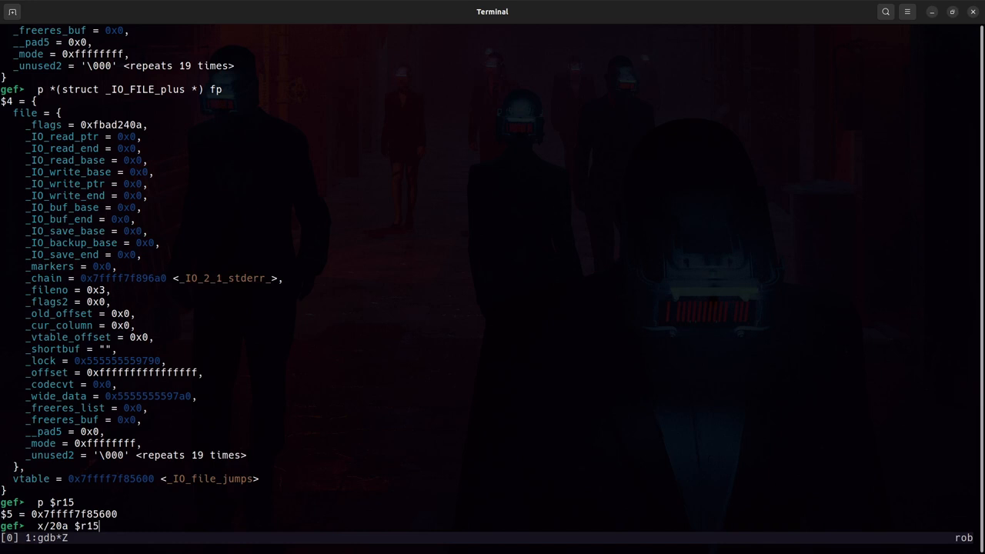
pyautogui.press('Return')
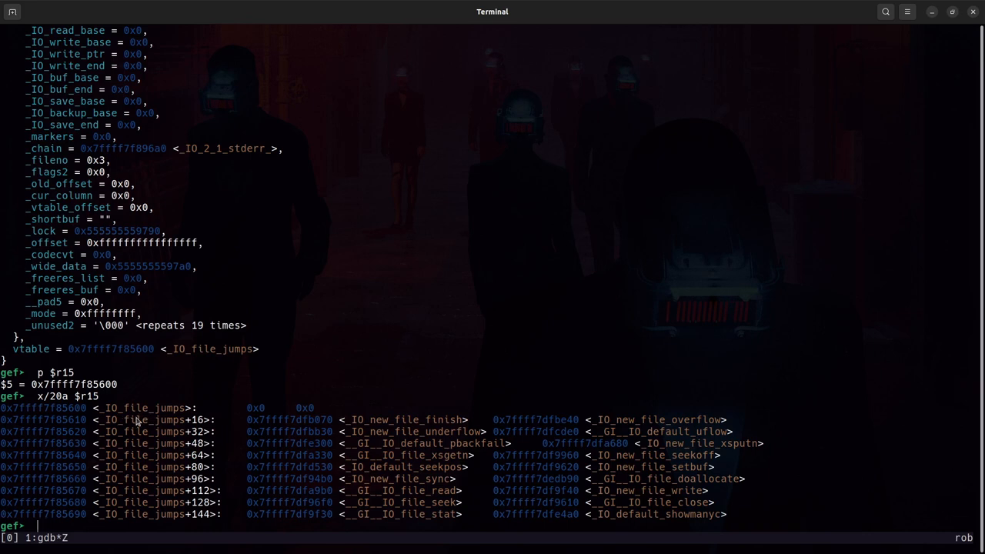
pyautogui.moveTo(514, 399)
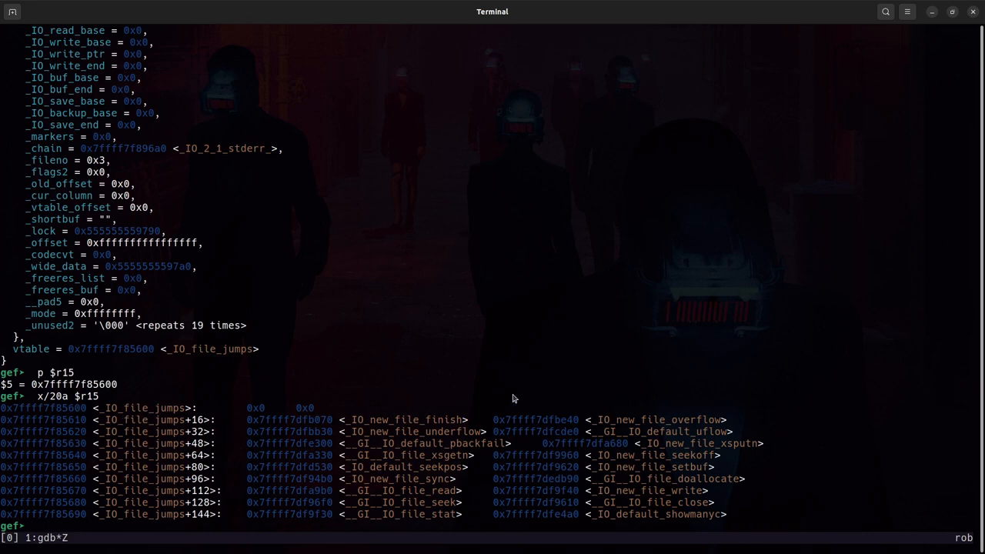
pyautogui.moveTo(486, 444)
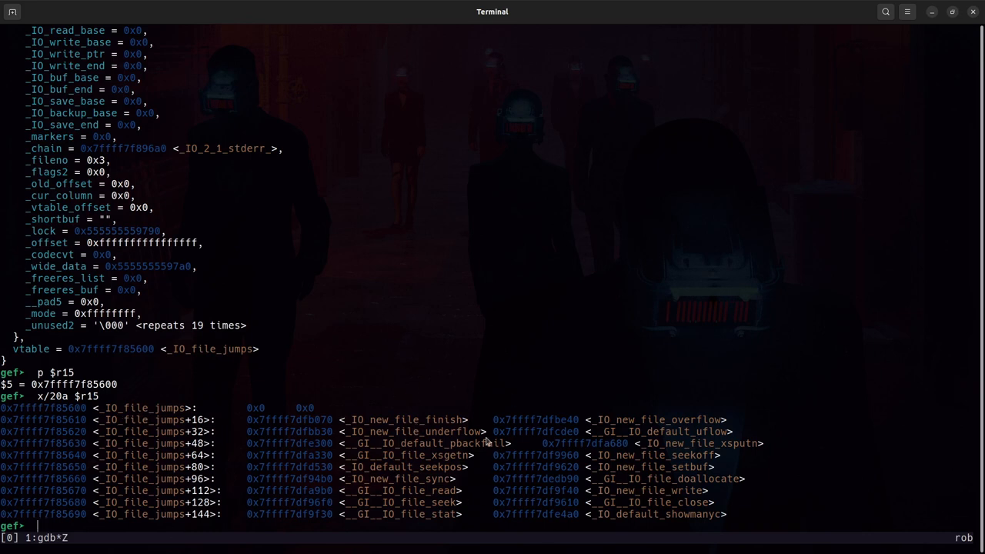
pyautogui.moveTo(646, 385)
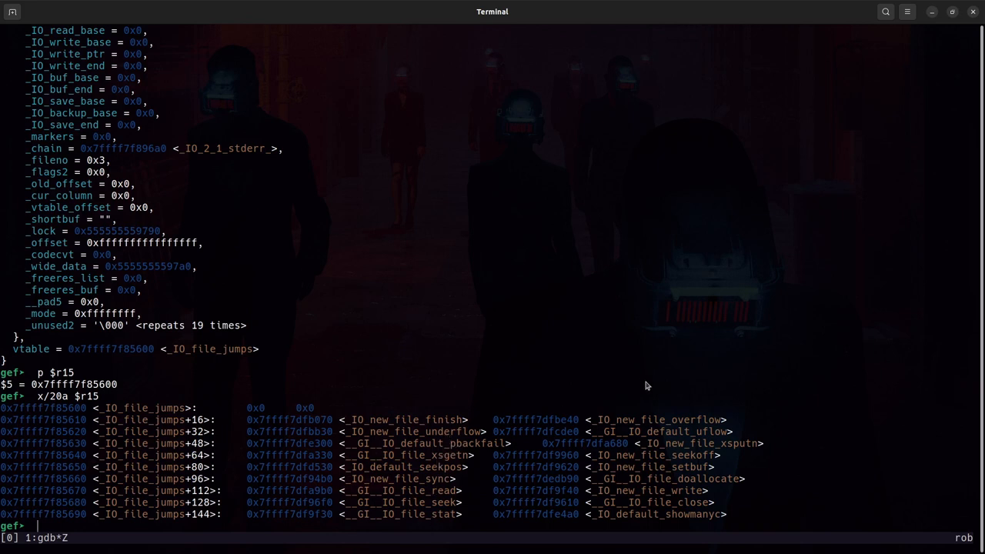
pyautogui.write('x/20a $r15')
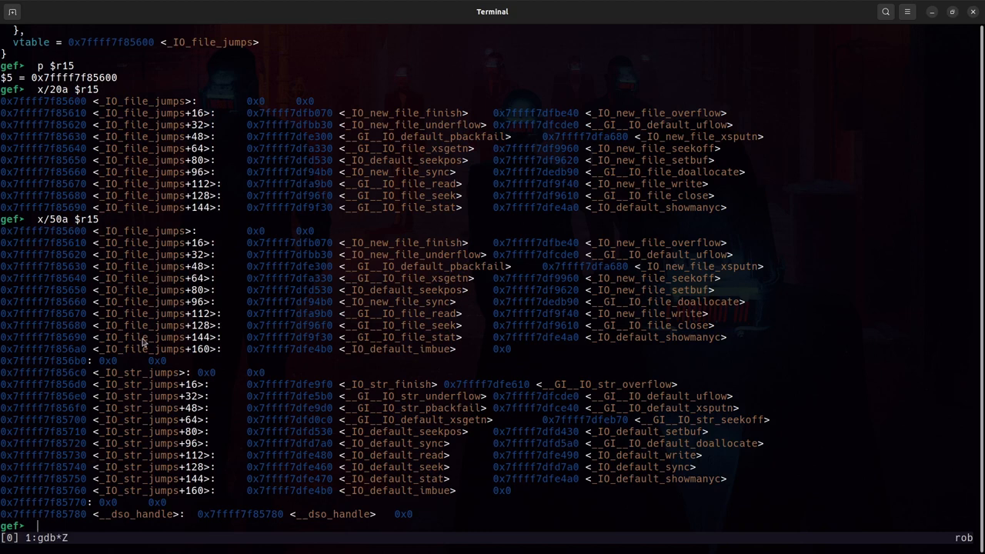
pyautogui.moveTo(163, 377)
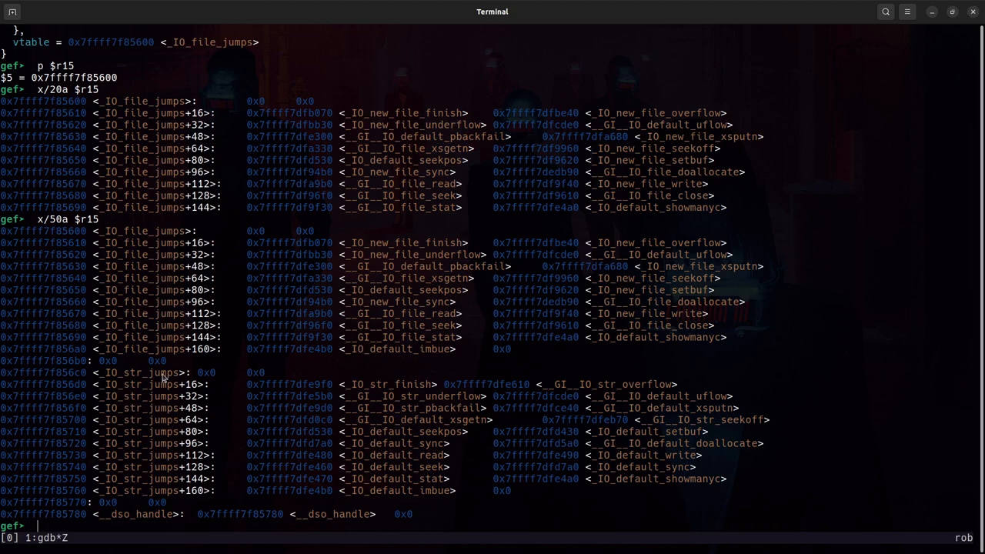
pyautogui.write('x/50a $r15')
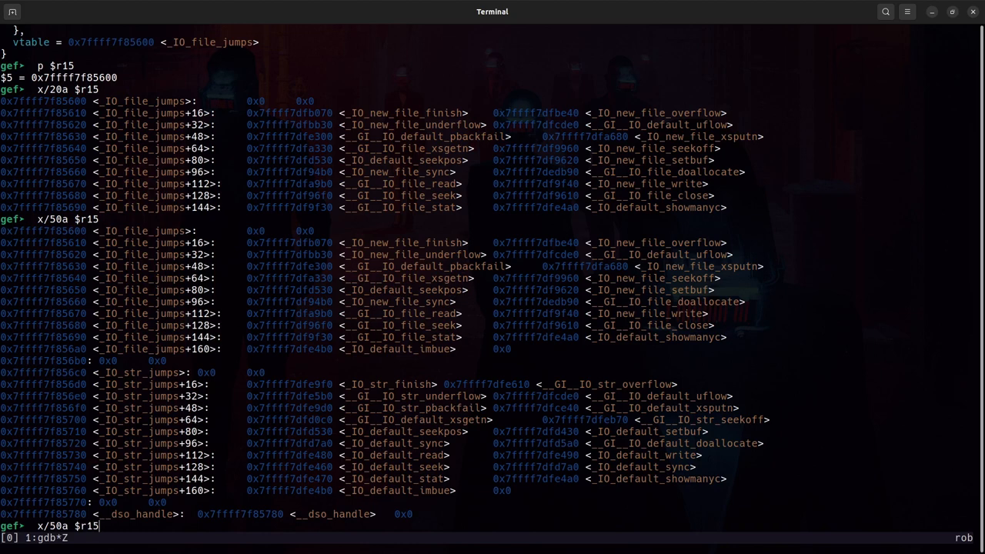
# Dump x/50a $r15 - 0x100, exposing _IO_file_jumps_maybe_mmap and _IO_file_jumps_mmap before _IO_file_jumps.
pyautogui.write('- 0x100')
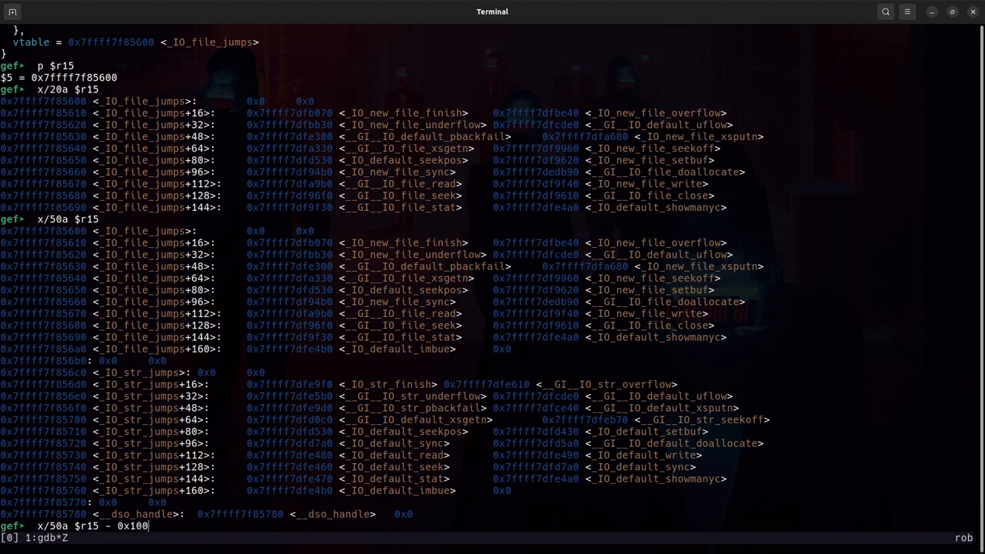
pyautogui.press('Return')
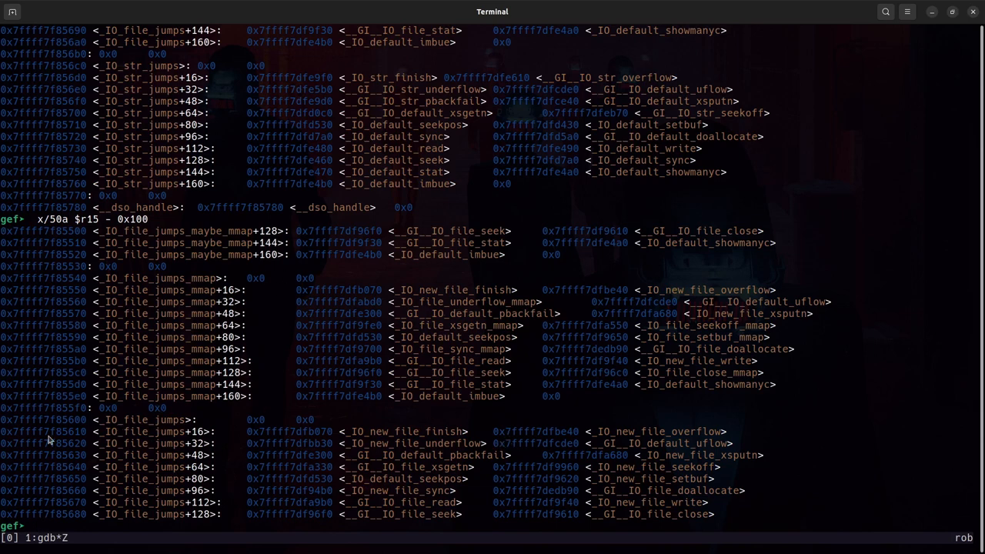
pyautogui.moveTo(154, 443)
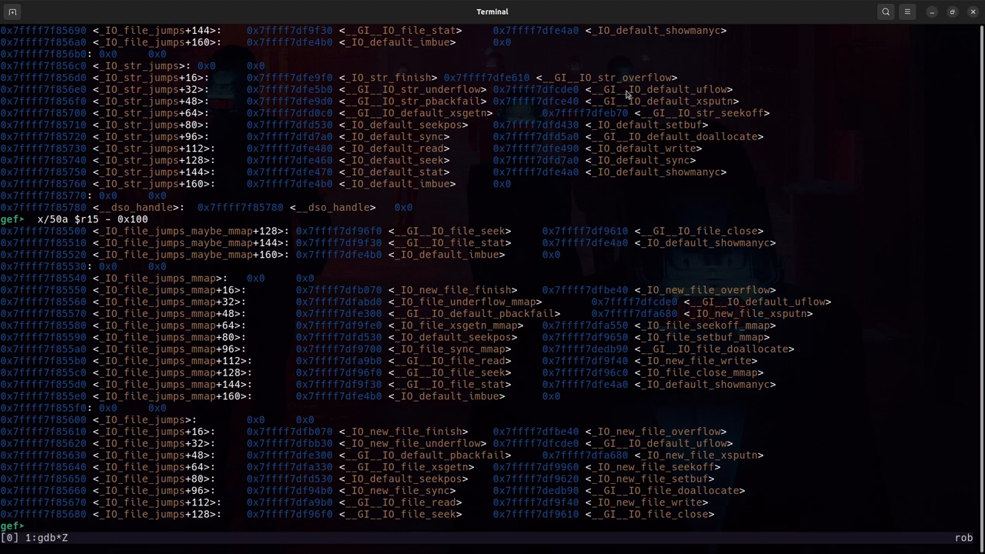
pyautogui.moveTo(477, 392)
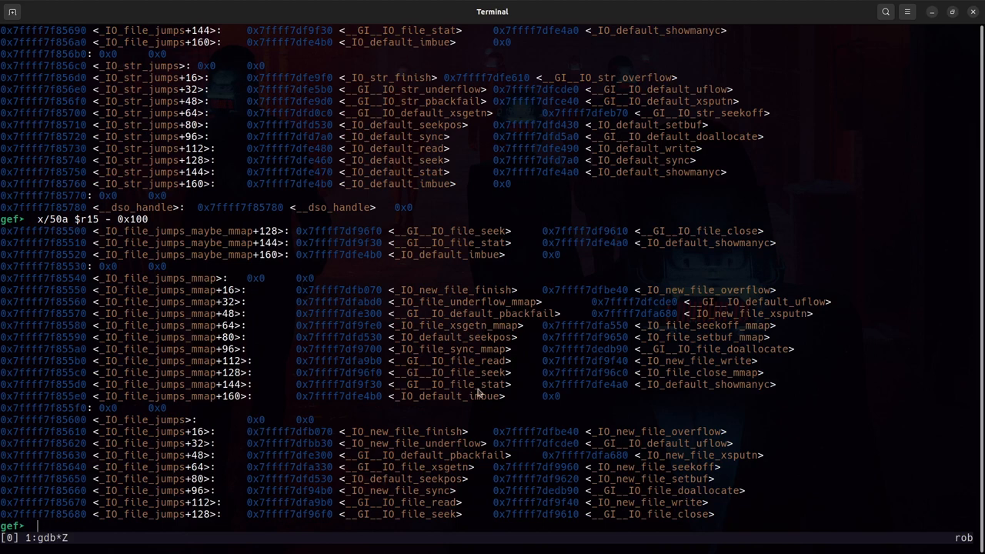
pyautogui.write('x')
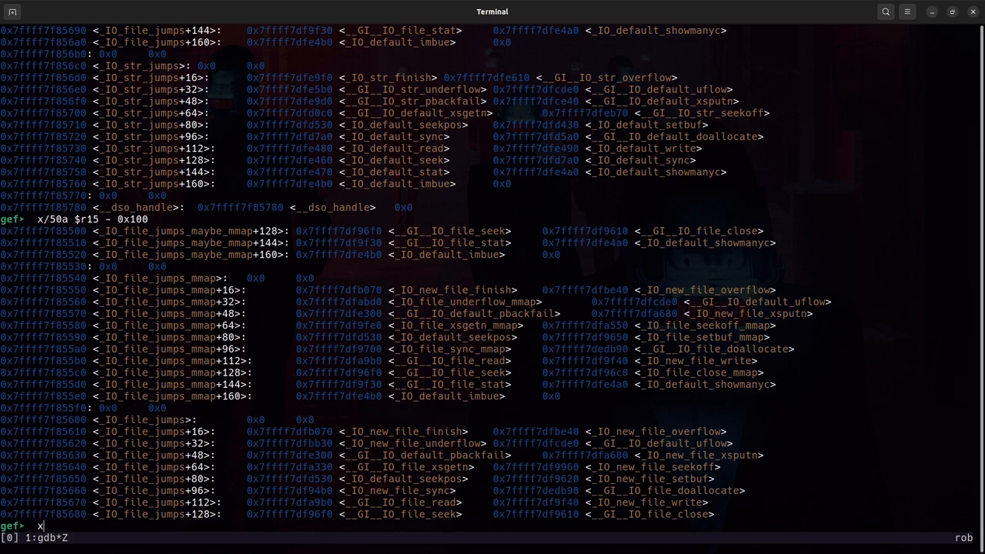
# Show the current instruction call [r15+0x38] and resolve that slot to _IO_new_file_xsputn at _IO_file_jumps+56.
pyautogui.press('Return')
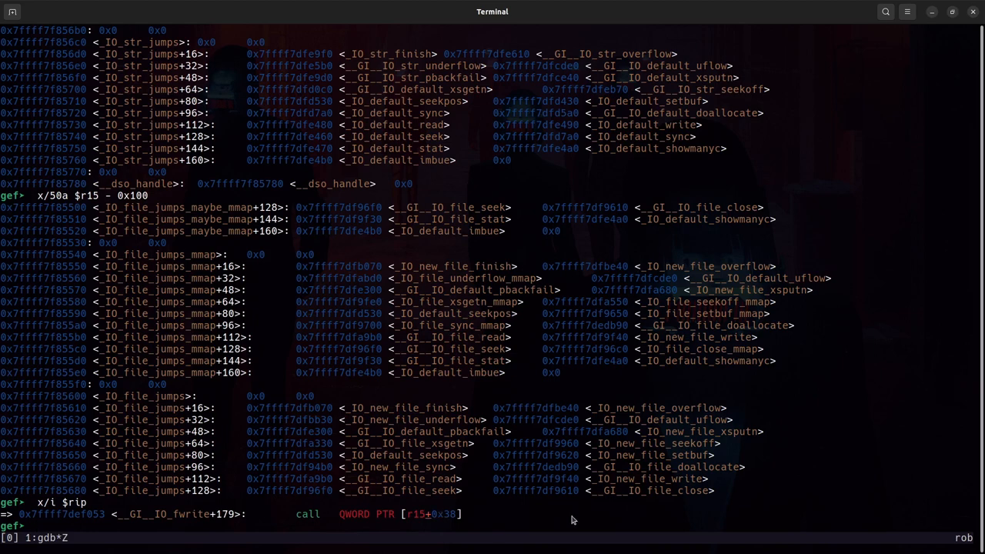
pyautogui.write('x/a $')
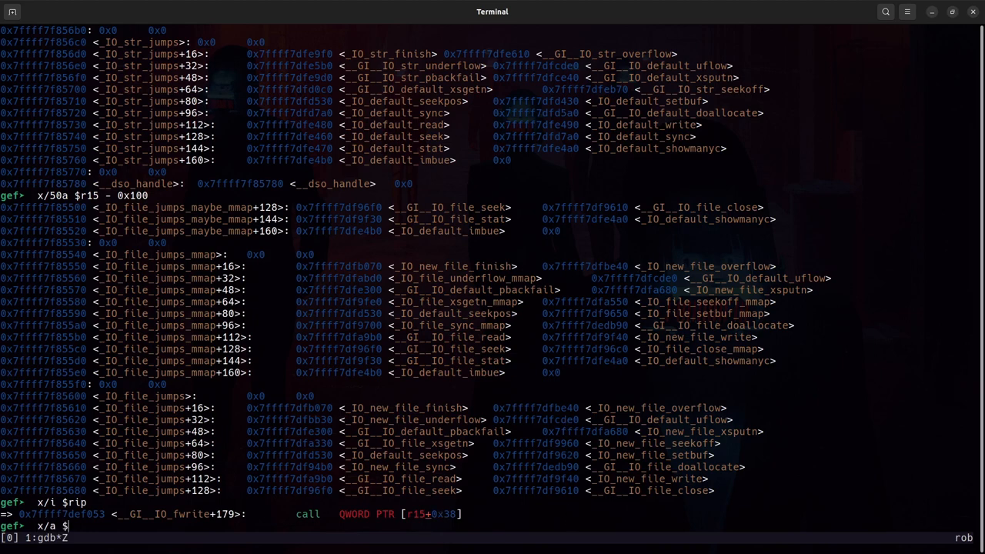
pyautogui.write('r15 +')
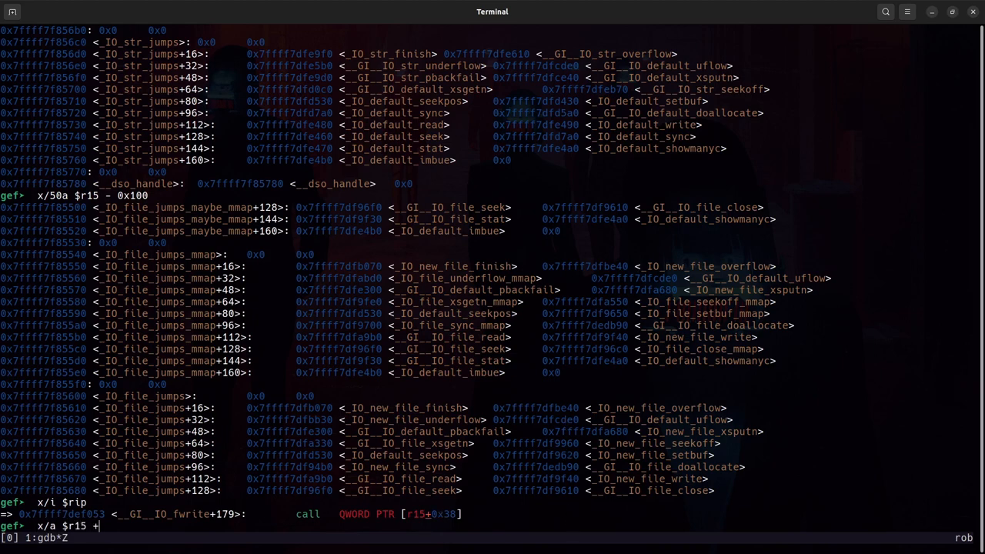
pyautogui.press('Return')
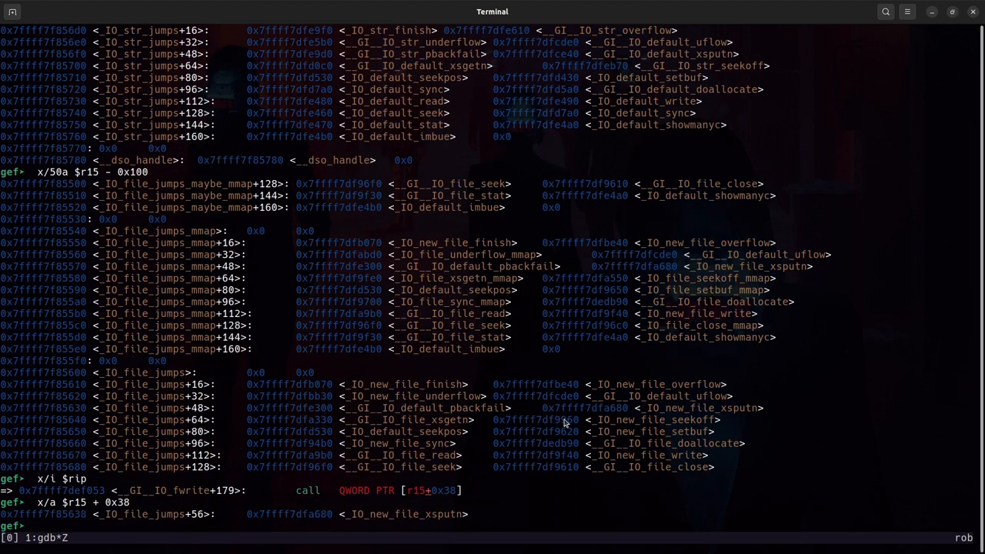
pyautogui.moveTo(369, 521)
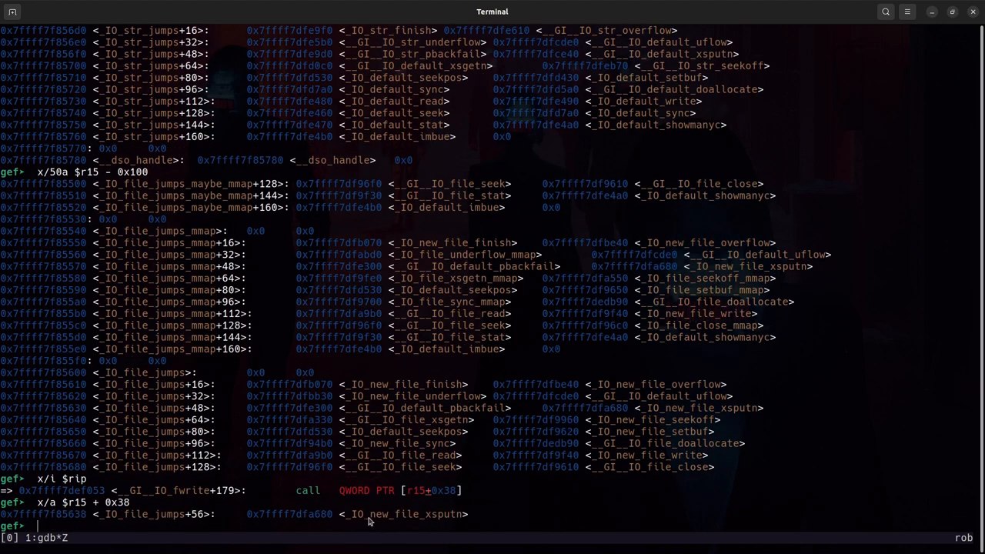
pyautogui.moveTo(459, 522)
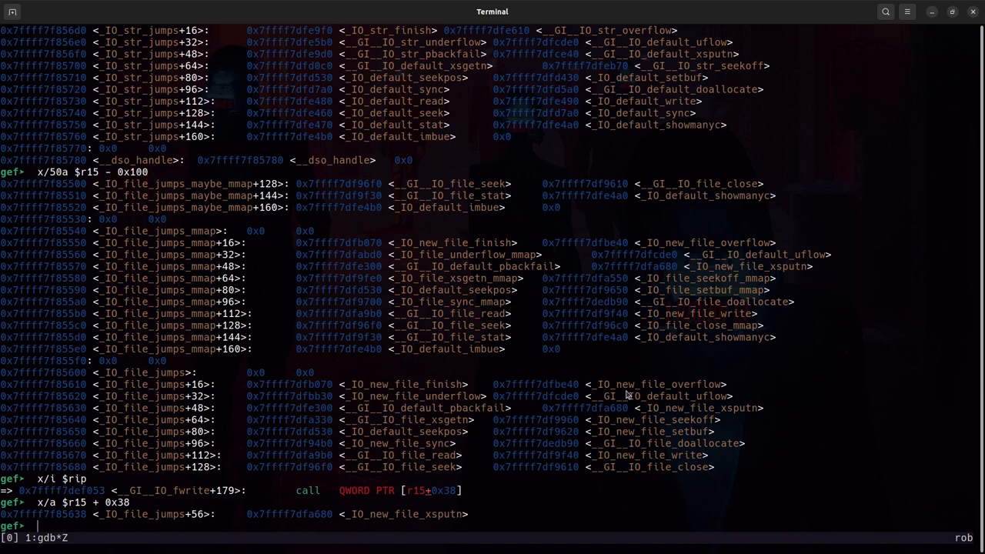
pyautogui.moveTo(696, 422)
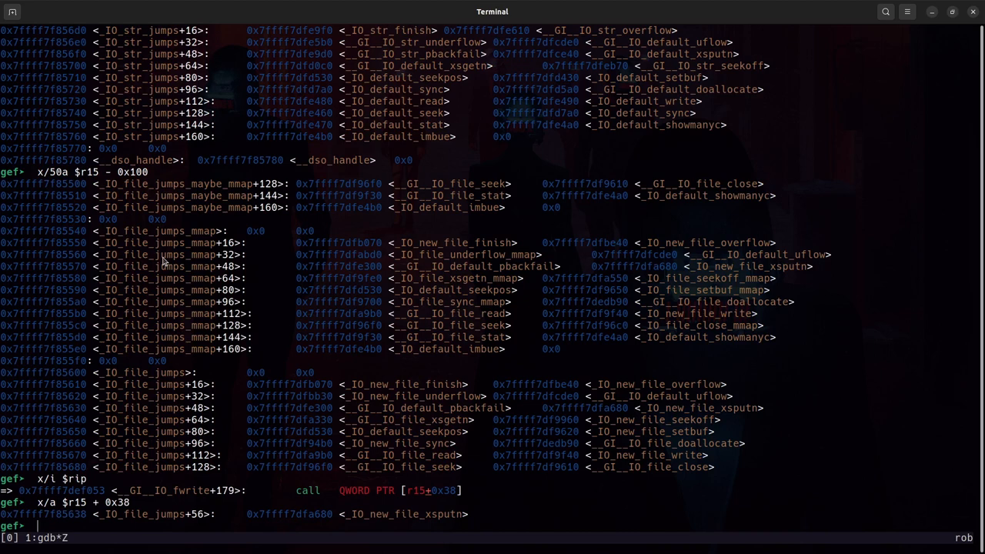
pyautogui.moveTo(654, 321)
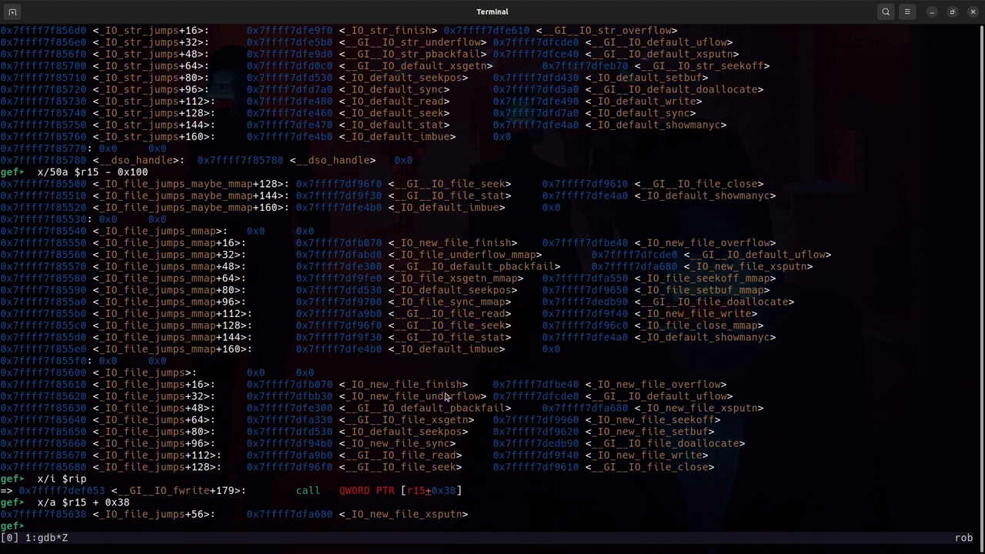
# Single-step into the vtable call, landing in _IO_new_file_xsputn, then let a.out run to a normal exit.
pyautogui.write('s')
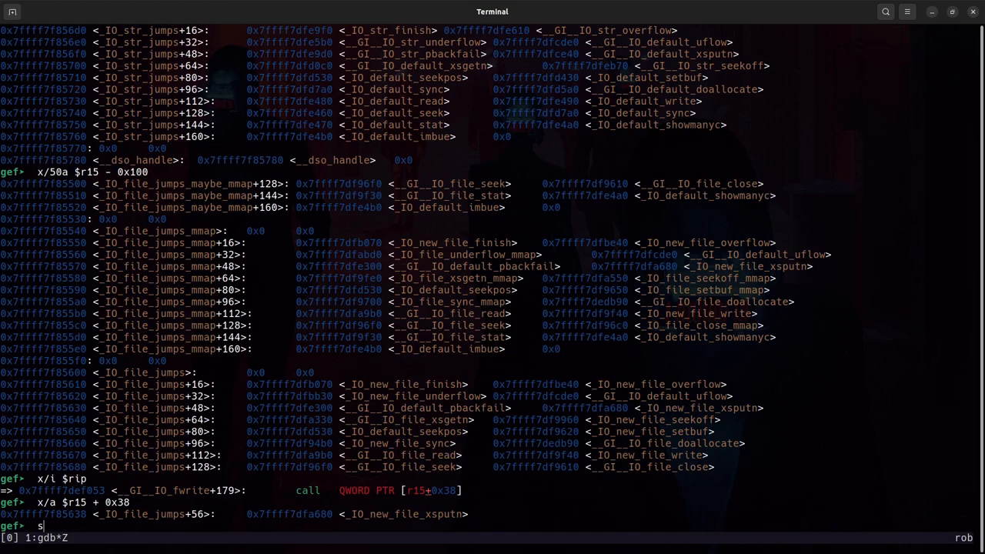
pyautogui.write('i')
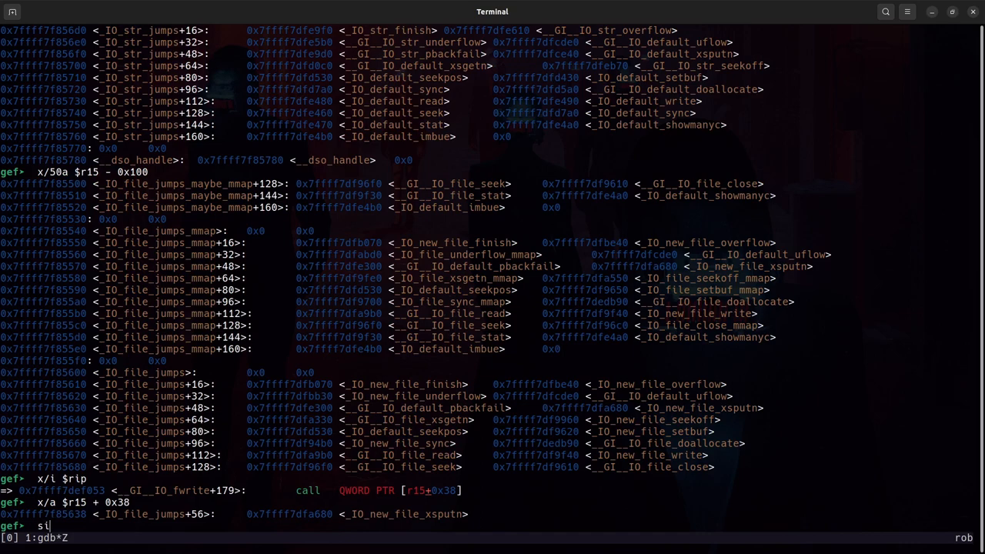
pyautogui.press('Return')
pyautogui.write('c')
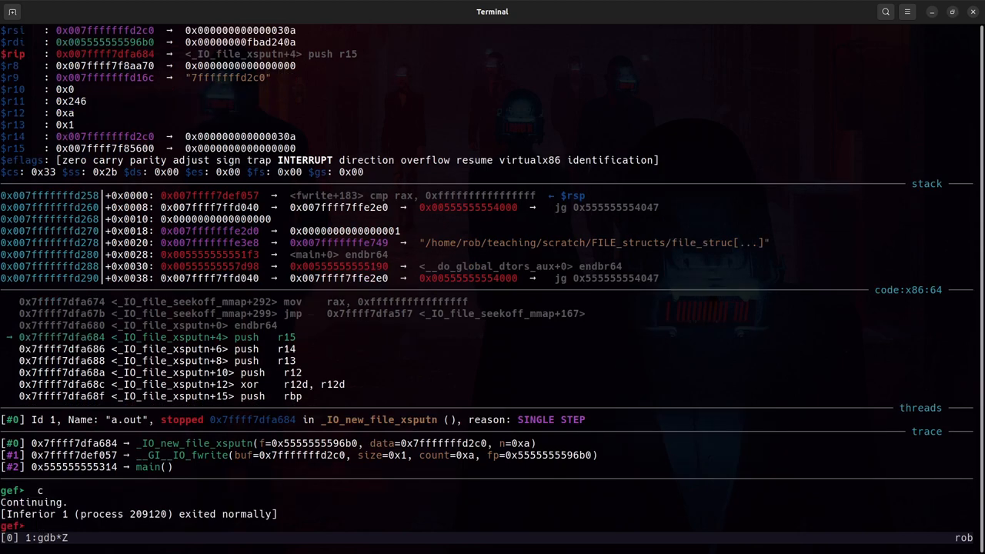
# Quit GDB and relaunch ./exploit.py so GEF stops again at the fwrite breakpoint.
pyautogui.write('q')
pyautogui.write('./ex')
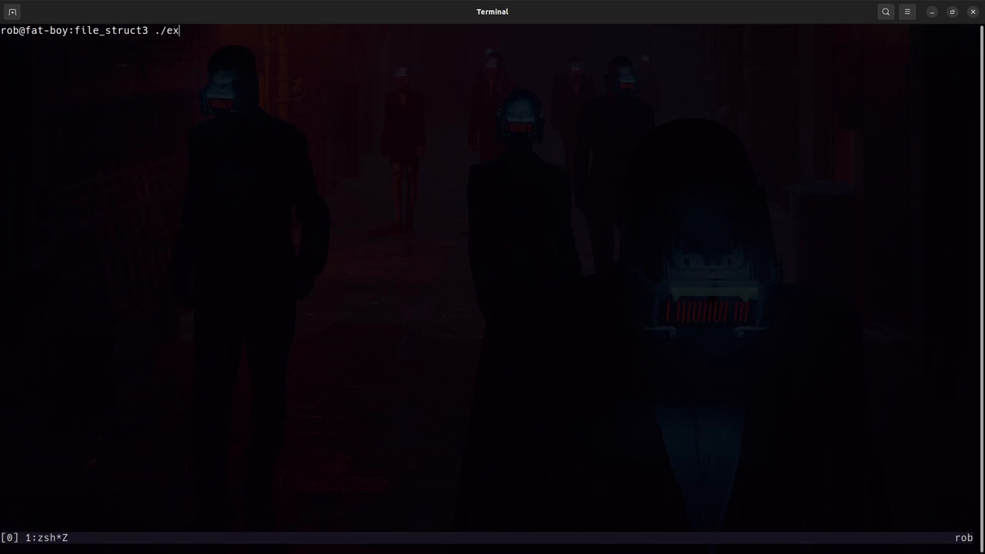
pyautogui.write('ploit.py')
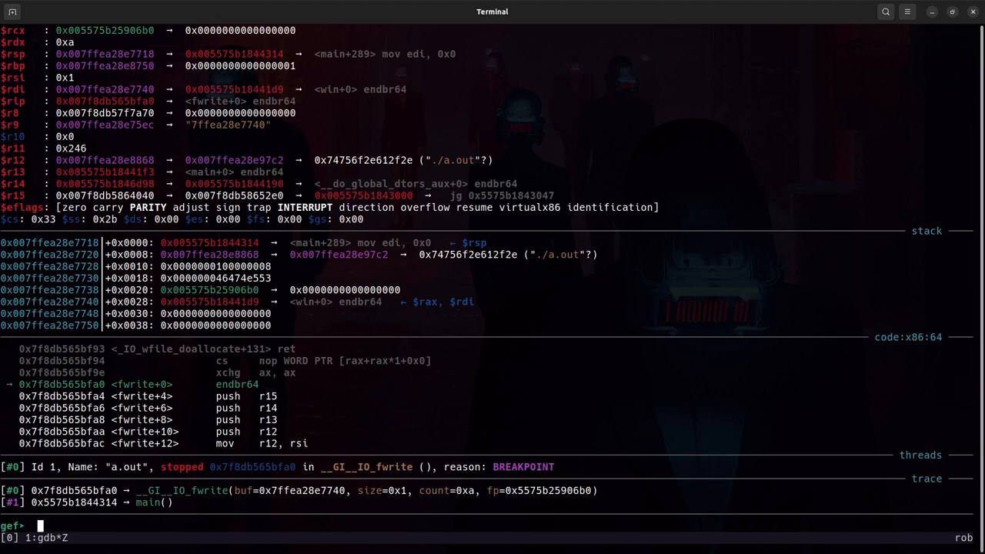
# Set breakpoint 2 at the vtable call at *fwrite+179.
pyautogui.write('b *')
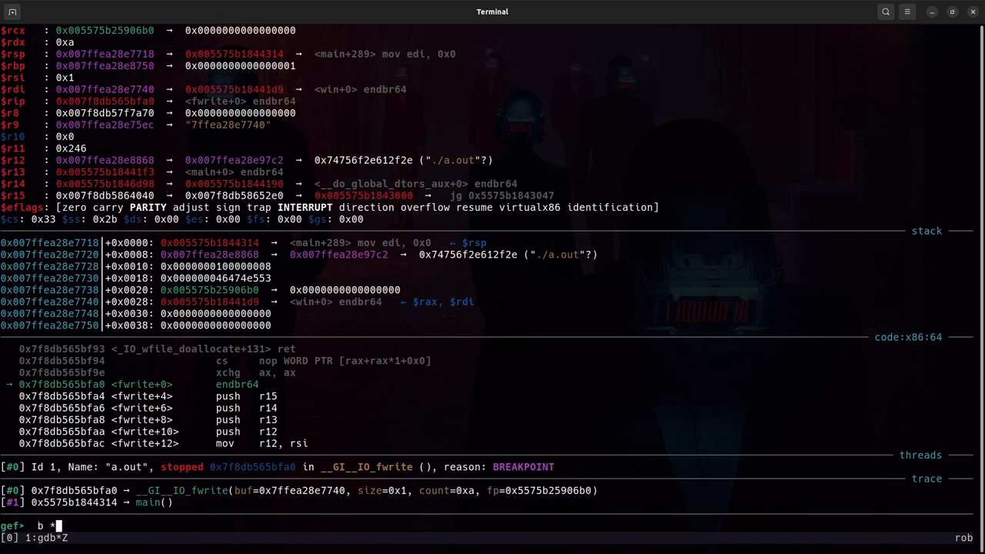
pyautogui.write('f')
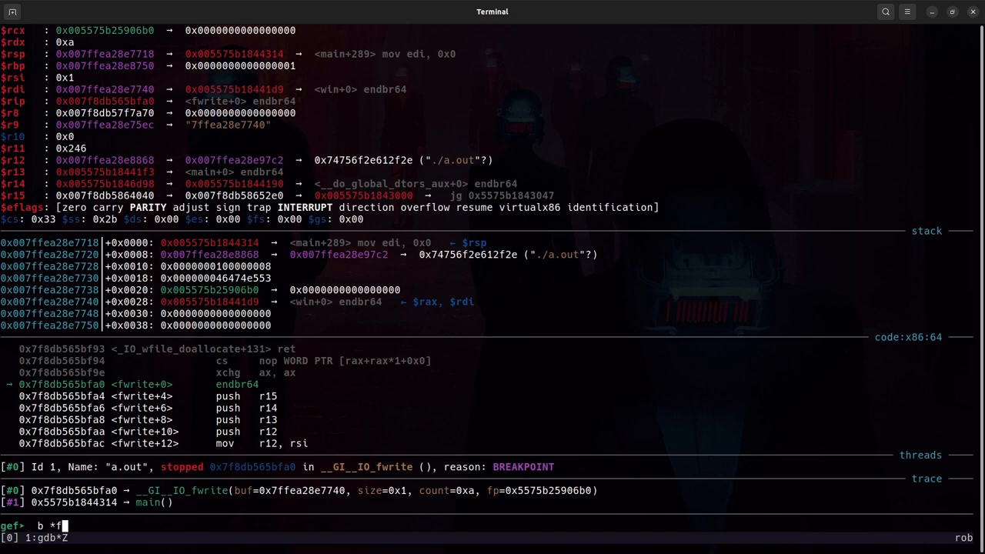
pyautogui.write('write')
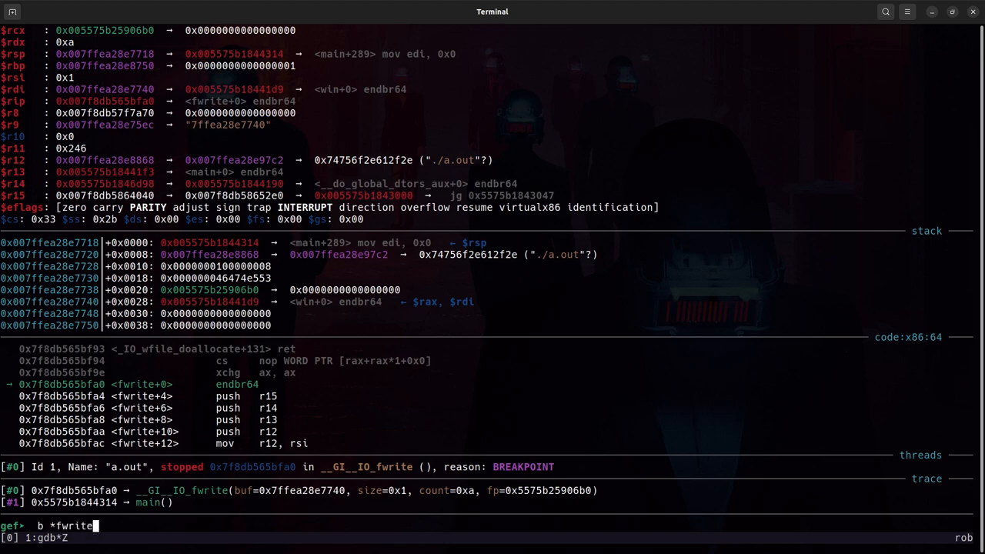
pyautogui.press('Return')
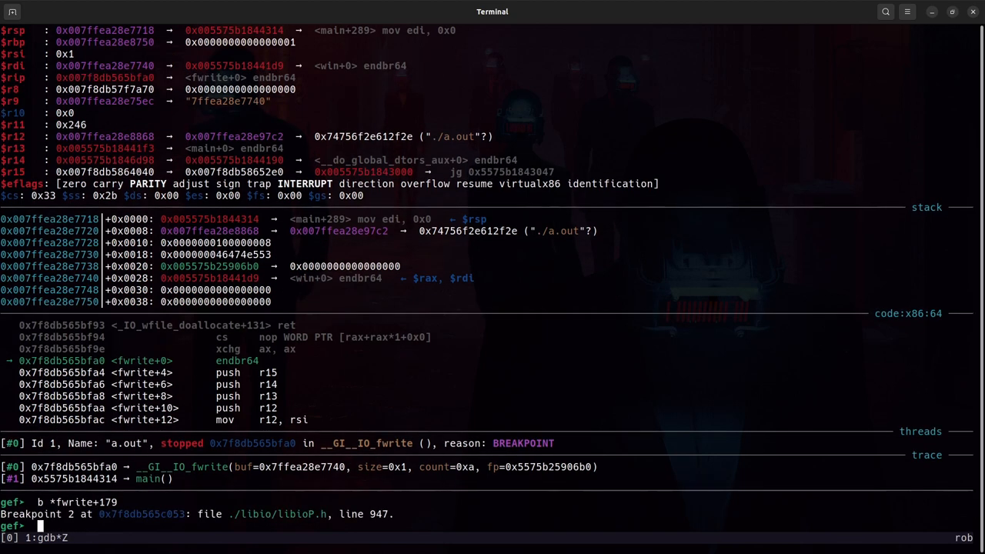
# Continue to fwrite+179, print r15 (0x7f8db5f71fe0) and dump the FILE struct behind fp.
pyautogui.write('c')
pyautogui.write('p')
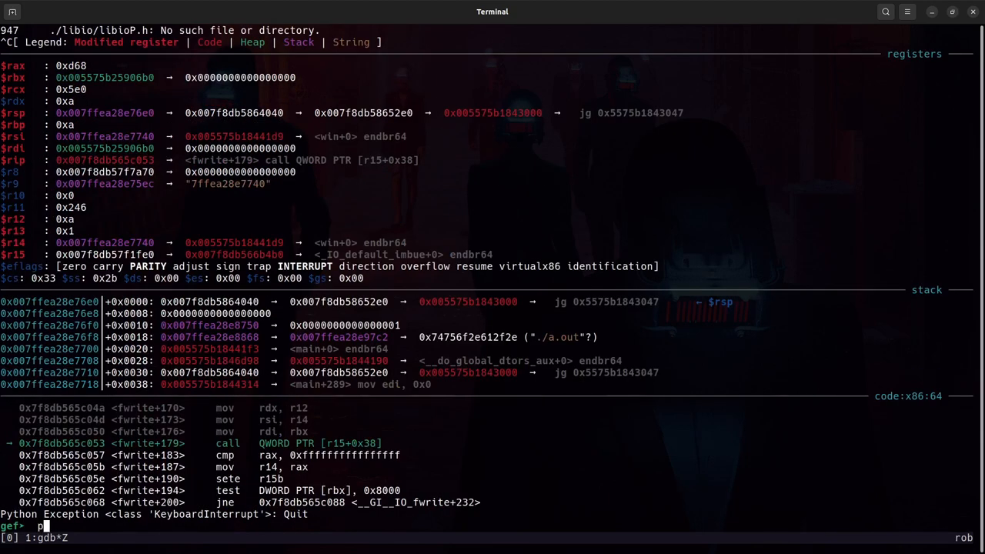
pyautogui.write('$r15')
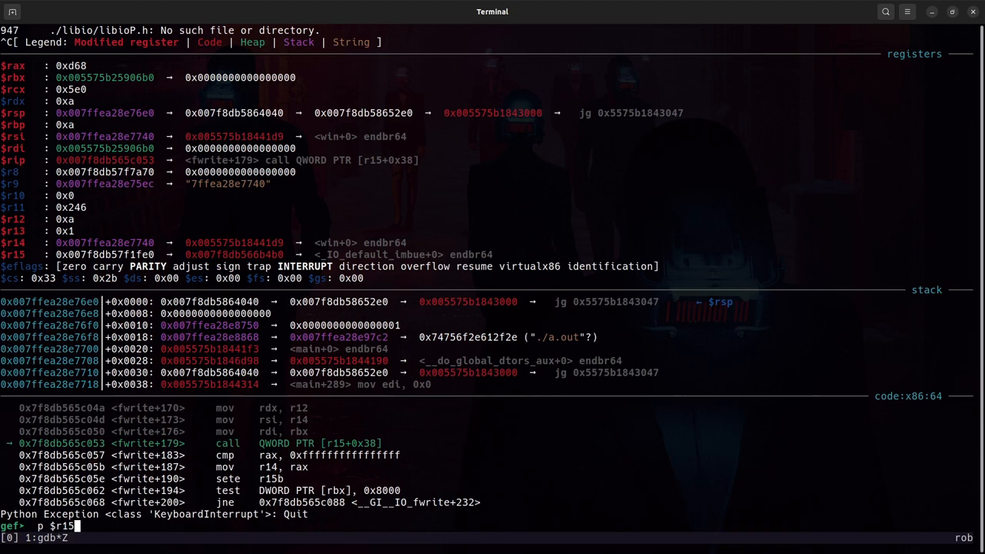
pyautogui.press('Return')
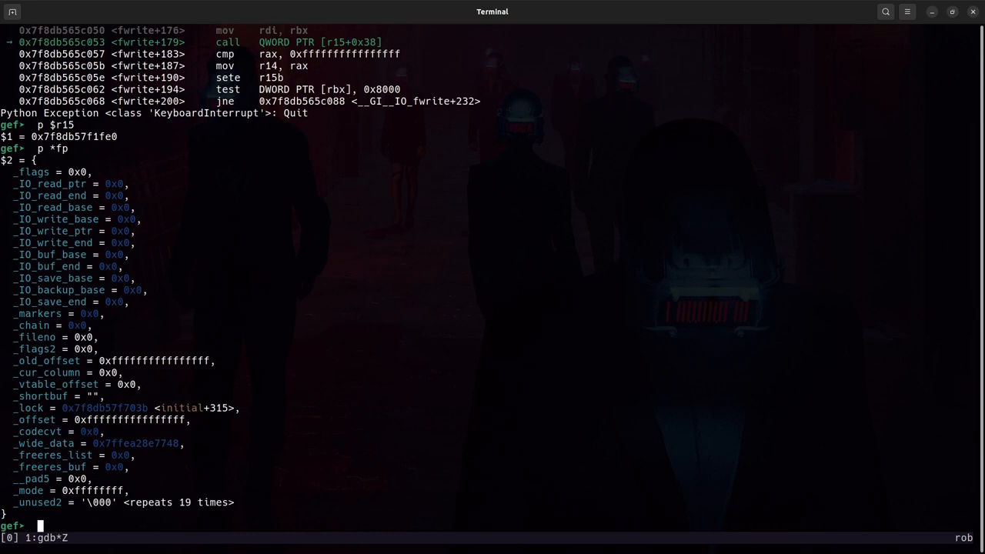
pyautogui.write('p *fp')
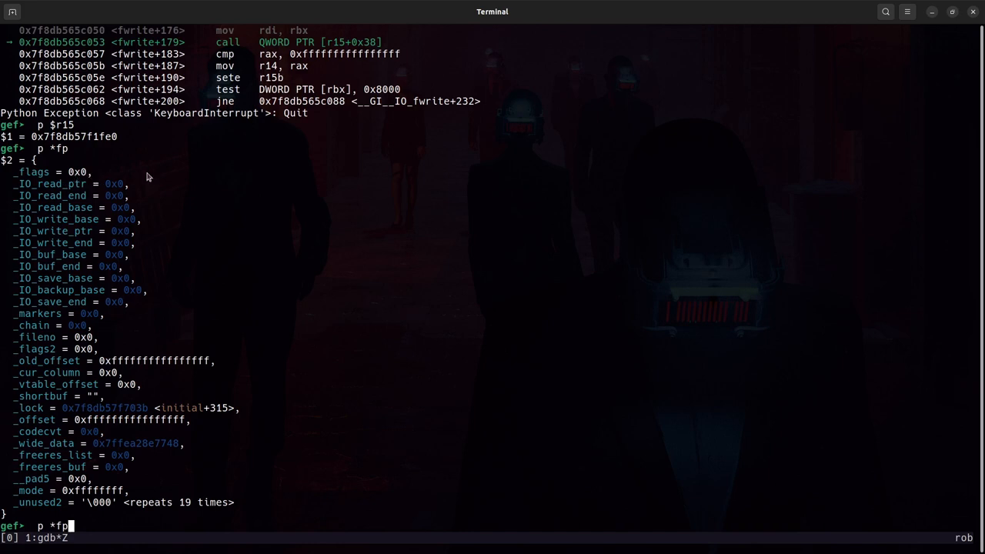
pyautogui.moveTo(84, 503)
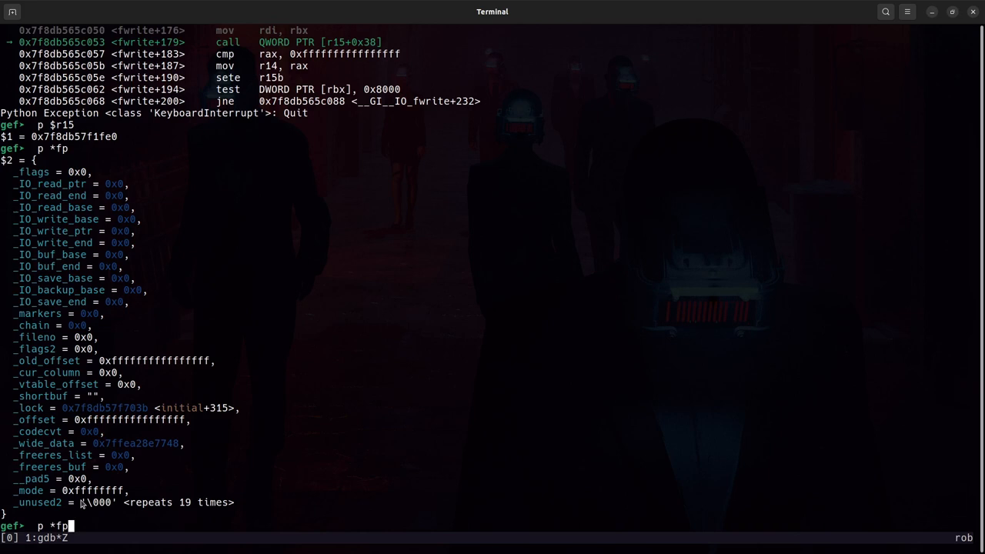
pyautogui.moveTo(400, 374)
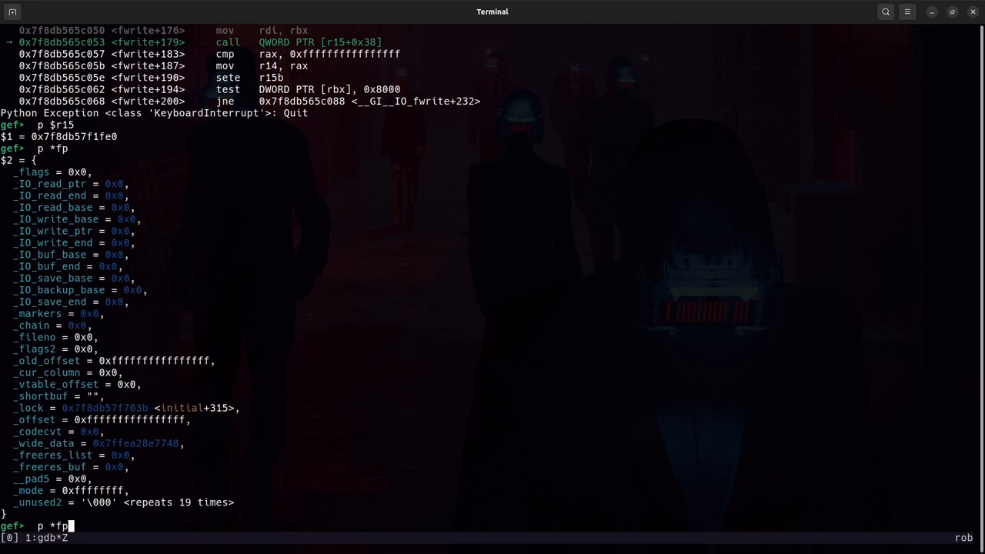
# Rewrite the print command as a cast of fp to struct _IO_FILE_plus *.
pyautogui.press('BackSpace')
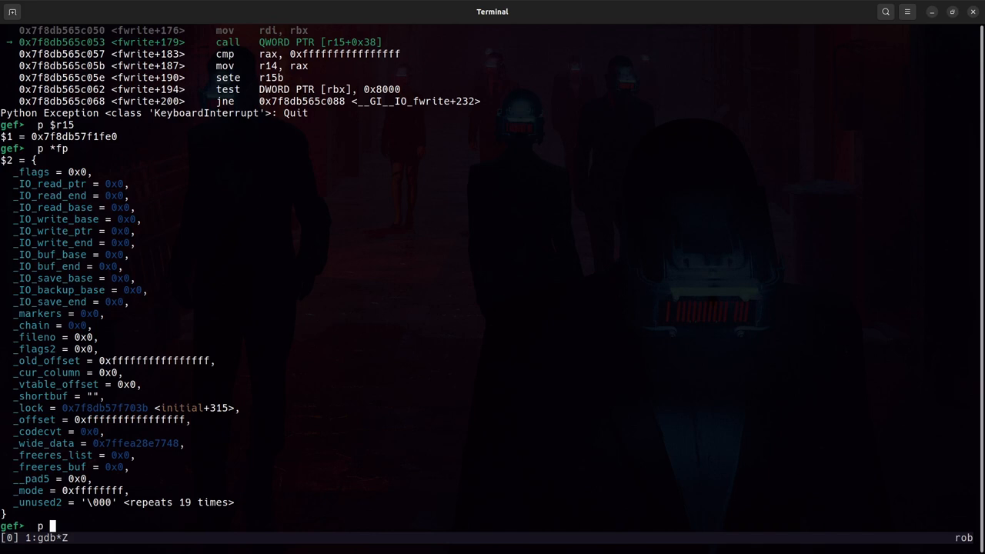
pyautogui.write('*(')
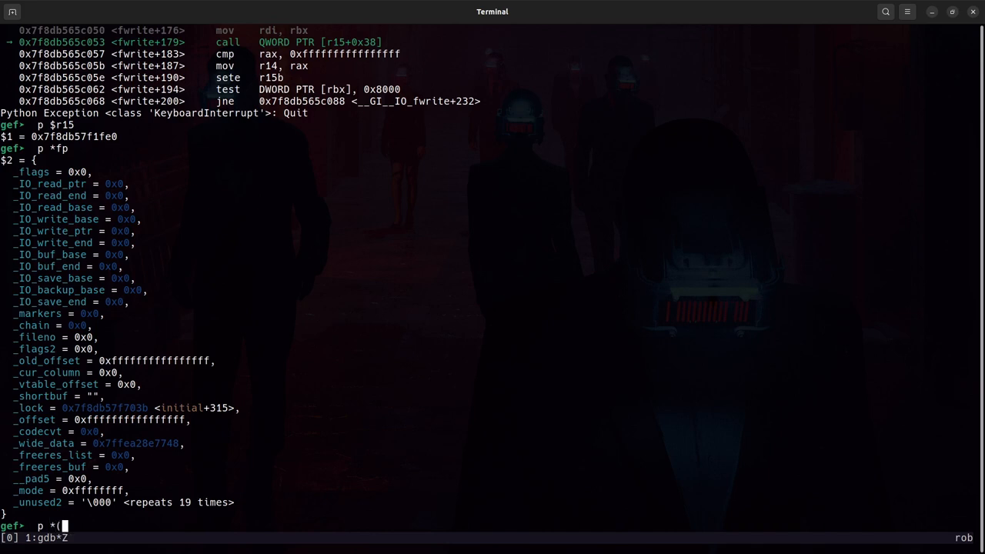
pyautogui.write('struct')
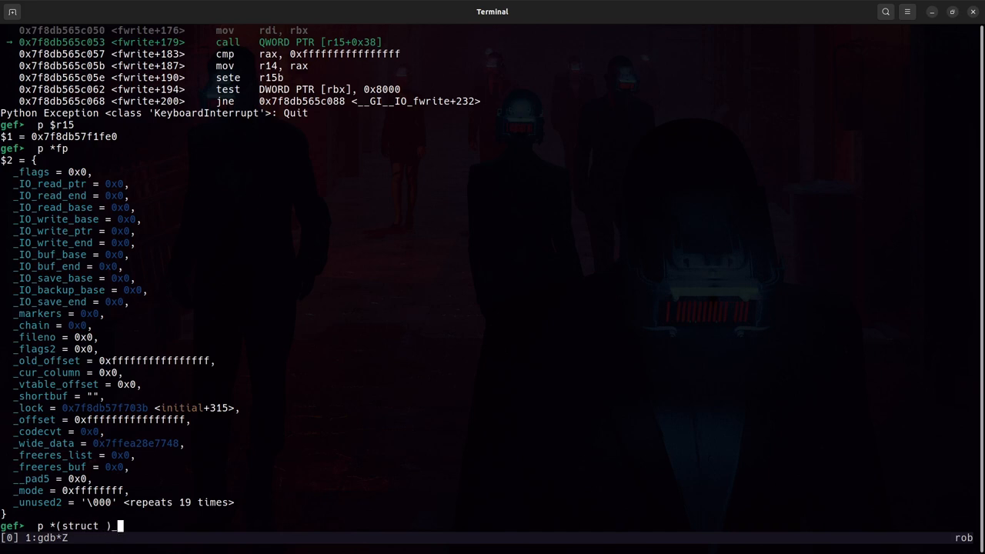
pyautogui.write('_IO_FI')
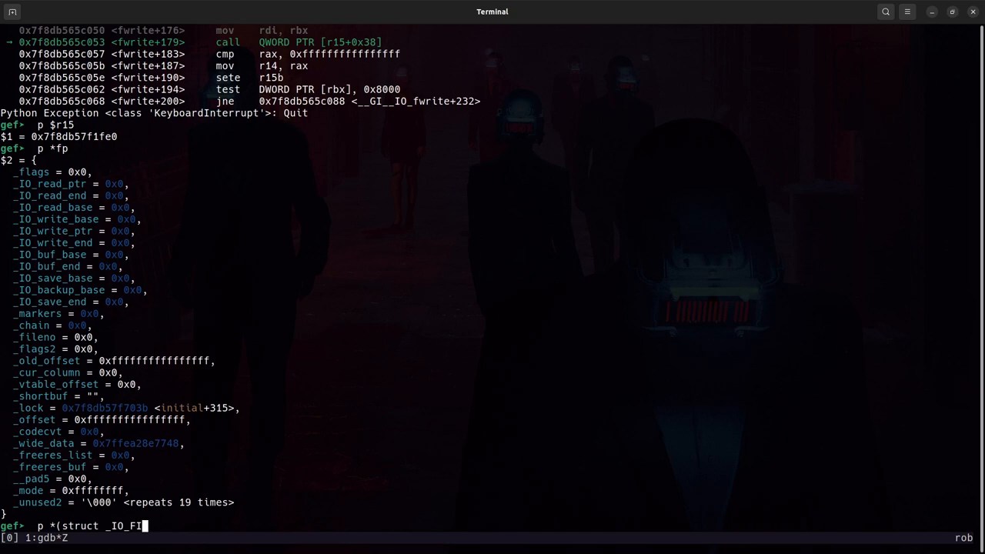
pyautogui.write('E_plus')
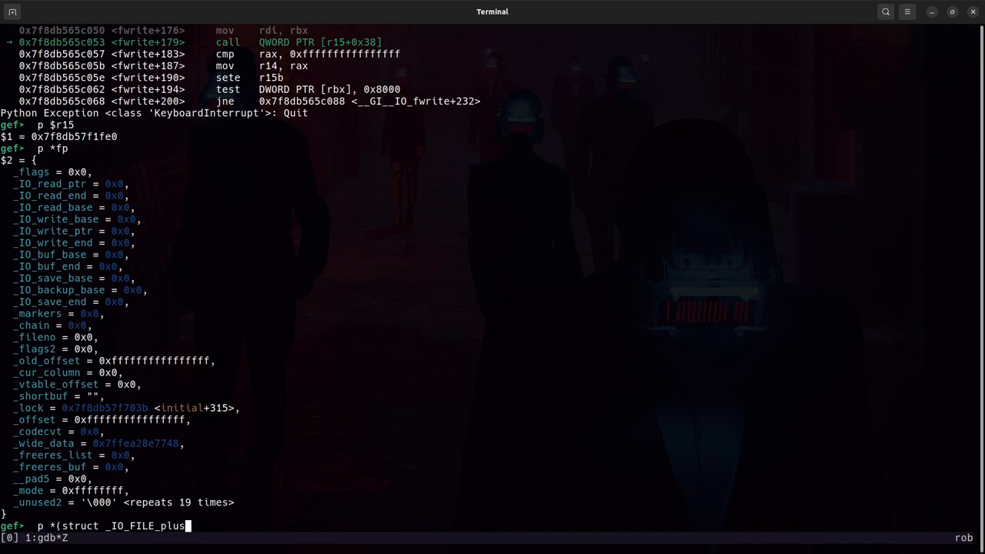
pyautogui.write('*)')
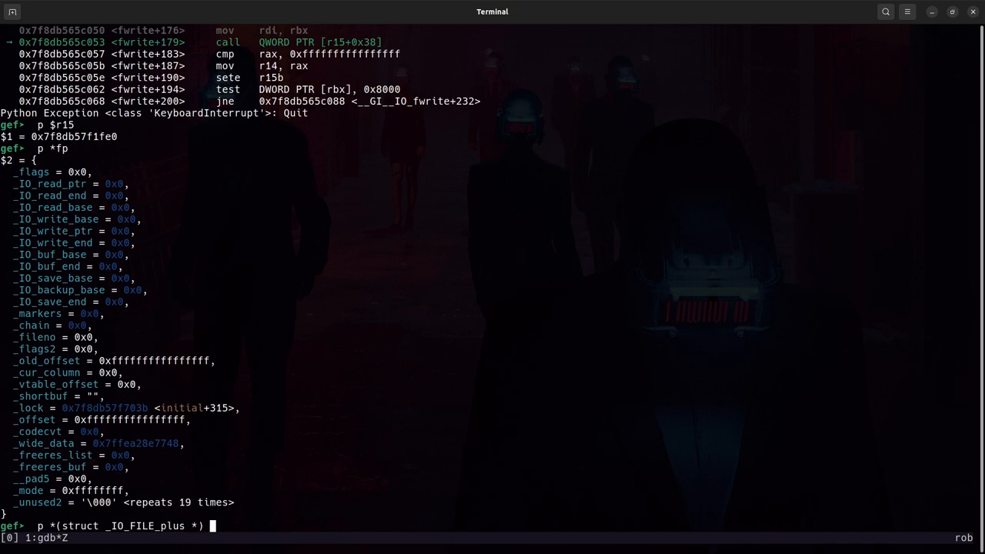
# Print fp as _IO_FILE_plus, showing its vtable at _IO_wfile_jumps_maybe_mmap+160.
pyautogui.press('Return')
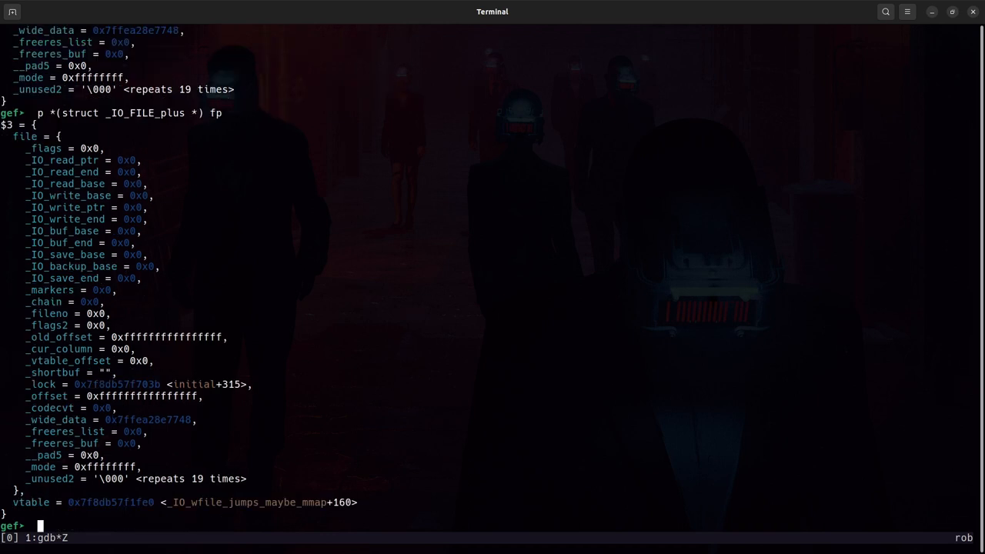
pyautogui.moveTo(137, 505)
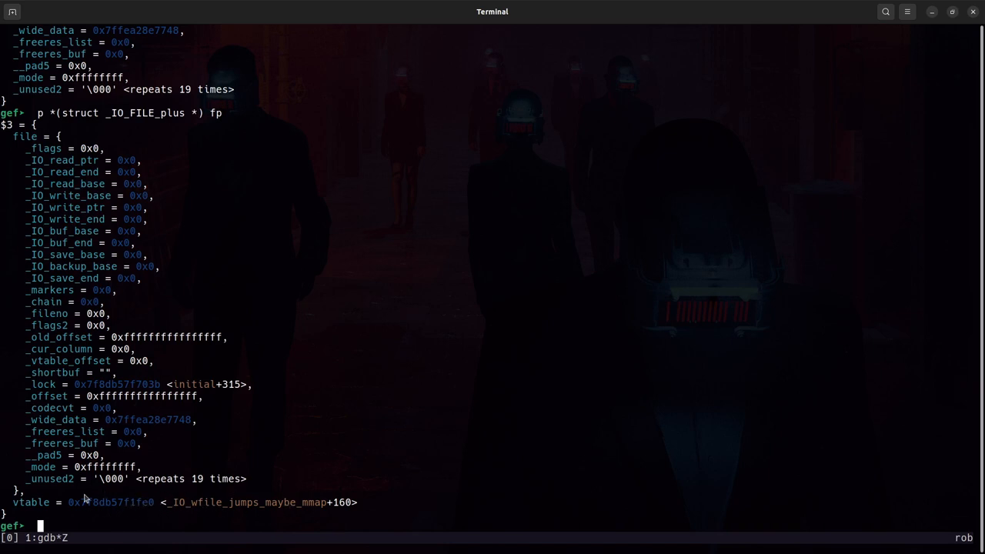
pyautogui.moveTo(379, 440)
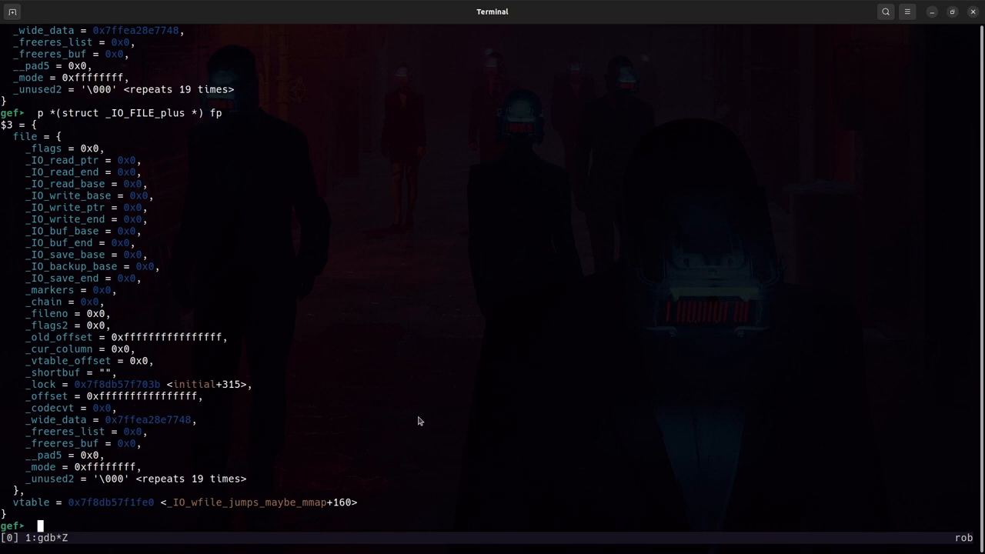
pyautogui.moveTo(455, 369)
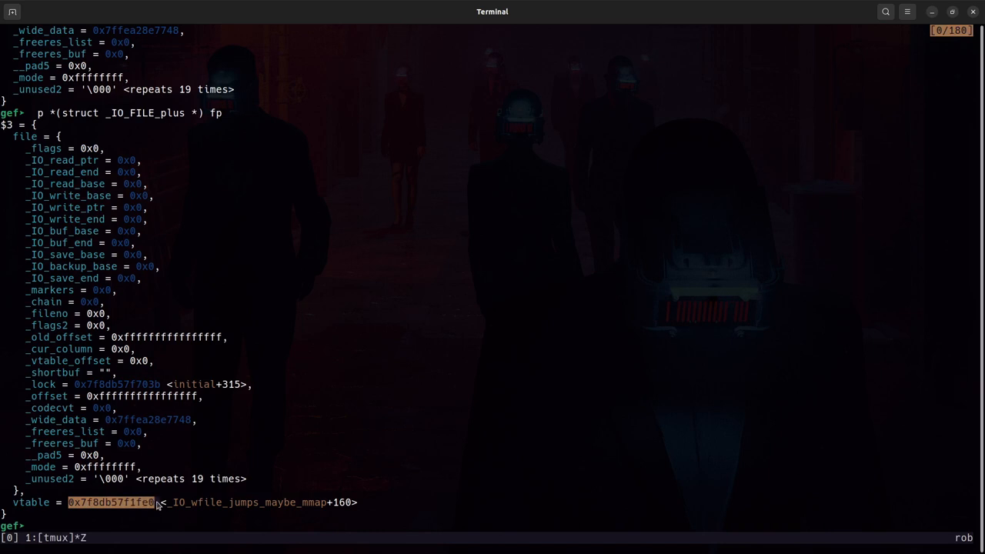
# Resolve the slot at 0x7f8db57f1fe0 + 0x38 to _IO_wfile_overflow and disassemble the instruction at rip.
pyautogui.write('x/a')
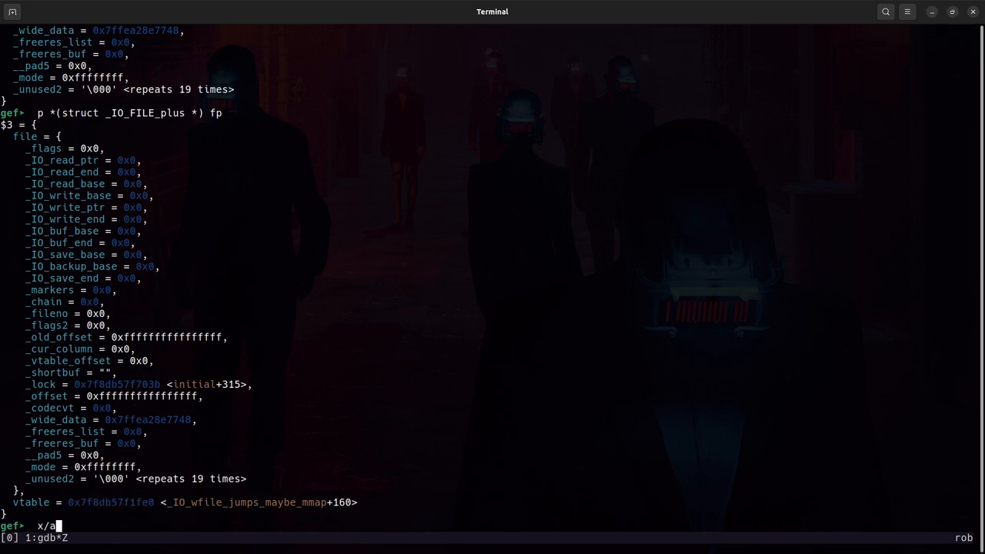
pyautogui.write('0x7f8db57f1fe0  + 0x38')
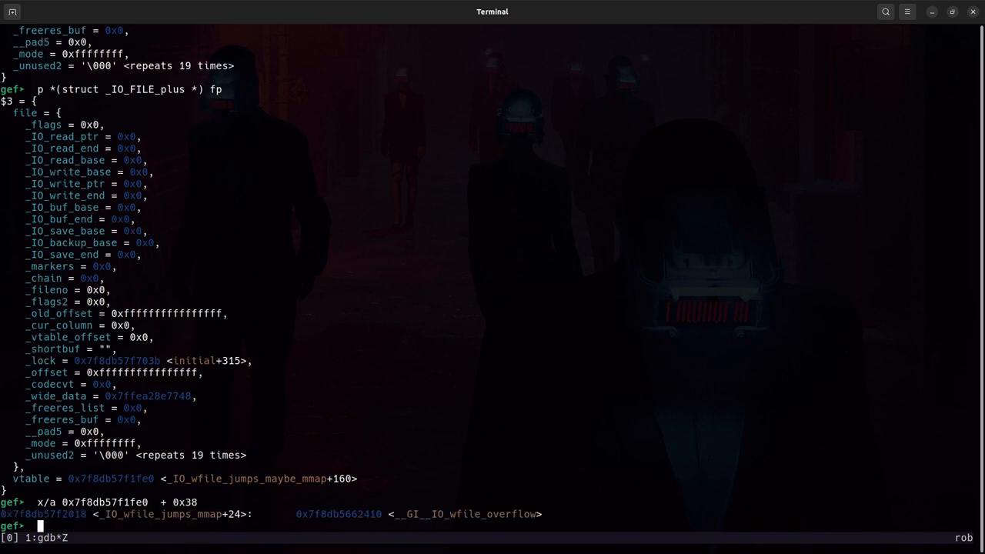
pyautogui.moveTo(314, 529)
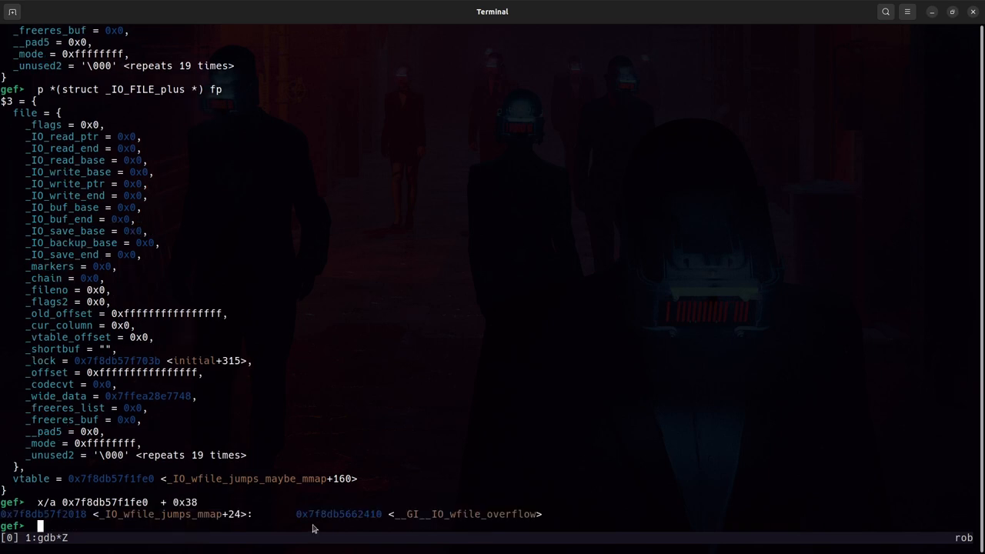
pyautogui.moveTo(258, 474)
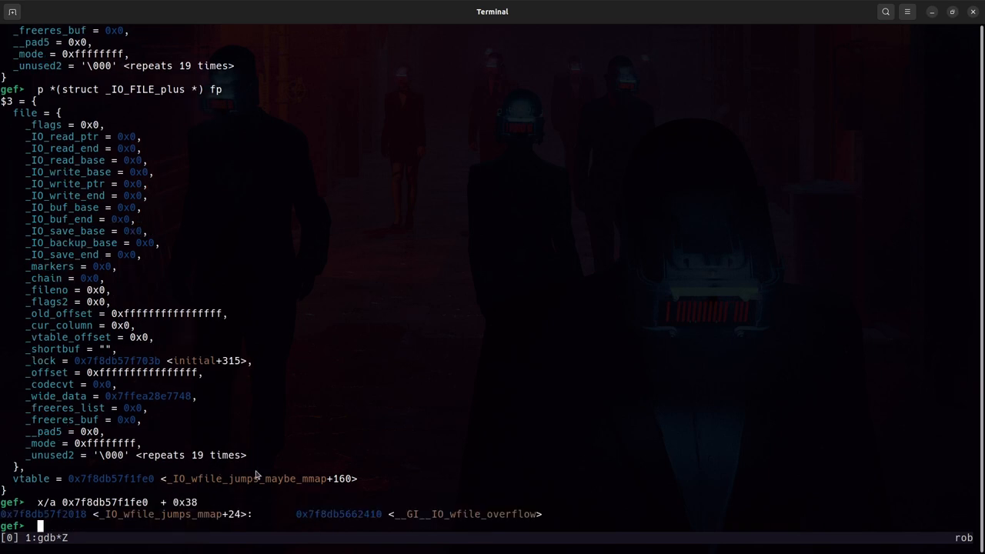
pyautogui.write('x/i $rip')
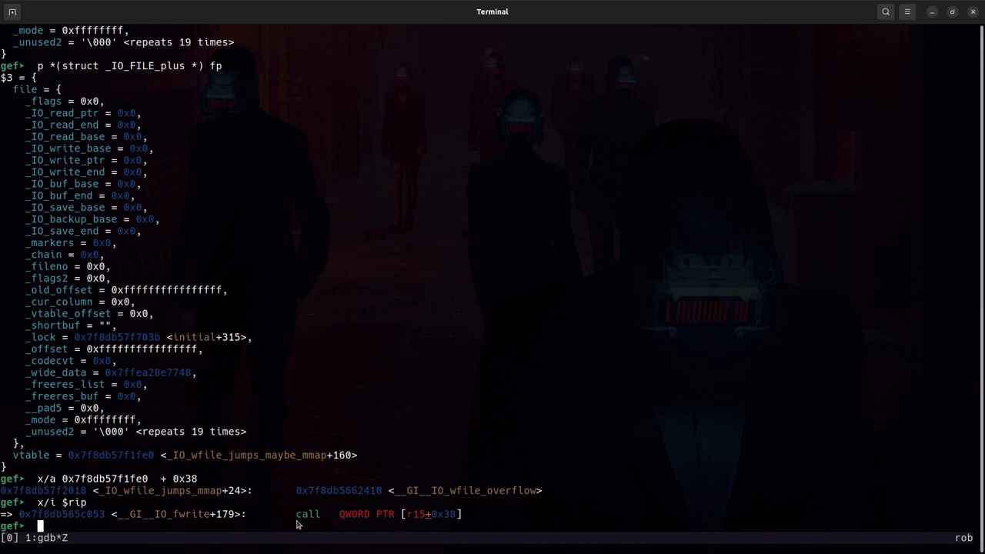
pyautogui.moveTo(456, 517)
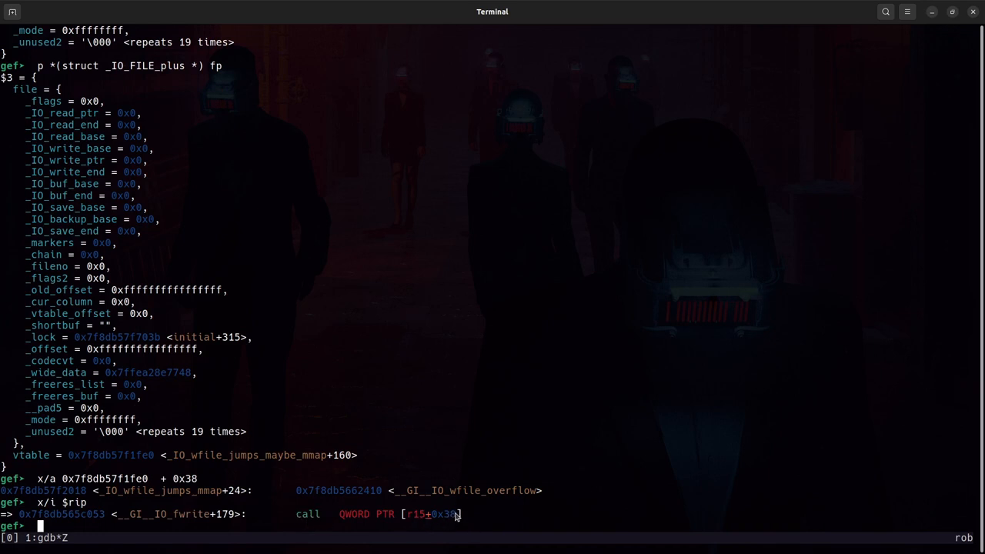
pyautogui.moveTo(459, 514)
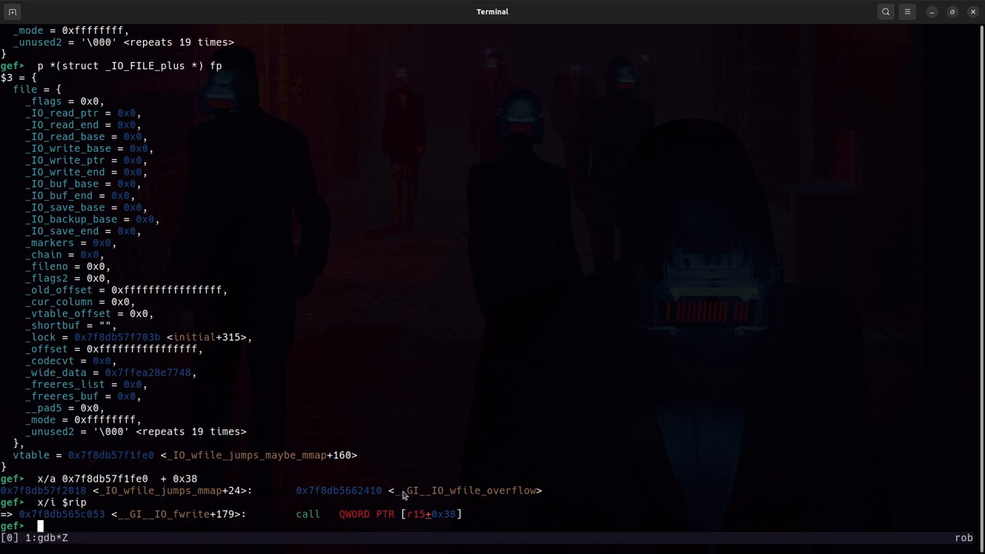
pyautogui.moveTo(418, 495)
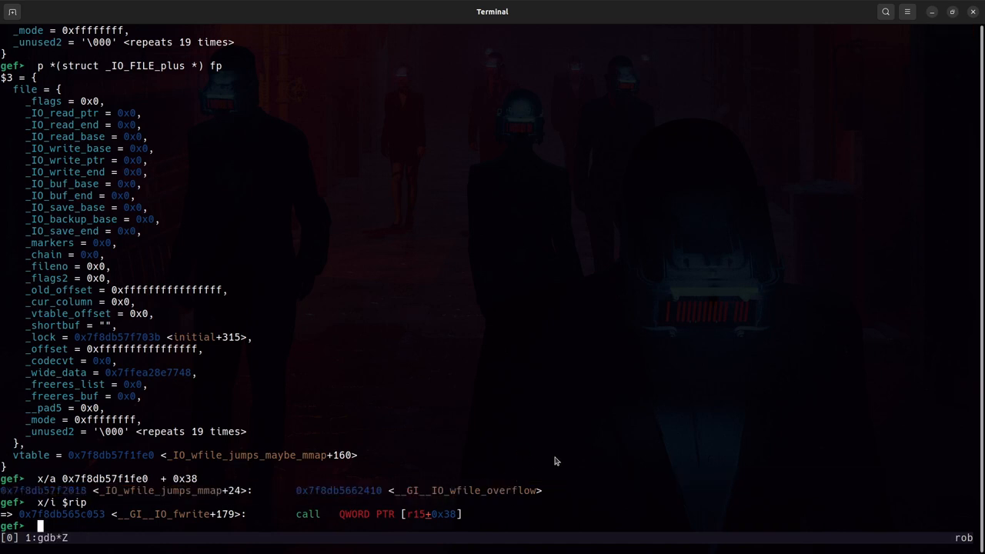
# Single-step into the call, landing inside _IO_wfile_overflow.
pyautogui.write('si')
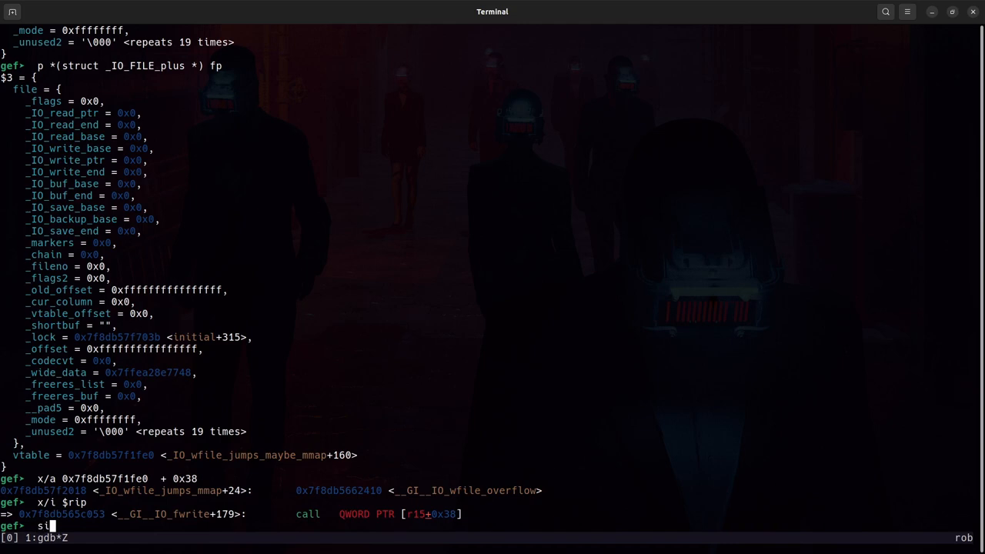
pyautogui.press('Return')
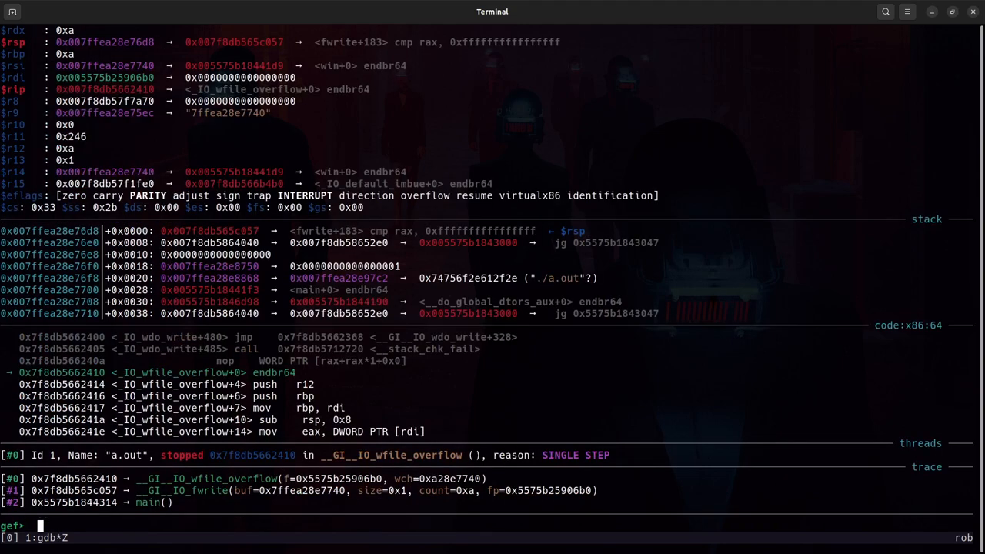
# Single-step repeatedly through _IO_wfile_overflow until execution enters _IO_wdoallocbuf.
pyautogui.write('si')
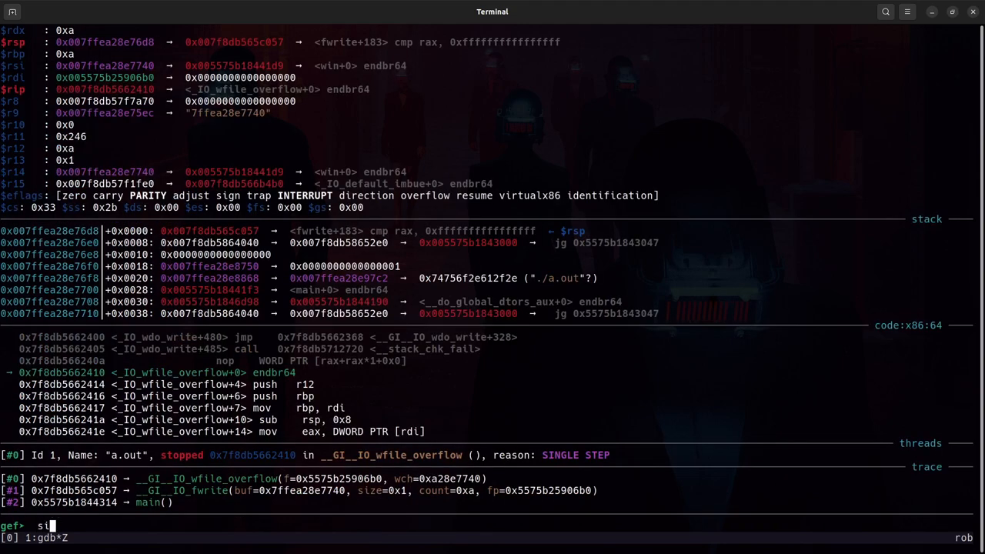
pyautogui.press('Return')
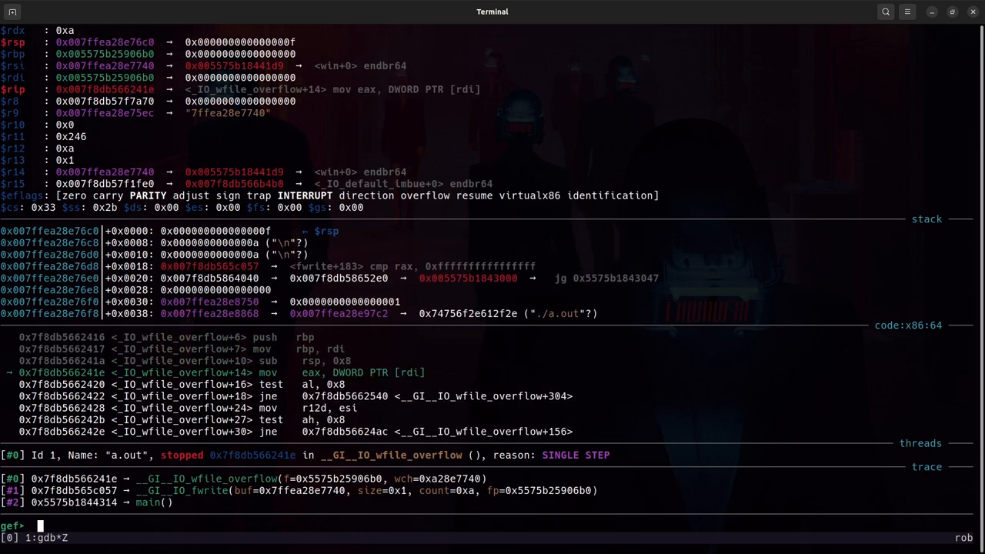
pyautogui.press('Return')
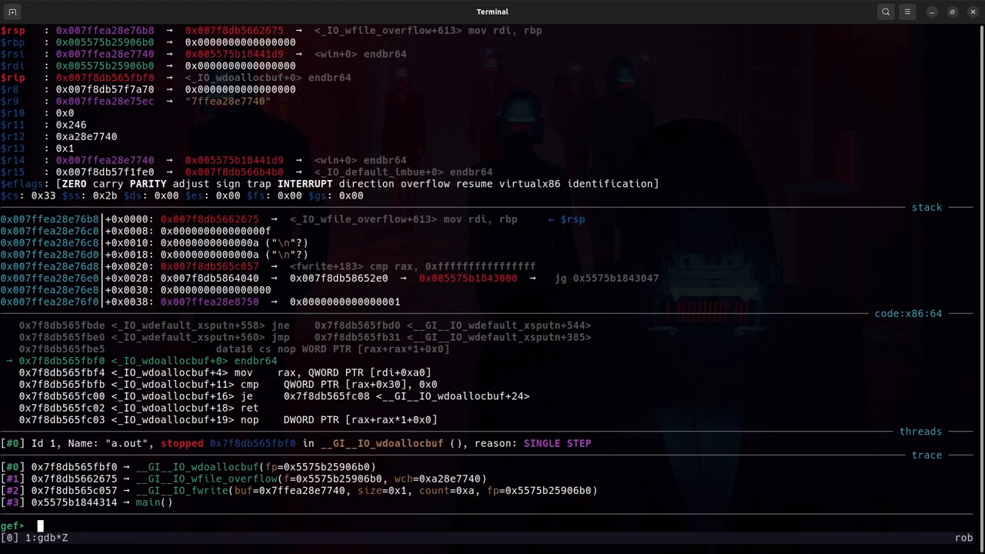
# Step inside _IO_wdoallocbuf, confirm rdi is the FILE pointer 0x5575b25986b0, and reach +36.
pyautogui.write('si')
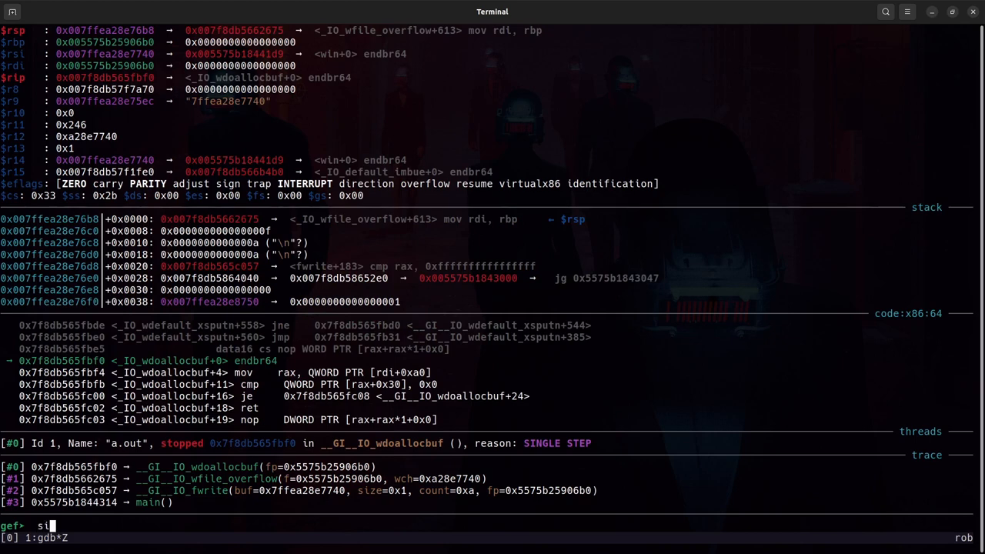
pyautogui.press('Return')
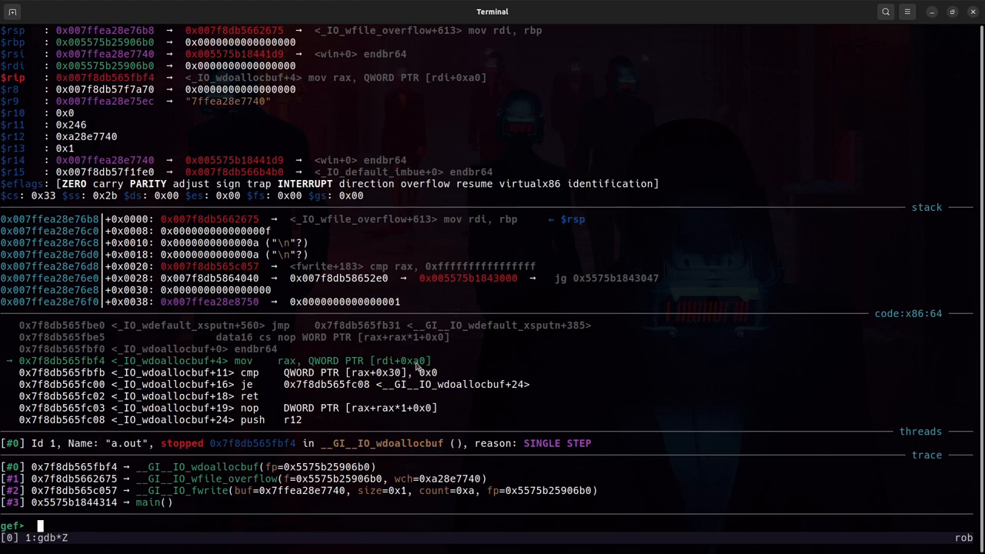
pyautogui.moveTo(495, 369)
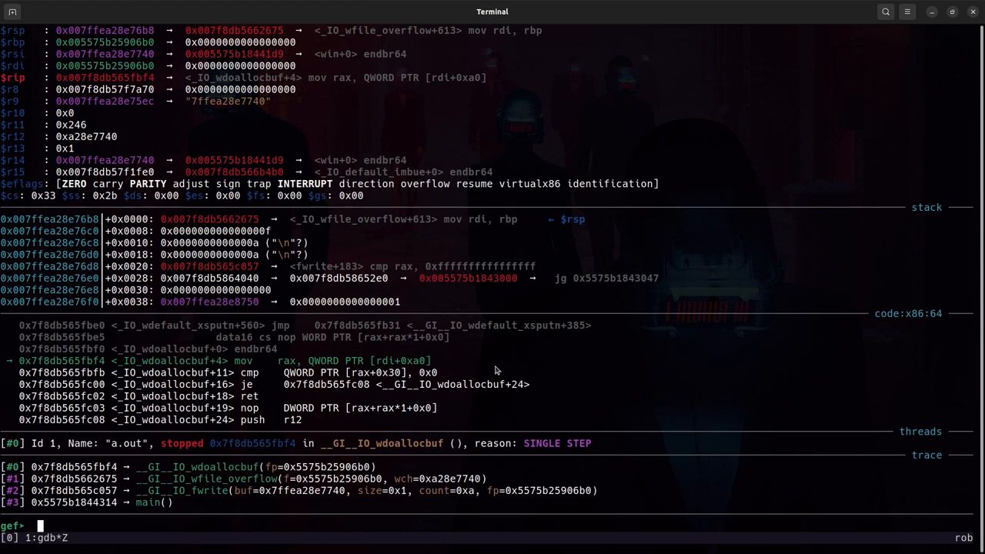
pyautogui.write('p $rdi')
pyautogui.write('p fp')
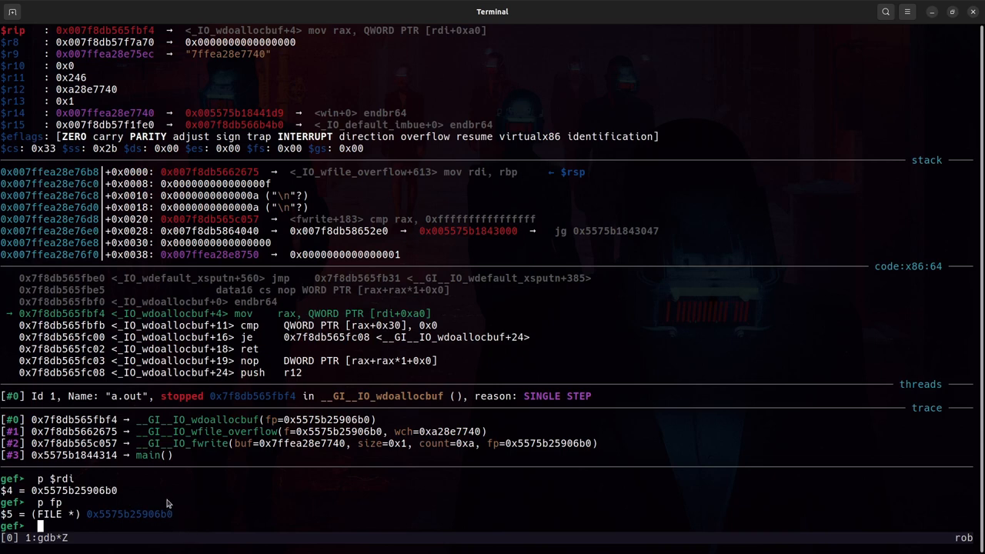
pyautogui.moveTo(413, 327)
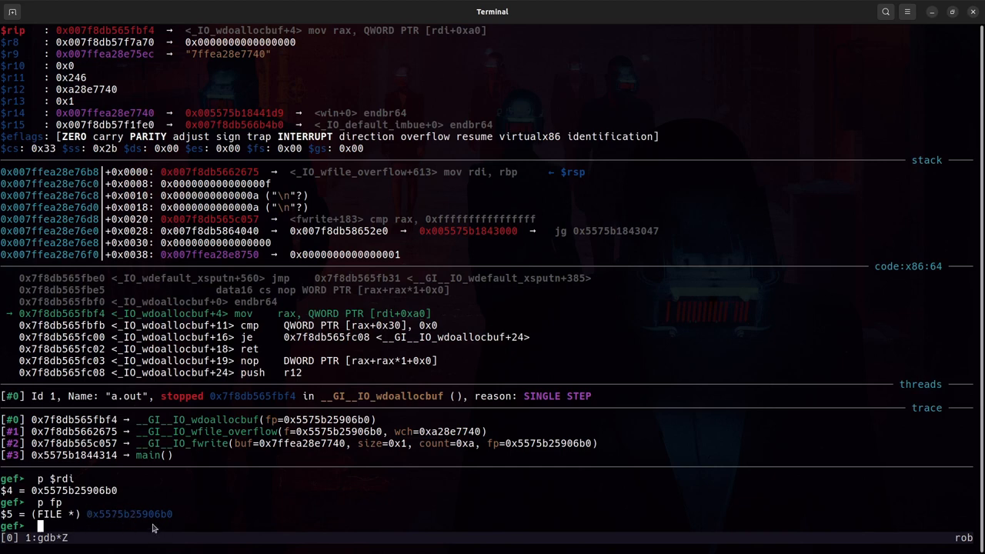
pyautogui.moveTo(424, 317)
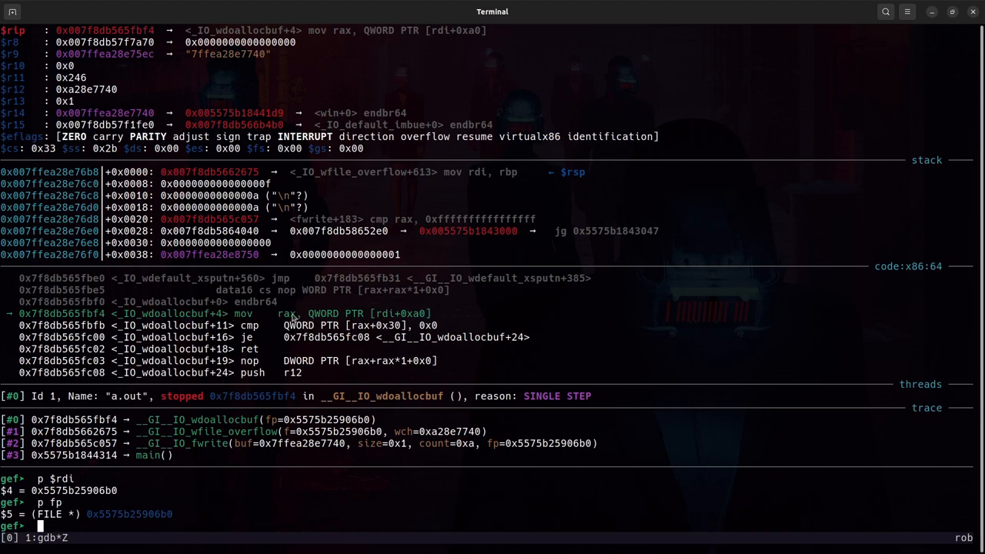
pyautogui.moveTo(659, 300)
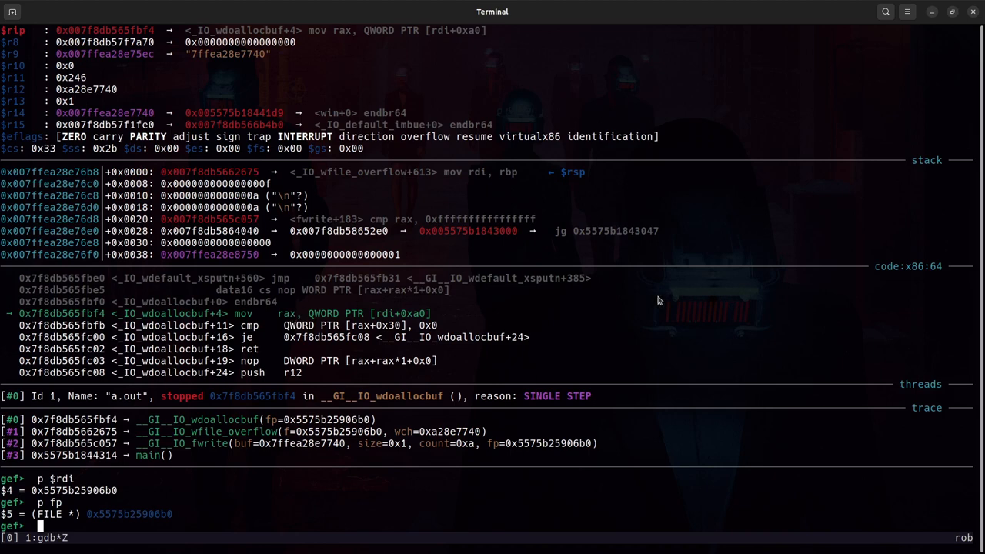
pyautogui.write('si')
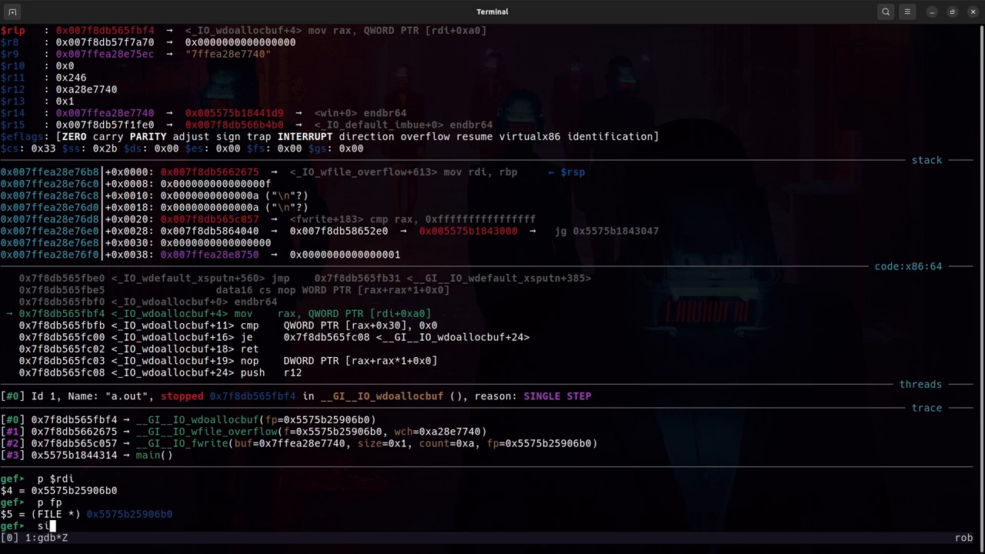
pyautogui.press('Return')
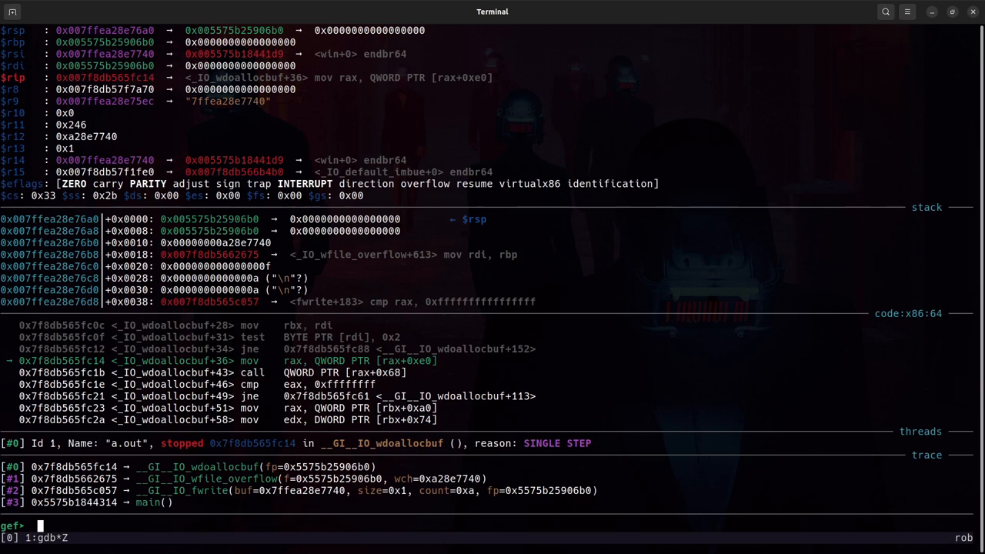
pyautogui.write('si')
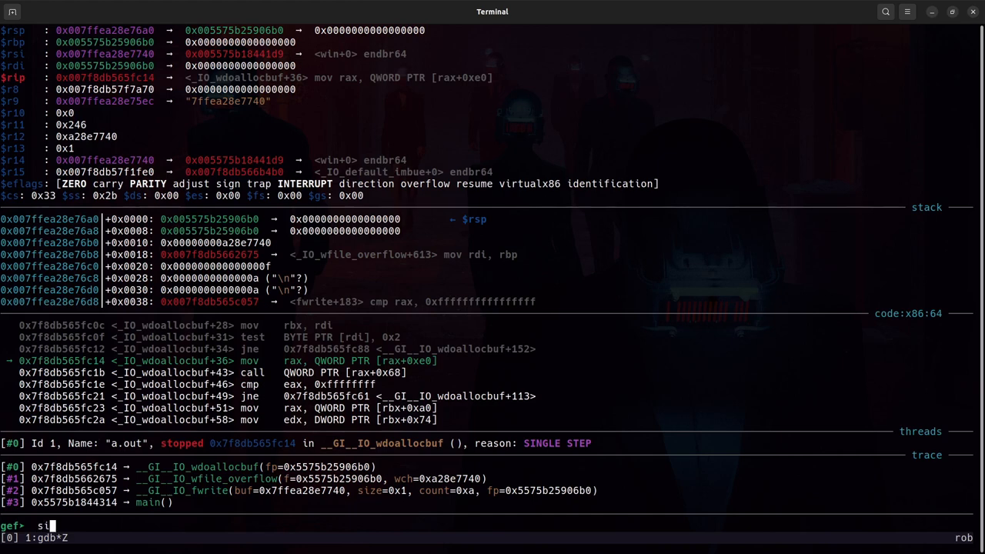
pyautogui.write('p $ra')
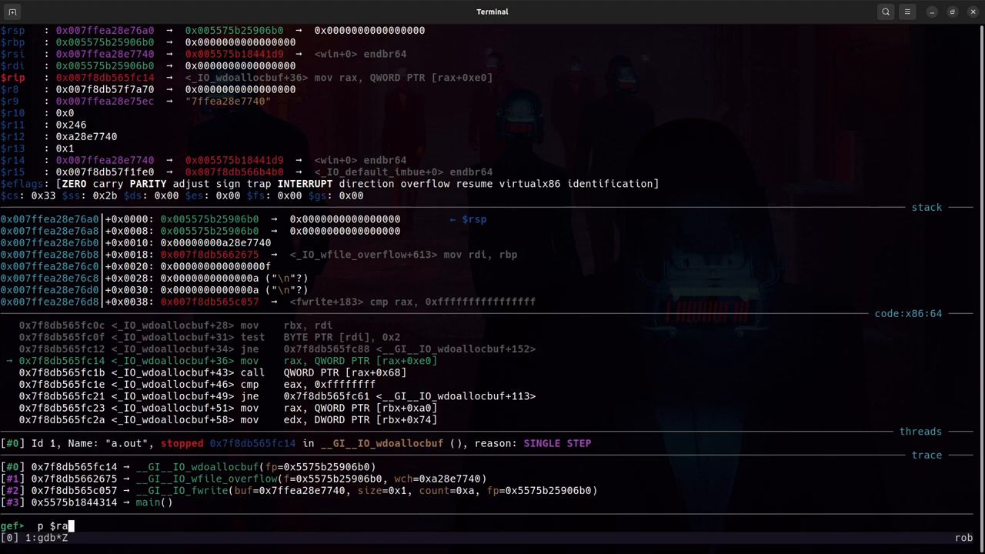
pyautogui.press('Return')
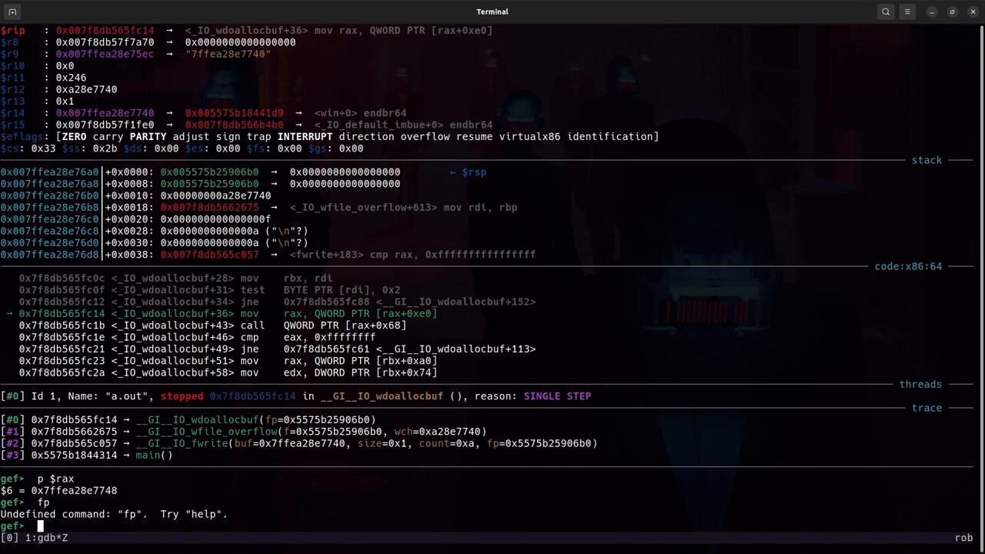
pyautogui.write('p fp')
pyautogui.write('p *fp')
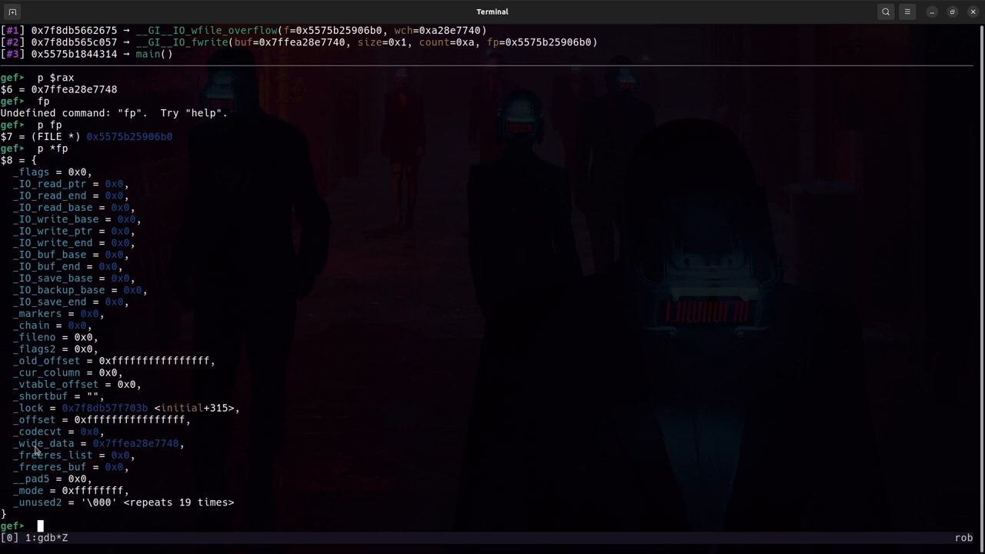
pyautogui.moveTo(124, 454)
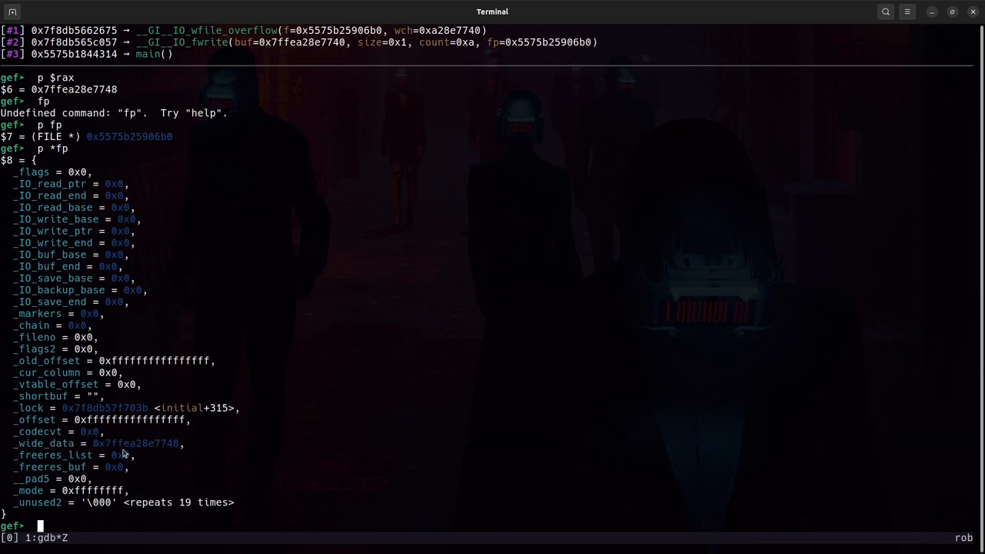
pyautogui.moveTo(47, 443)
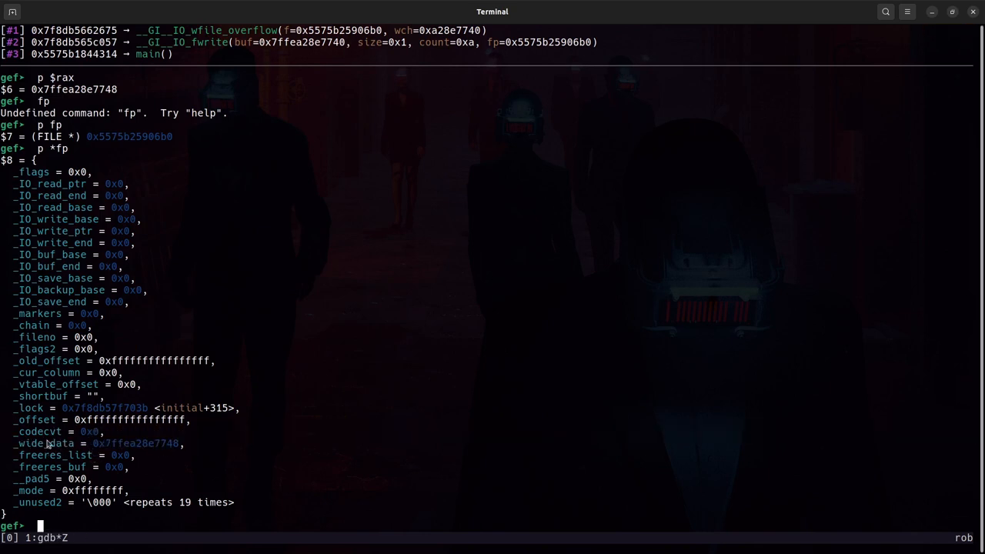
pyautogui.doubleClick(136, 443)
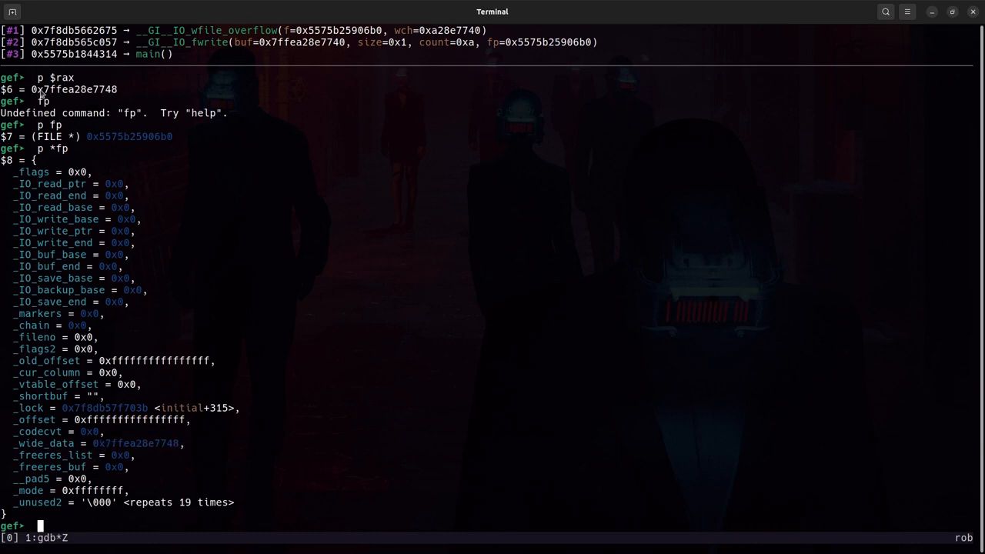
pyautogui.moveTo(292, 155)
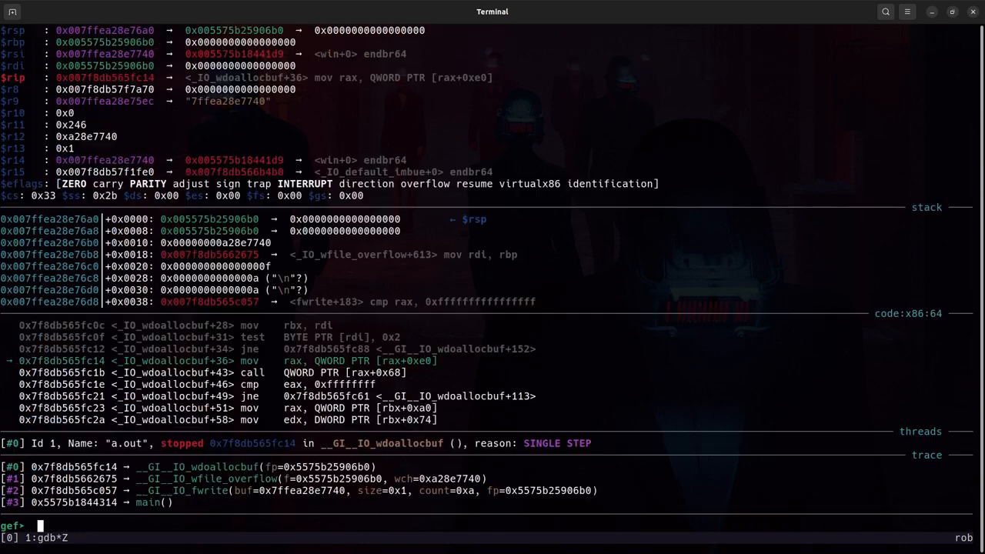
# Single-step to _IO_wdoallocbuf+43, the call through QWORD PTR [rax+0x68].
pyautogui.write('s')
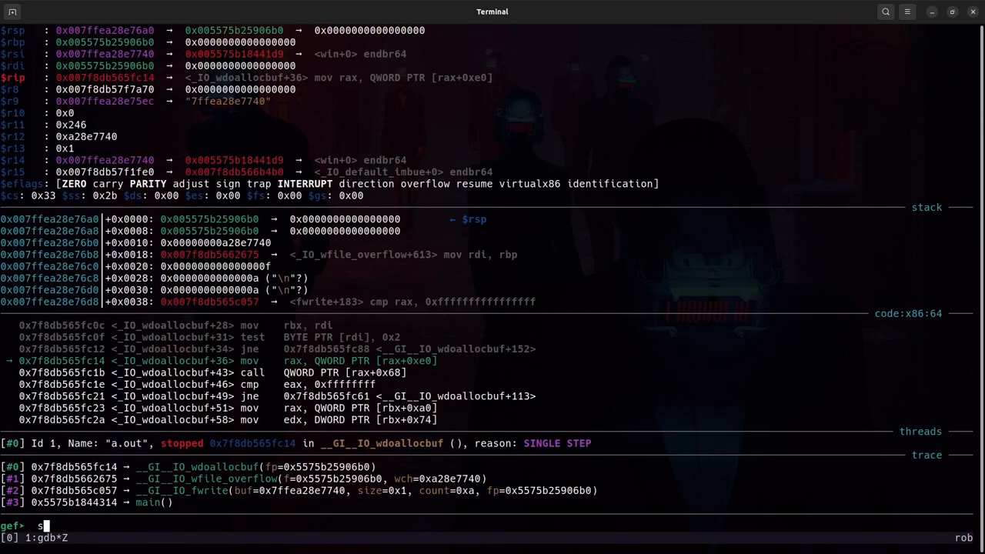
pyautogui.write('i')
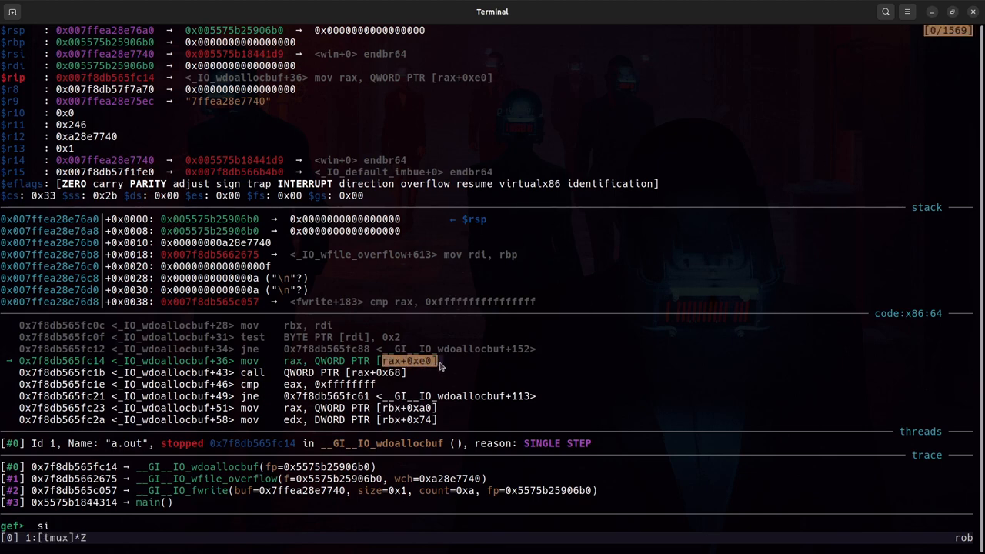
pyautogui.press('Return')
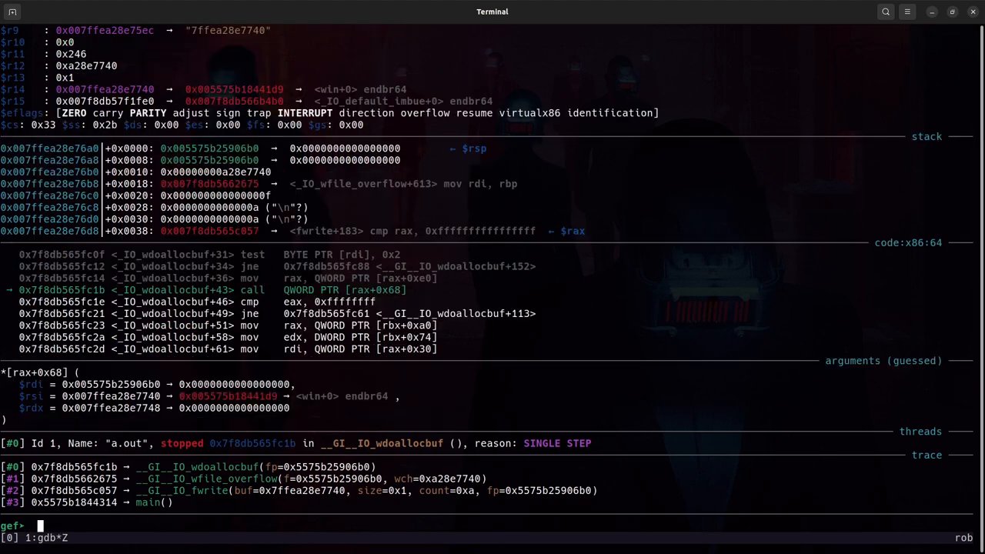
# Print rax (0x7ffea28e76d8) and show that the slot at rax+0x68 holds win.
pyautogui.write('p $rax')
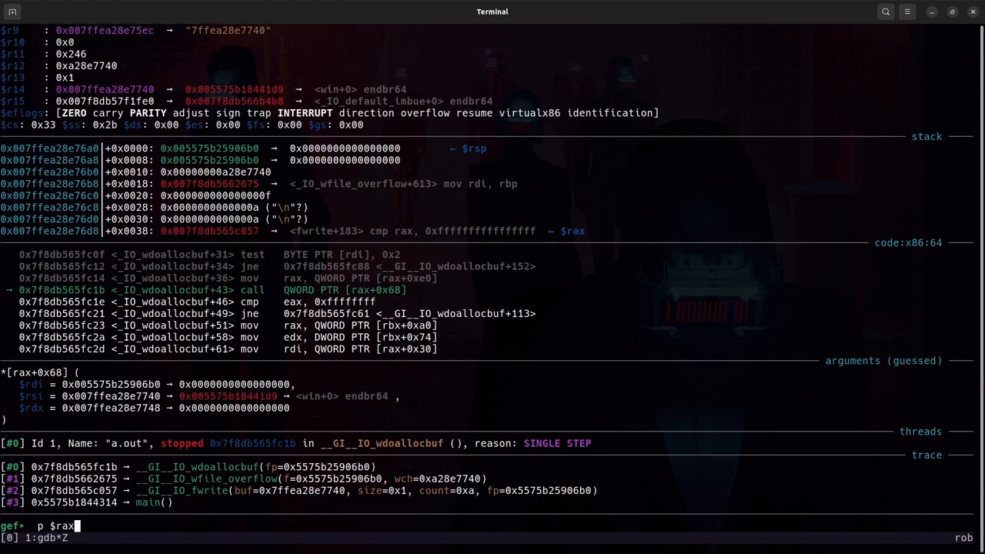
pyautogui.press('Return')
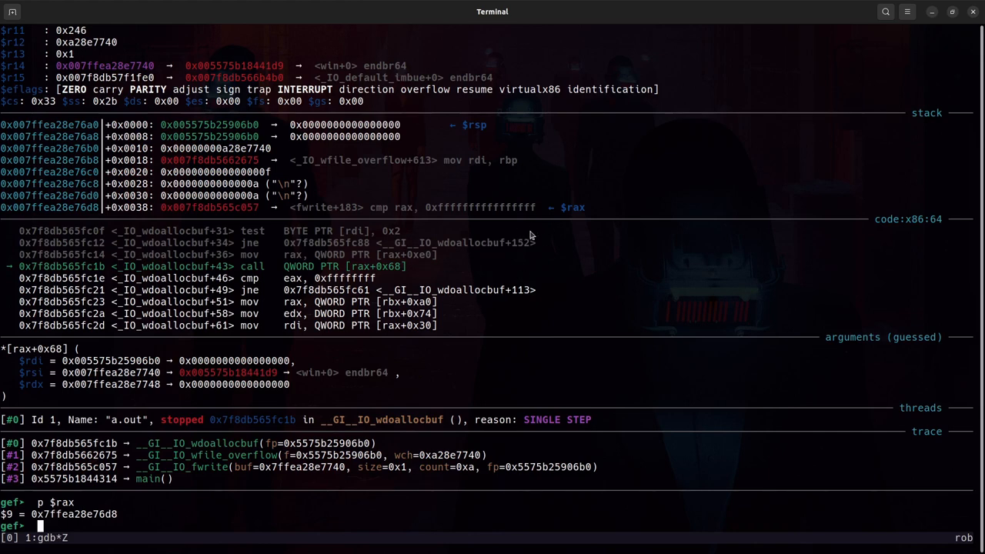
pyautogui.write('x')
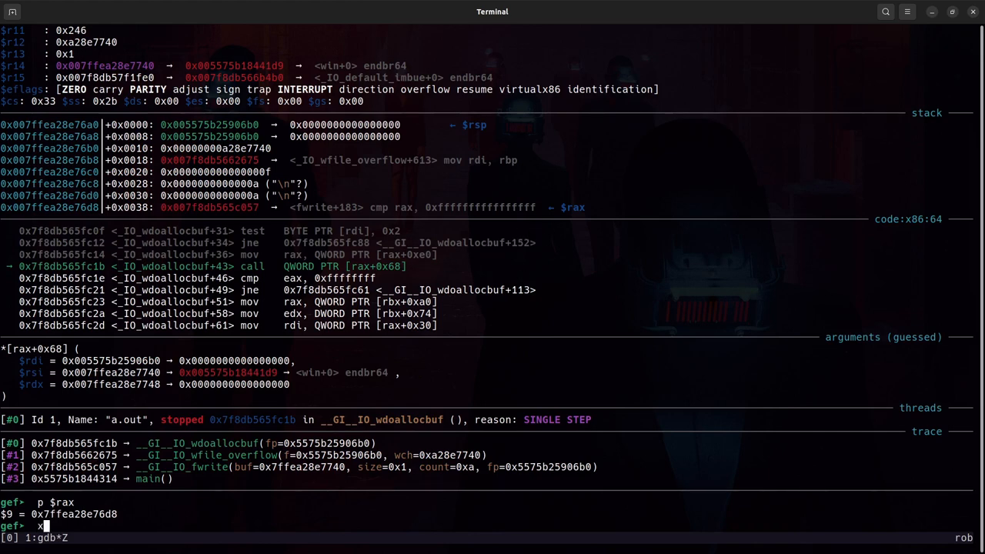
pyautogui.write('/a $rax + 0x68')
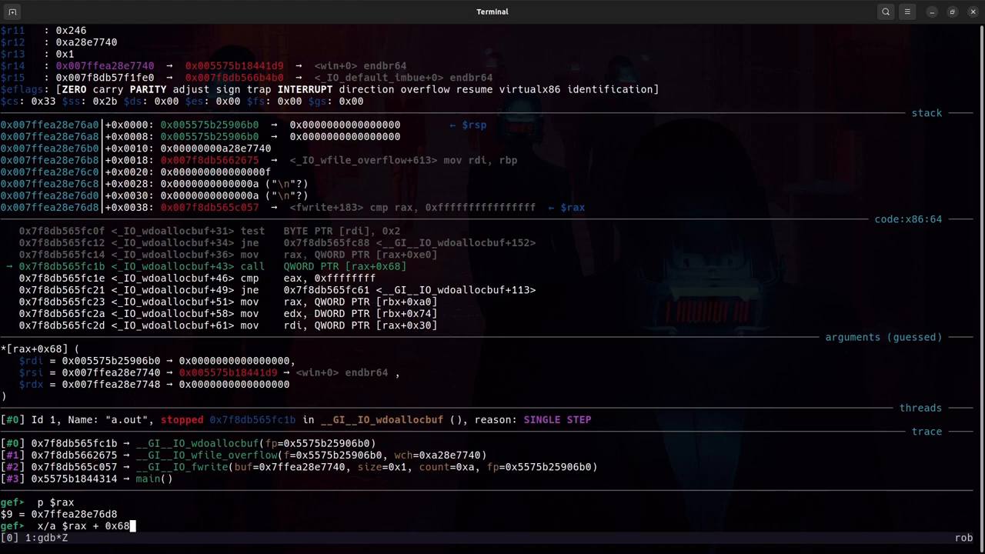
pyautogui.press('Return')
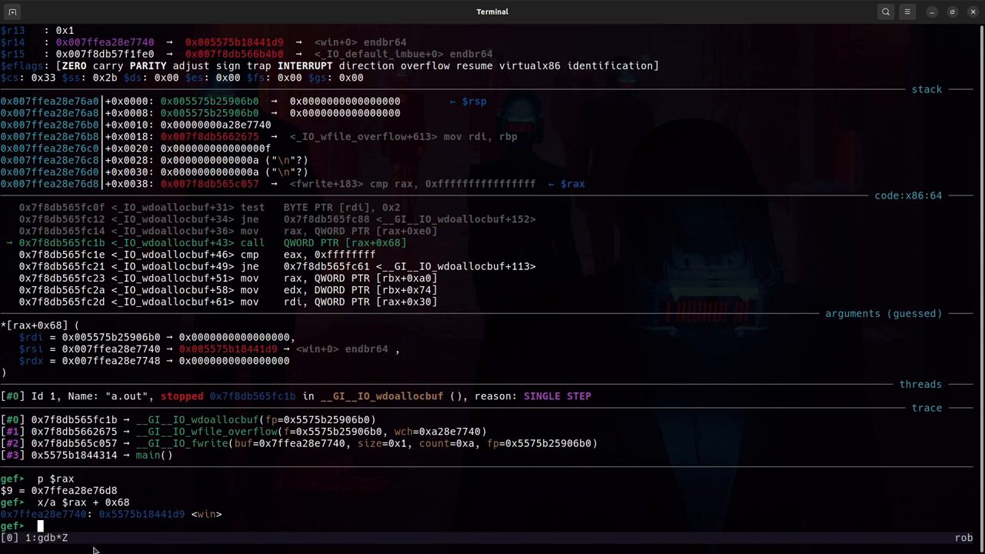
pyautogui.moveTo(580, 294)
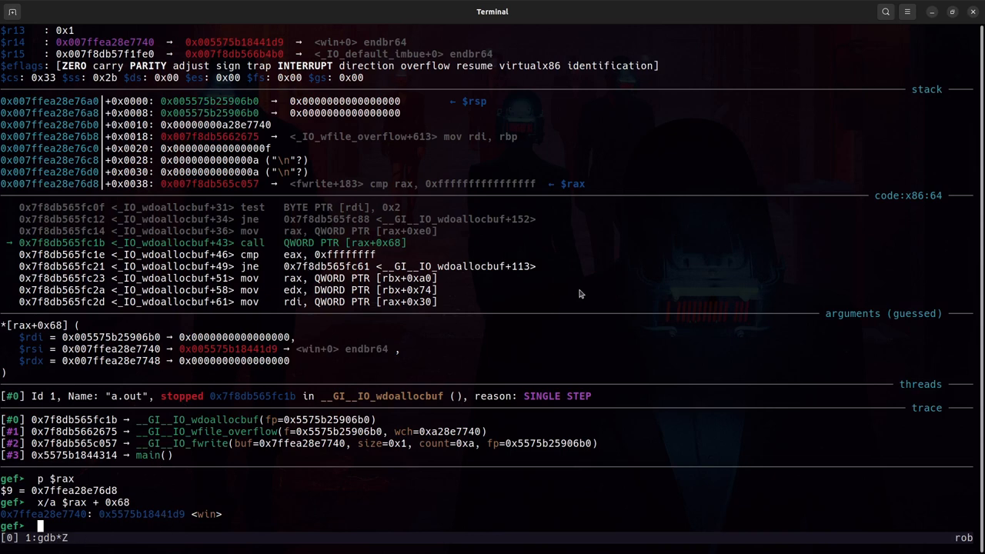
pyautogui.write('c')
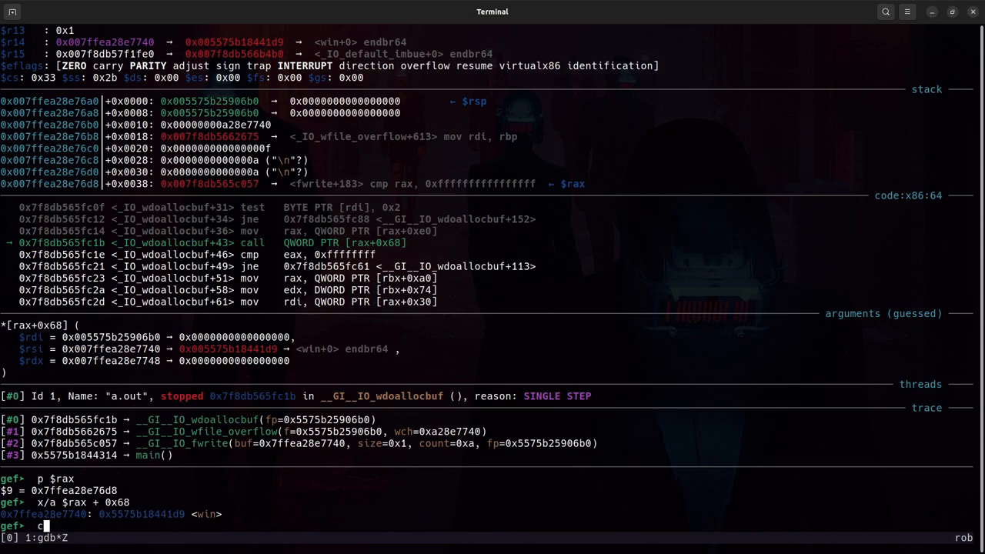
# Continue so the hijacked call runs win and prints 'You Win!', then quit GDB.
pyautogui.press('Return')
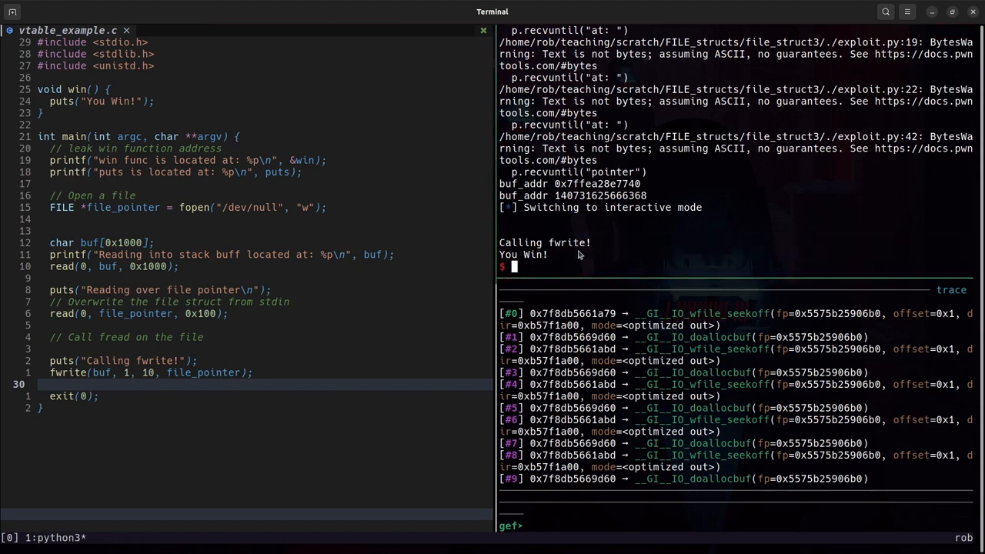
pyautogui.moveTo(157, 254)
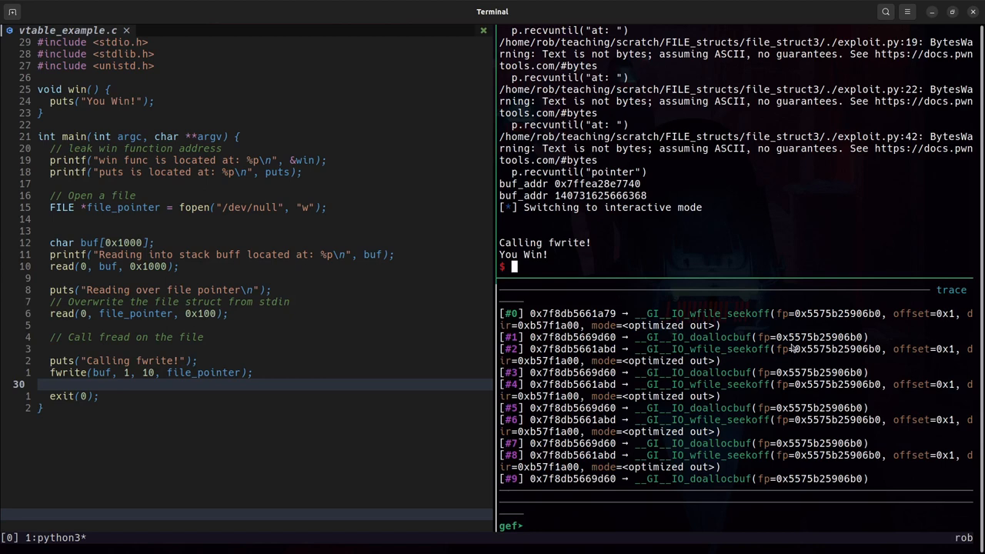
pyautogui.write('q')
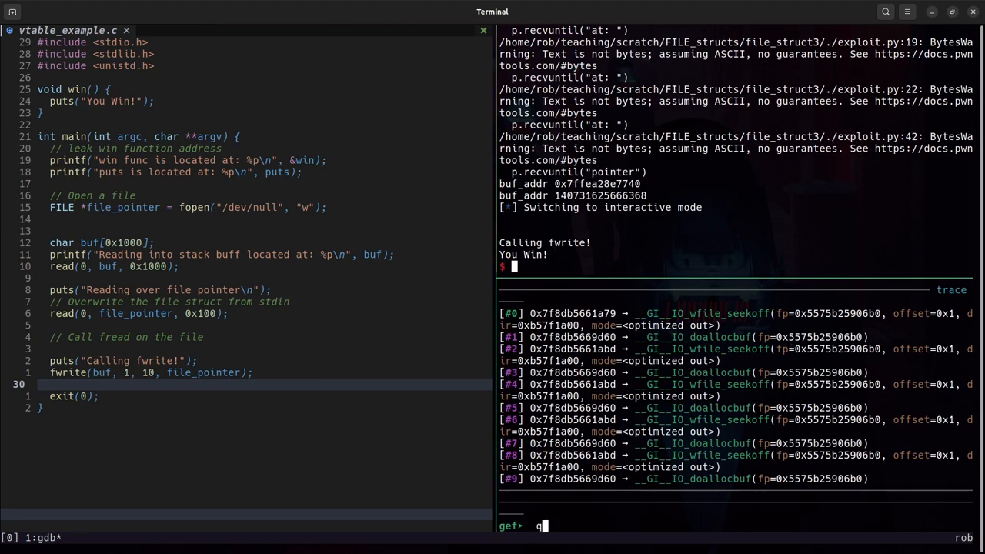
pyautogui.press('Return')
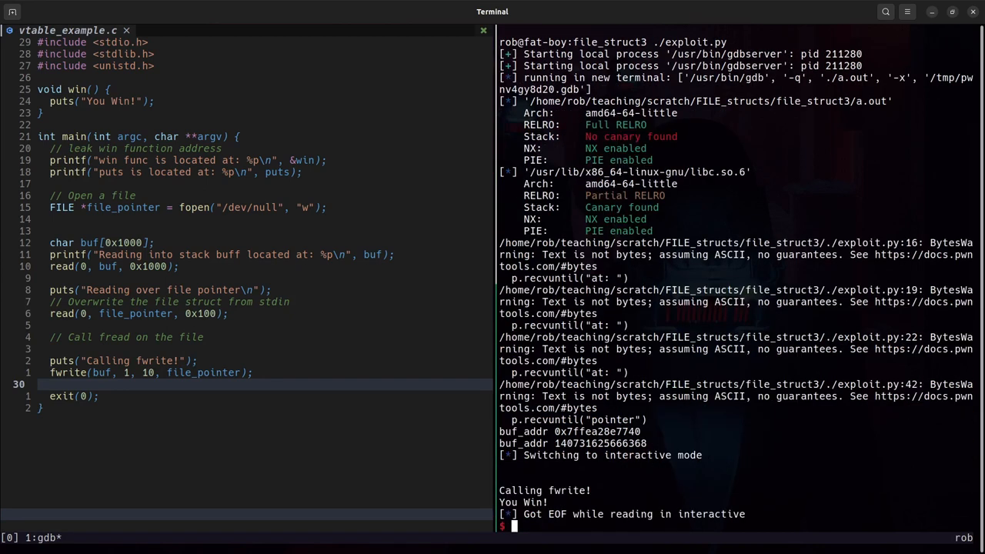